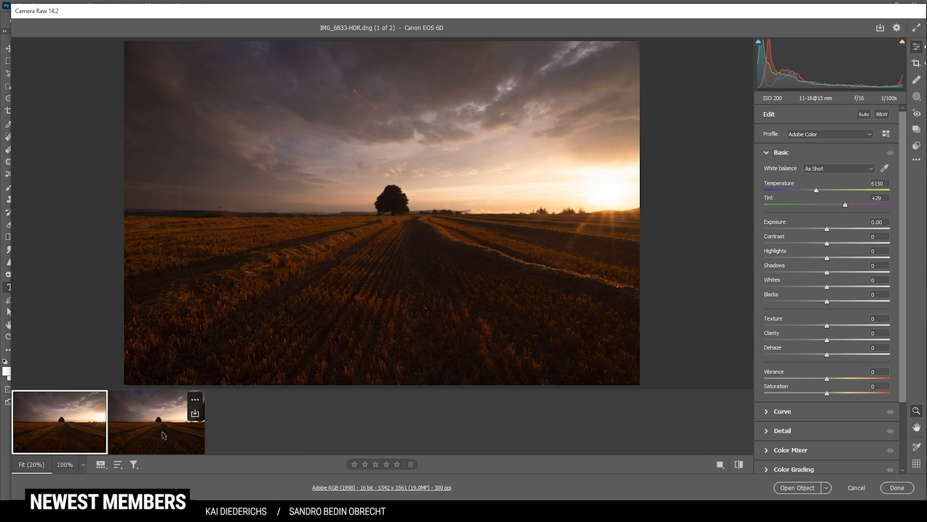
pyautogui.moveTo(135, 442)
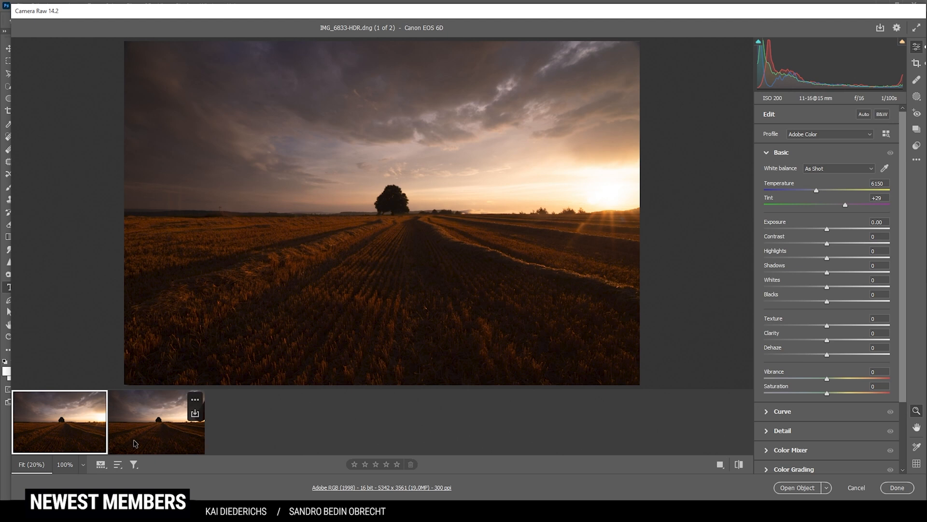
pyautogui.moveTo(431, 467)
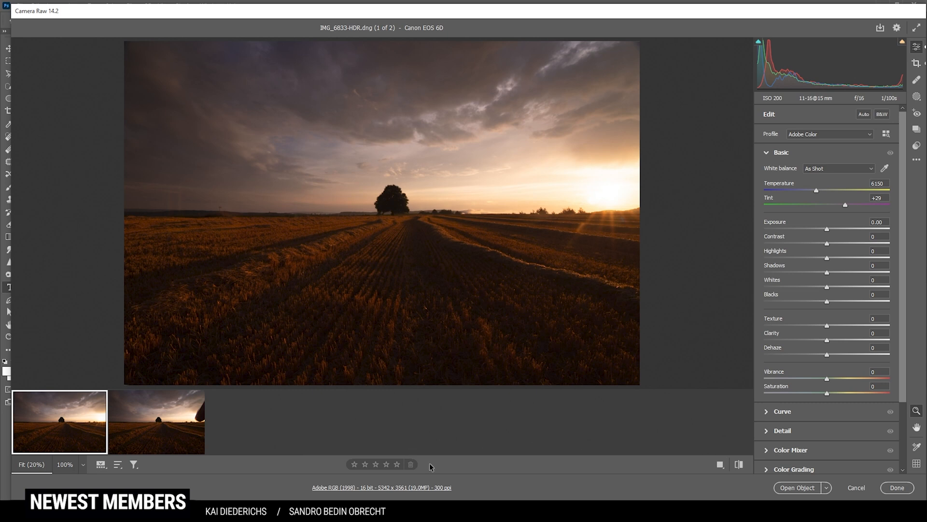
pyautogui.moveTo(620, 216)
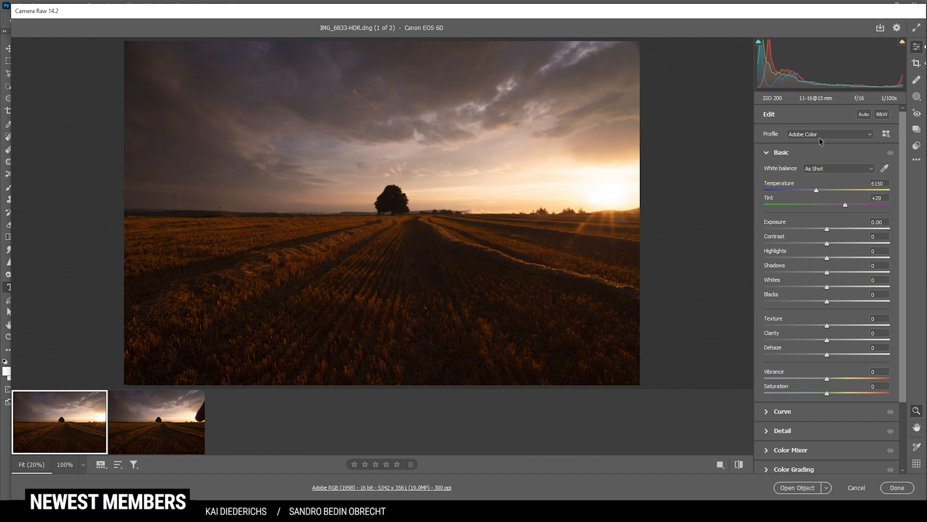
# Switch the colour profile from the list to Adobe Standard
pyautogui.click(828, 134)
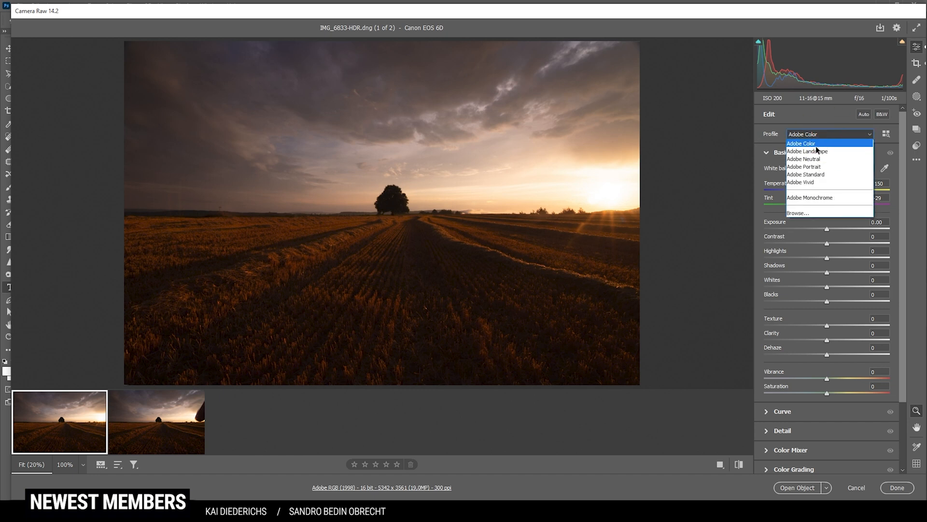
pyautogui.click(806, 174)
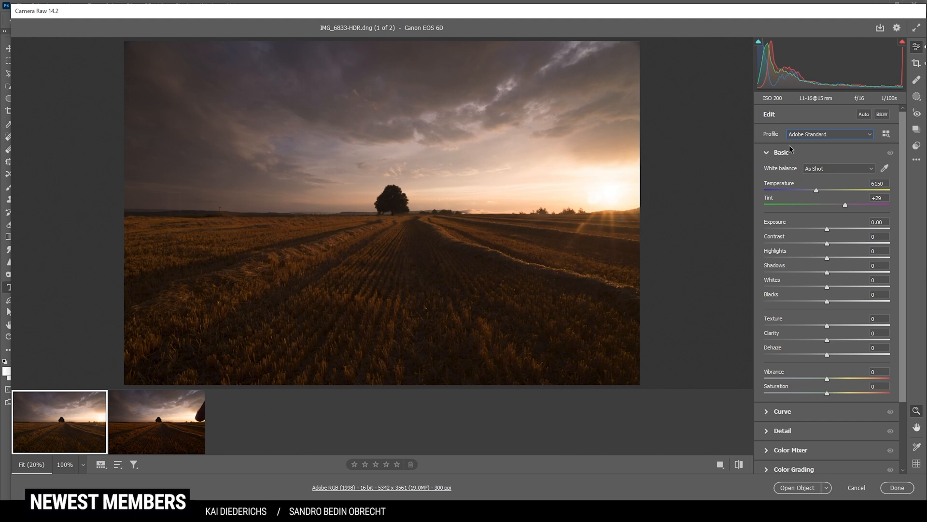
pyautogui.moveTo(781, 156)
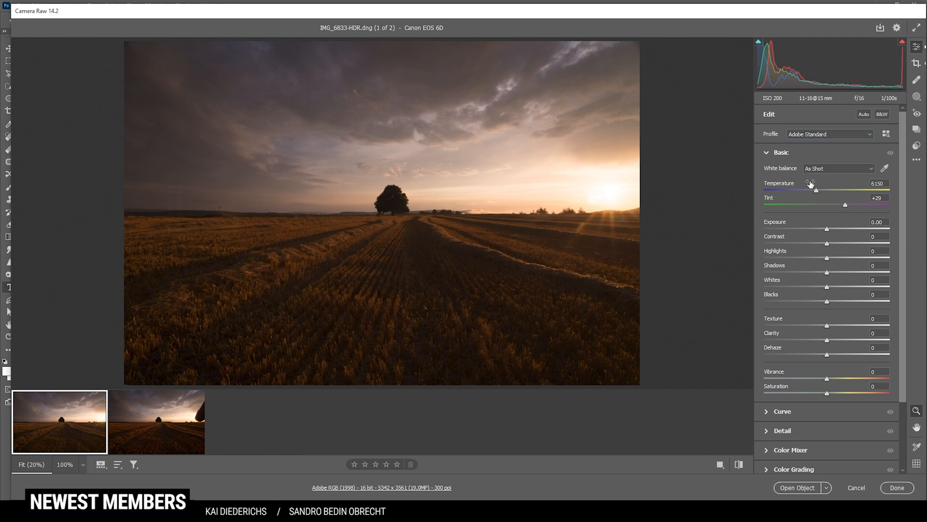
pyautogui.moveTo(362, 176)
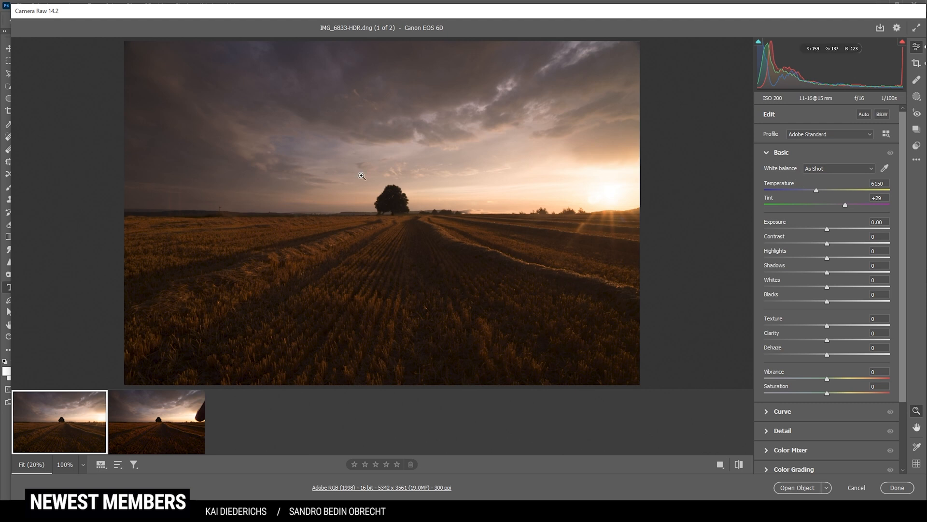
pyautogui.moveTo(556, 255)
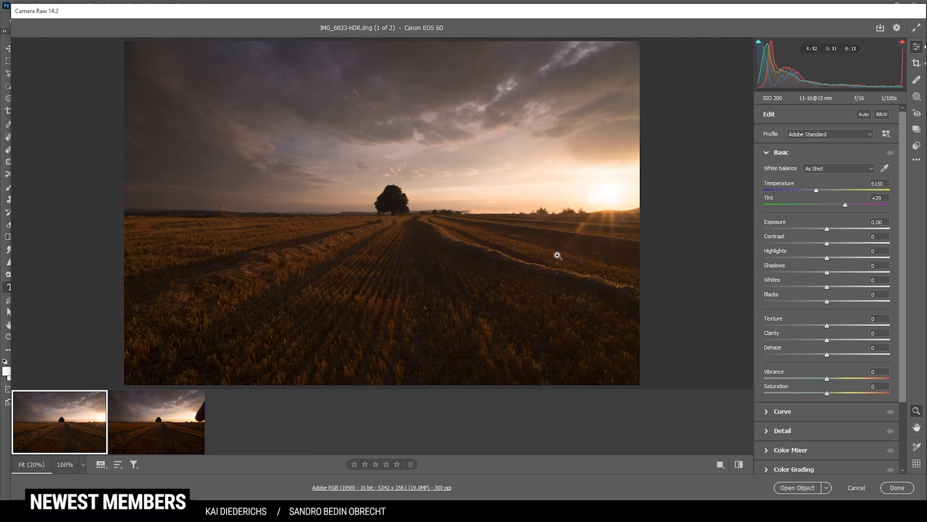
pyautogui.moveTo(828, 232)
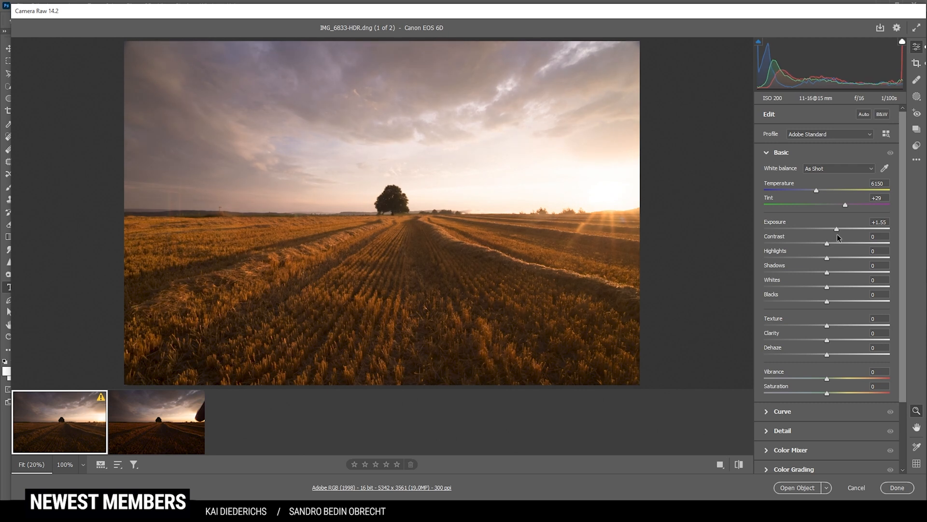
pyautogui.moveTo(552, 244)
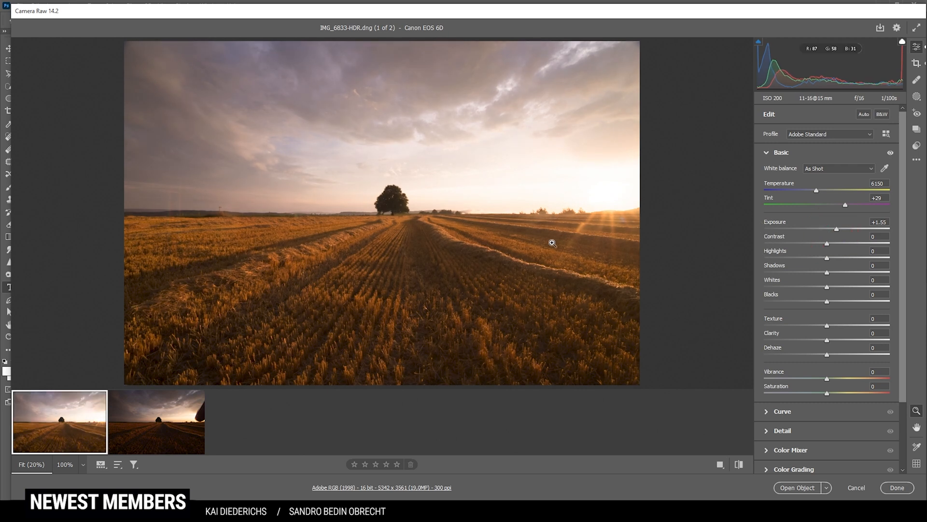
pyautogui.moveTo(809, 85)
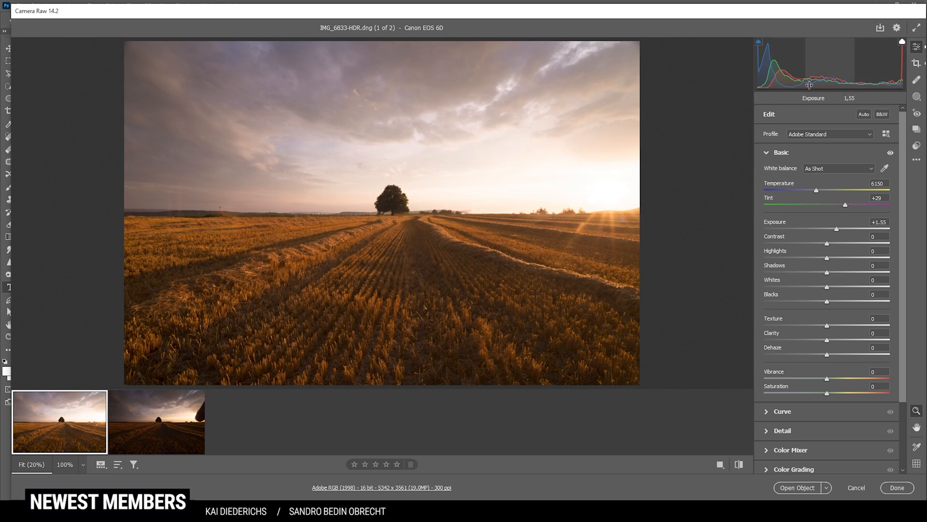
pyautogui.moveTo(889, 81)
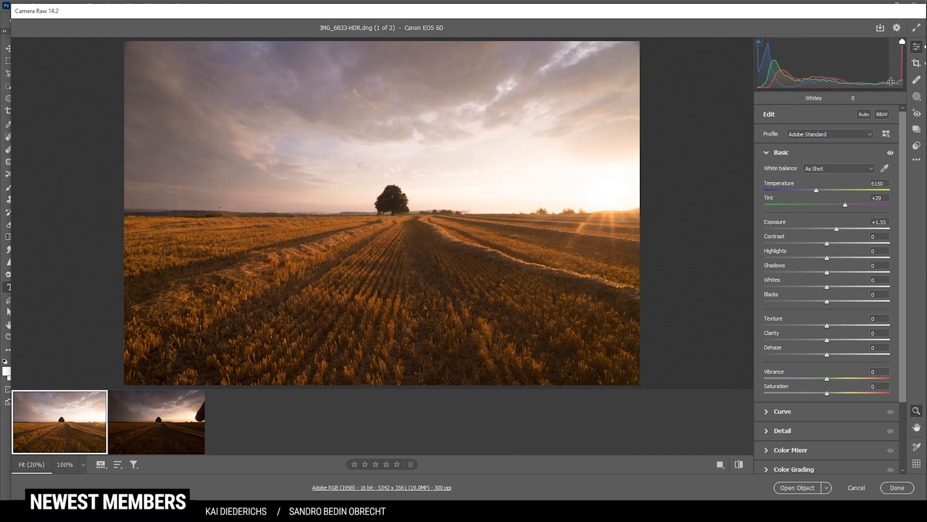
pyautogui.moveTo(362, 103)
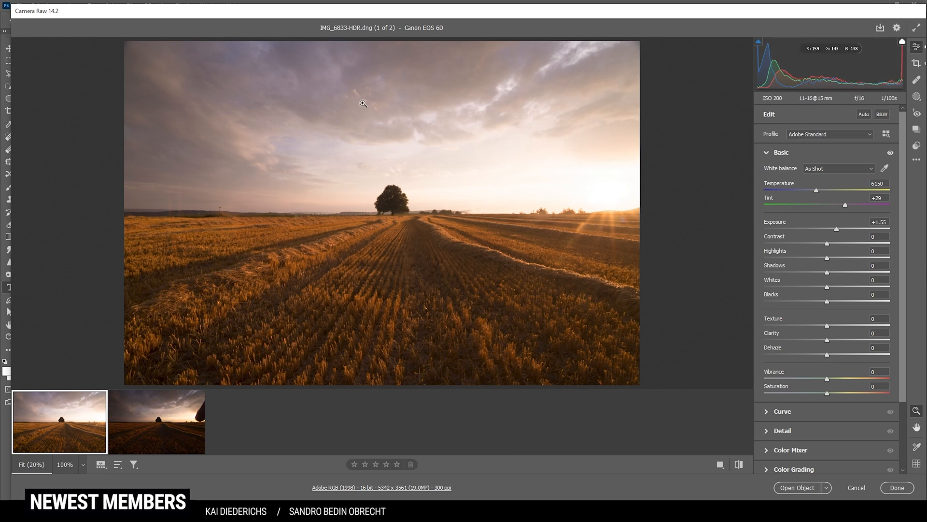
pyautogui.moveTo(831, 97)
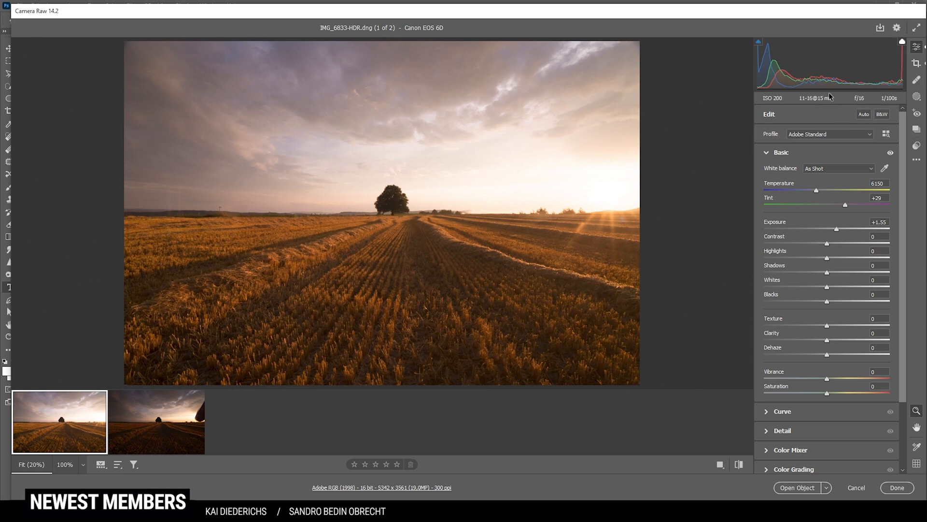
pyautogui.moveTo(876, 231)
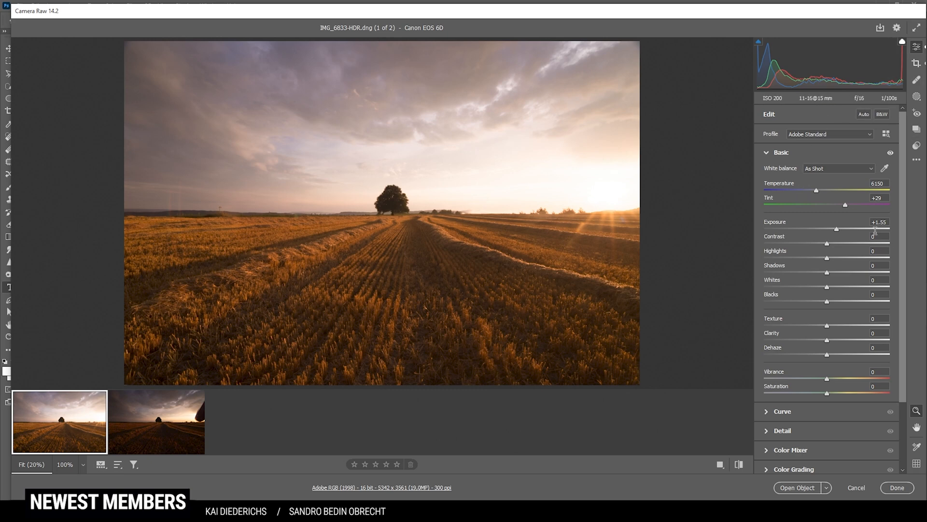
pyautogui.moveTo(828, 275)
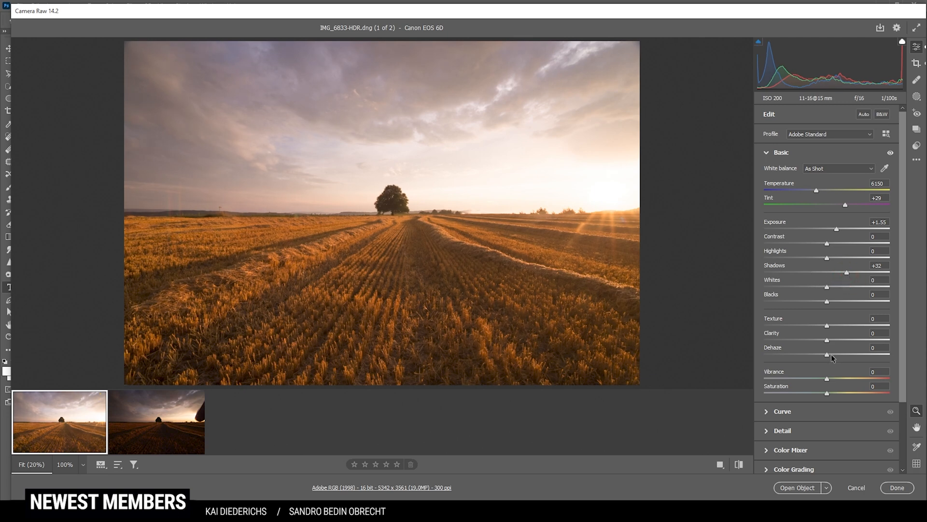
pyautogui.moveTo(354, 223)
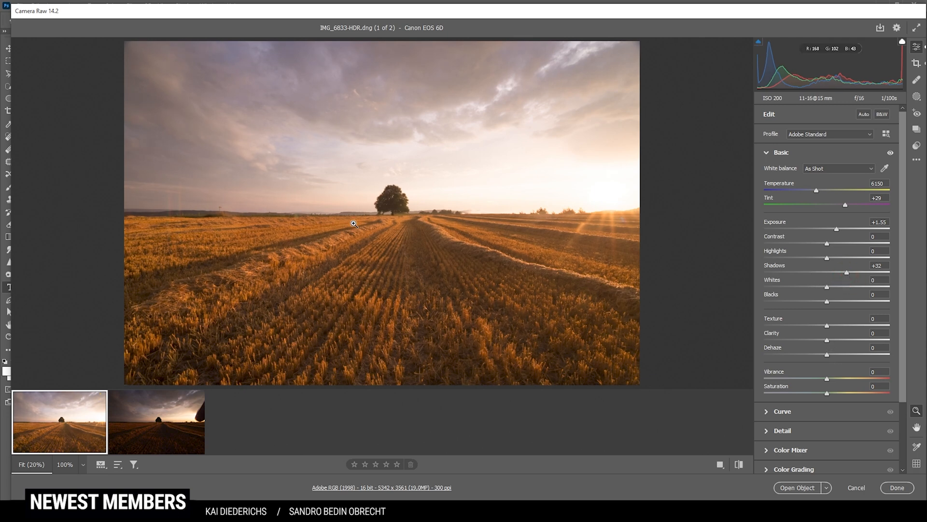
pyautogui.moveTo(828, 356)
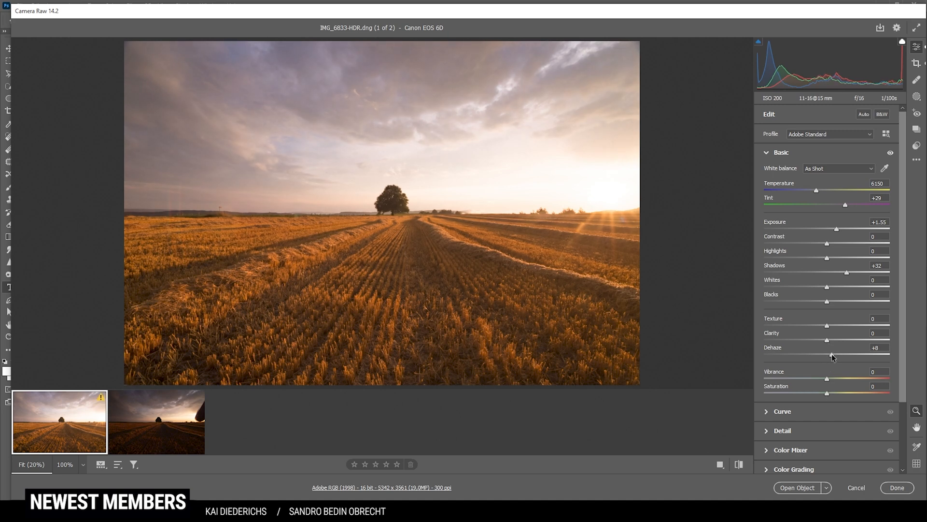
pyautogui.moveTo(828, 381)
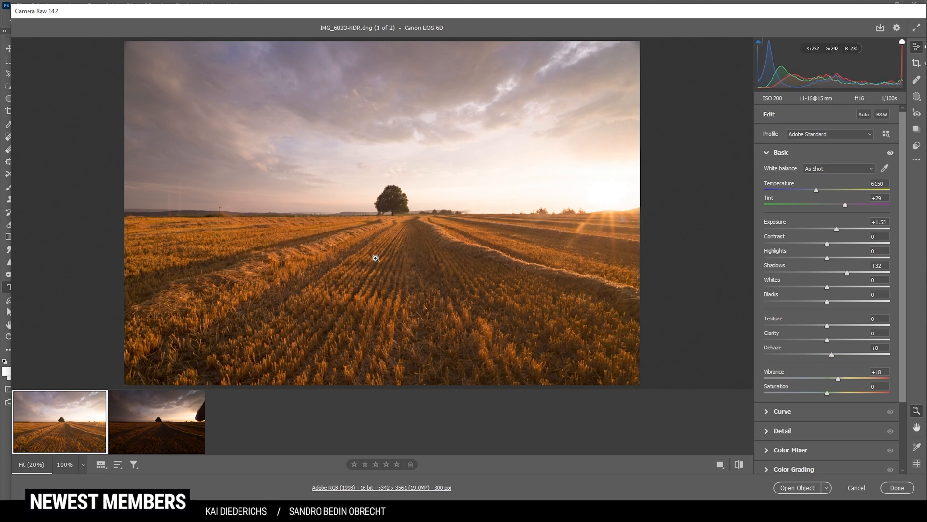
pyautogui.moveTo(603, 339)
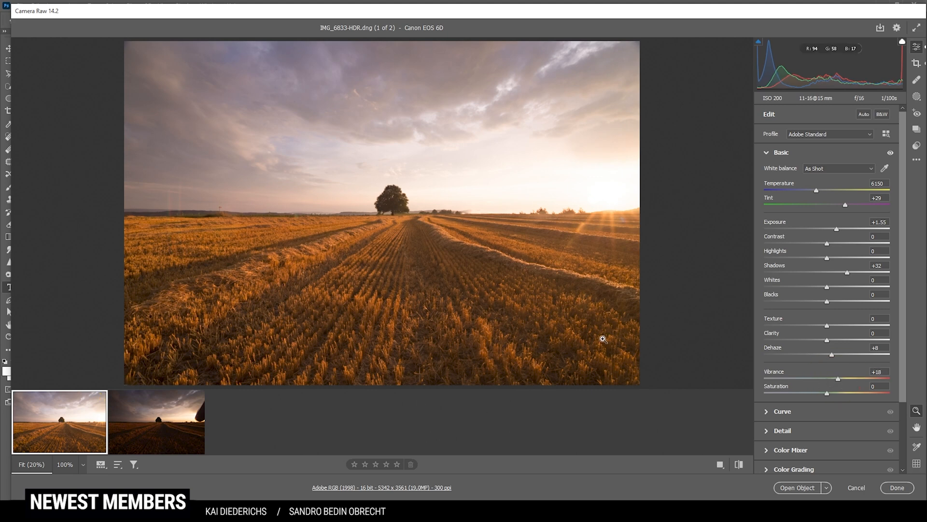
pyautogui.moveTo(513, 155)
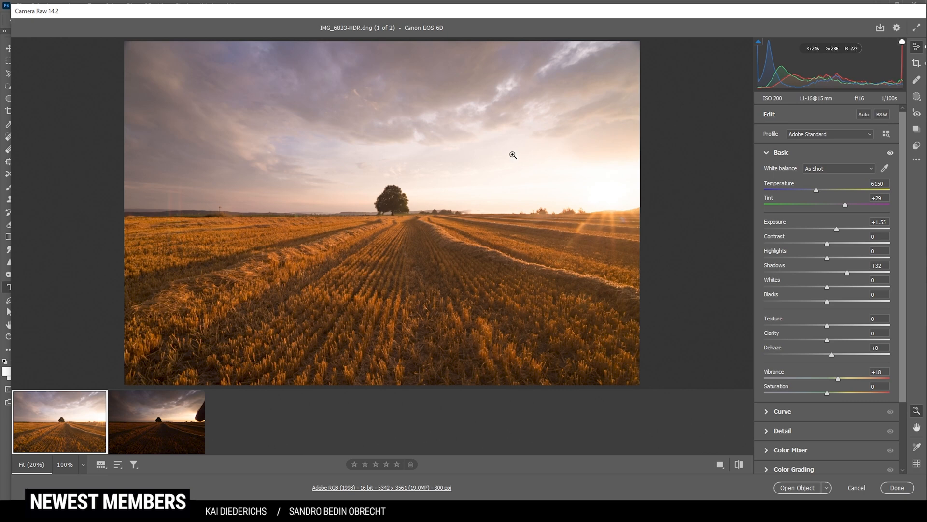
pyautogui.moveTo(573, 168)
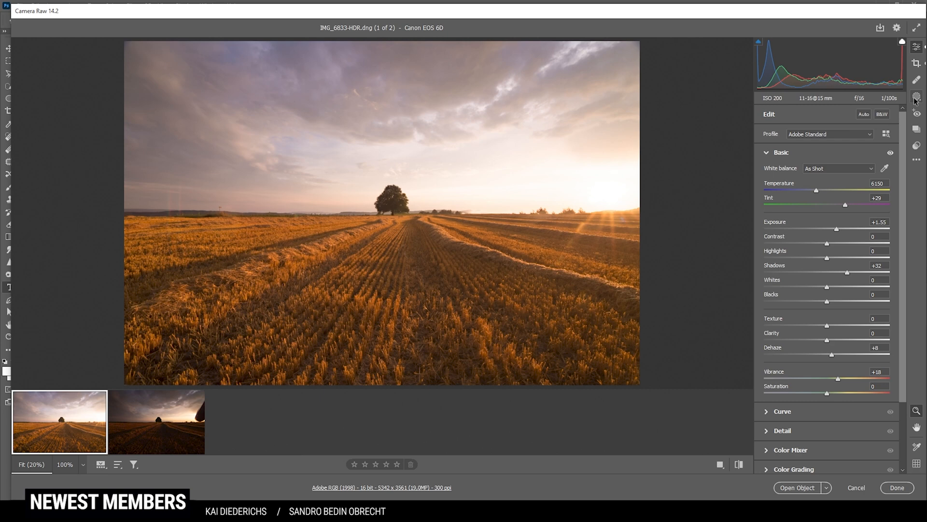
# Create a Select Sky mask and adjust it, toggling the overlay to judge the darker, cooler sky
pyautogui.click(916, 98)
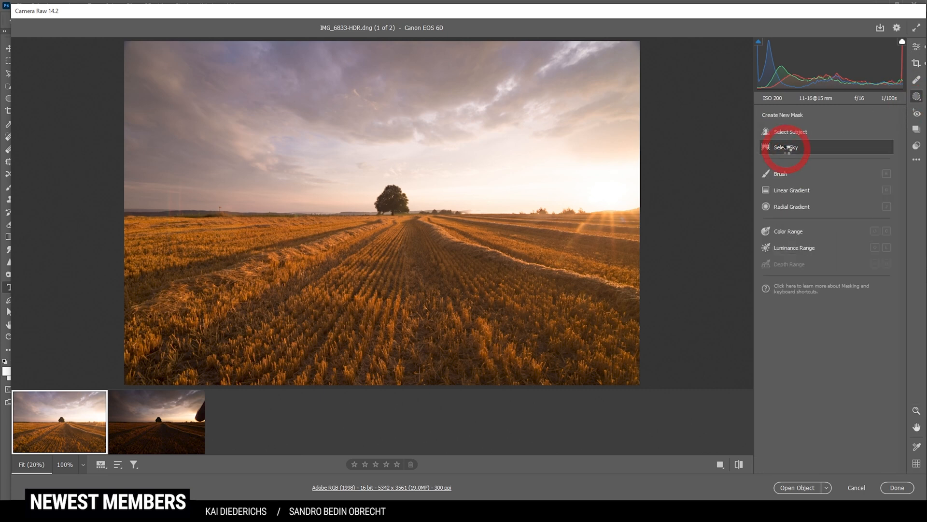
pyautogui.click(787, 147)
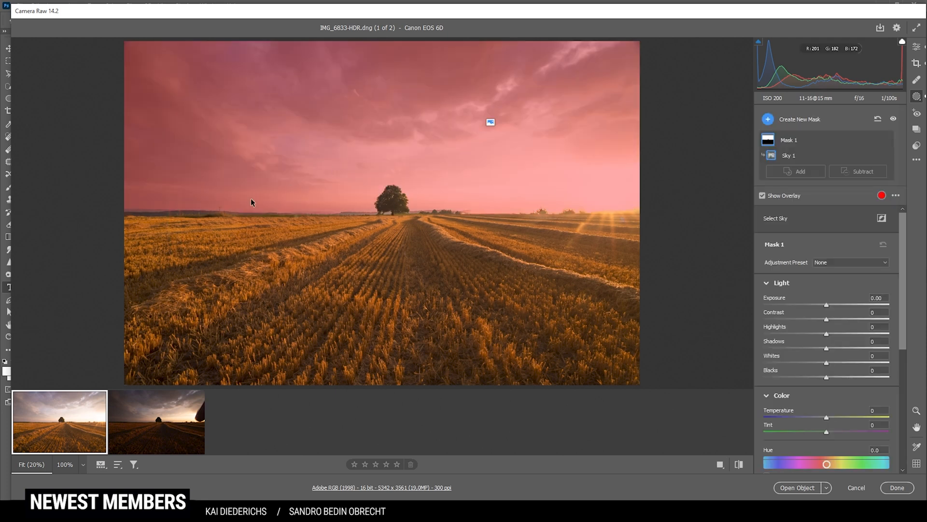
pyautogui.moveTo(633, 253)
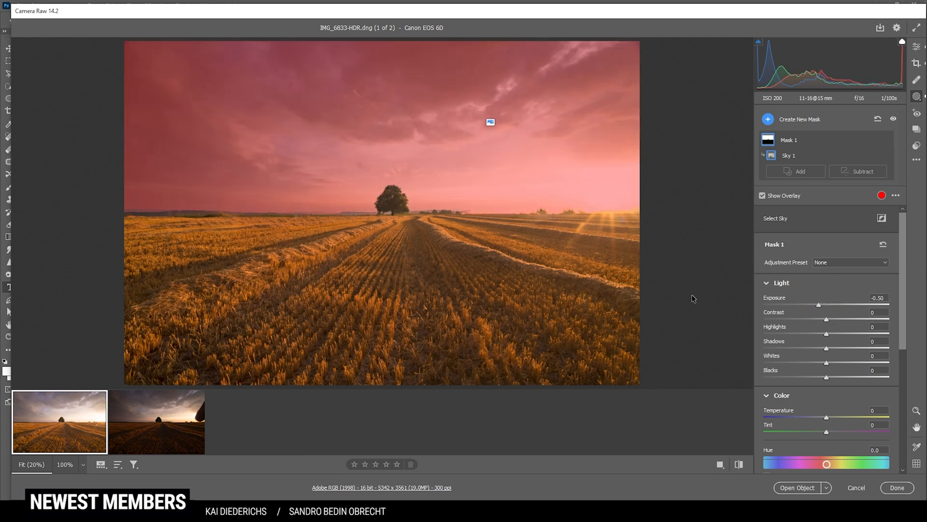
pyautogui.moveTo(714, 308)
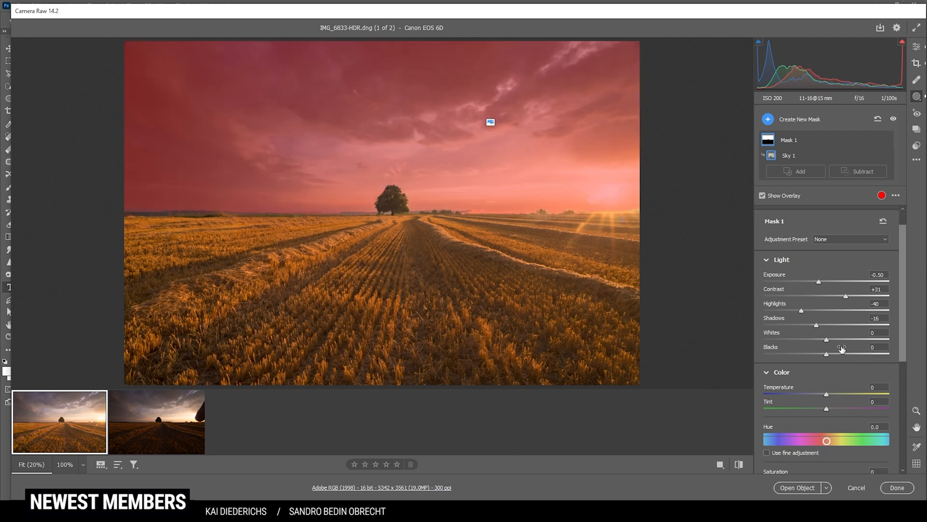
pyautogui.scroll(-3)
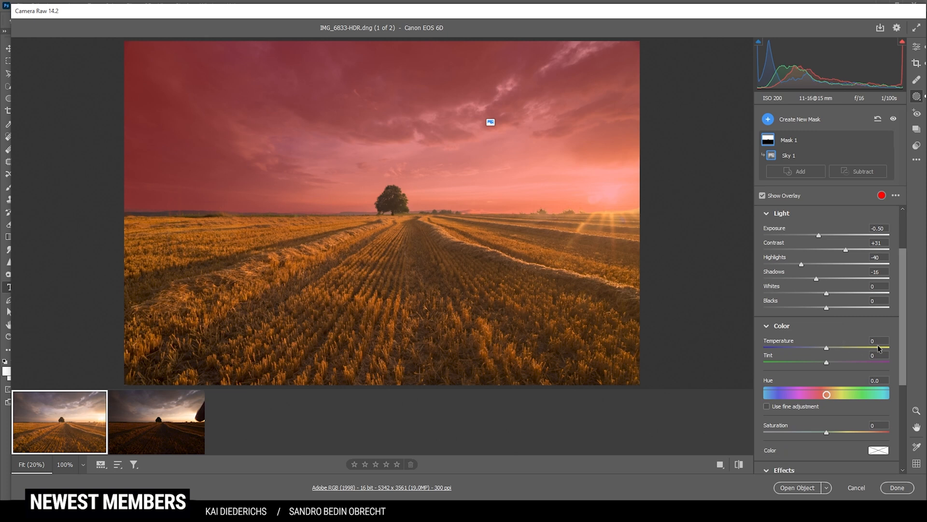
pyautogui.moveTo(829, 368)
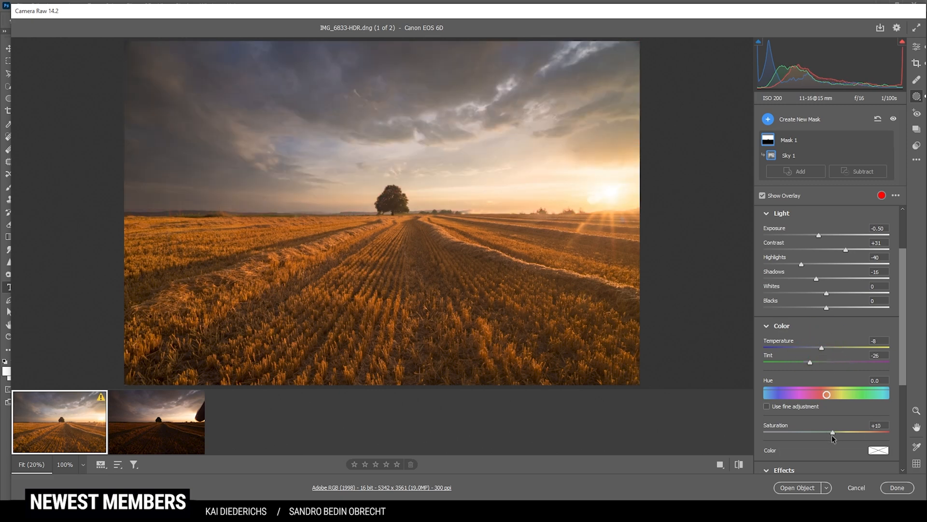
pyautogui.click(762, 196)
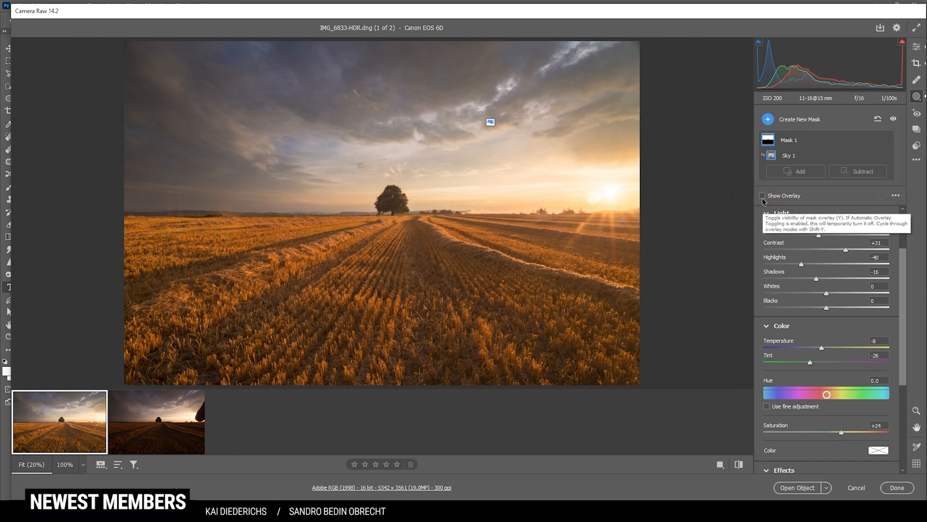
pyautogui.click(762, 195)
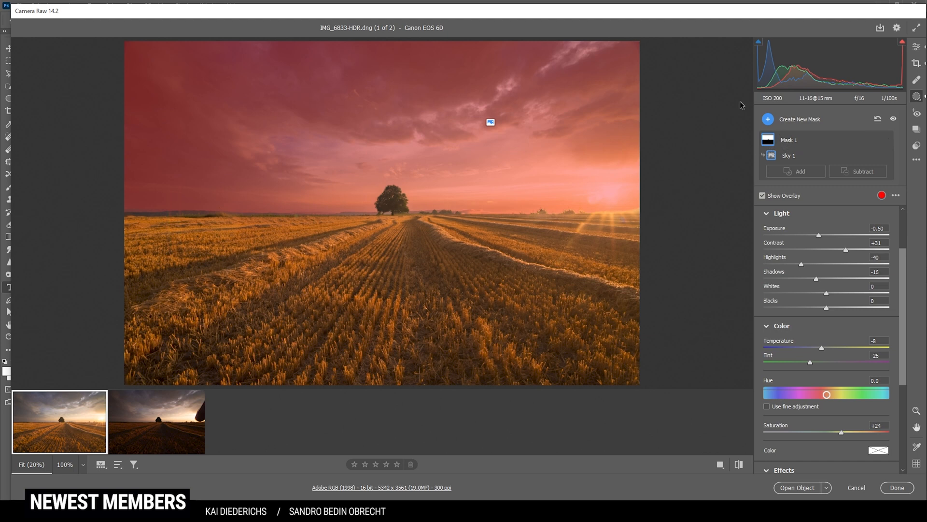
# Lay a linear gradient mask from the top of the sky downward and reposition it over the upper sky
pyautogui.click(768, 119)
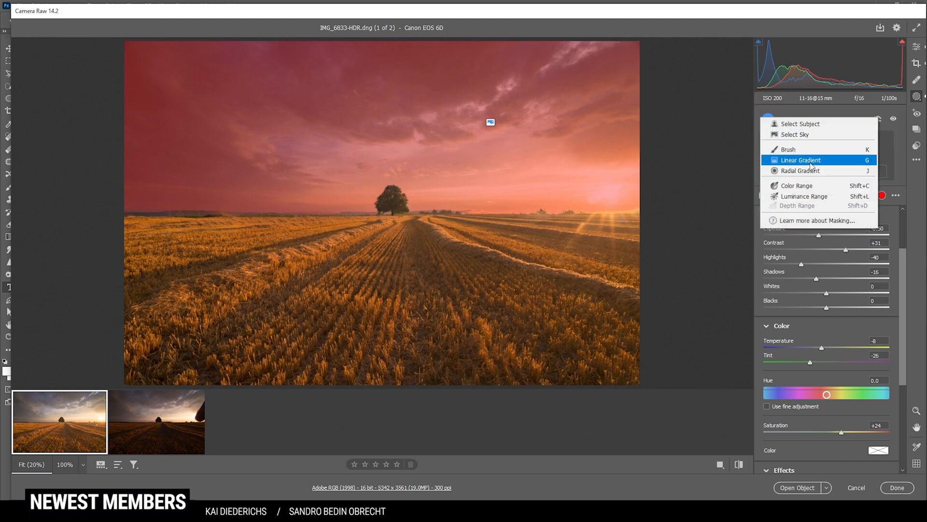
pyautogui.click(803, 160)
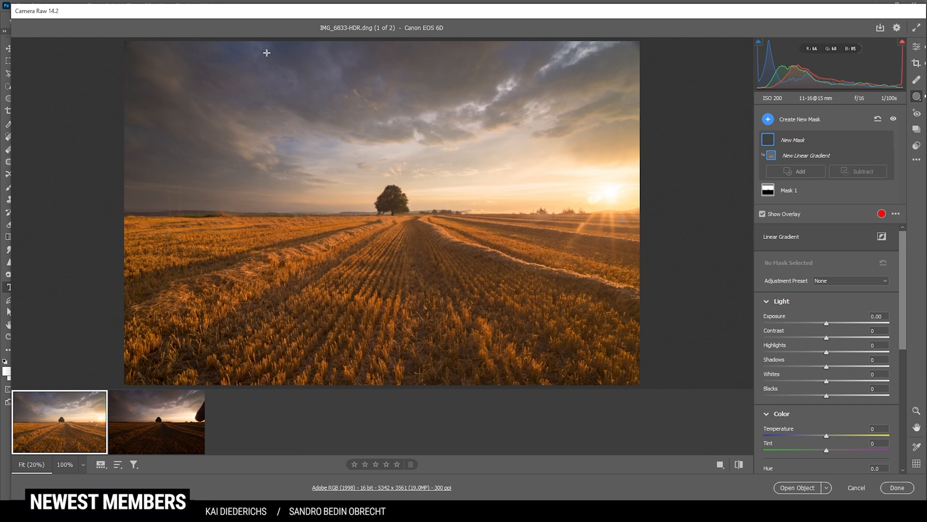
pyautogui.moveTo(267, 53); pyautogui.dragTo(284, 167)
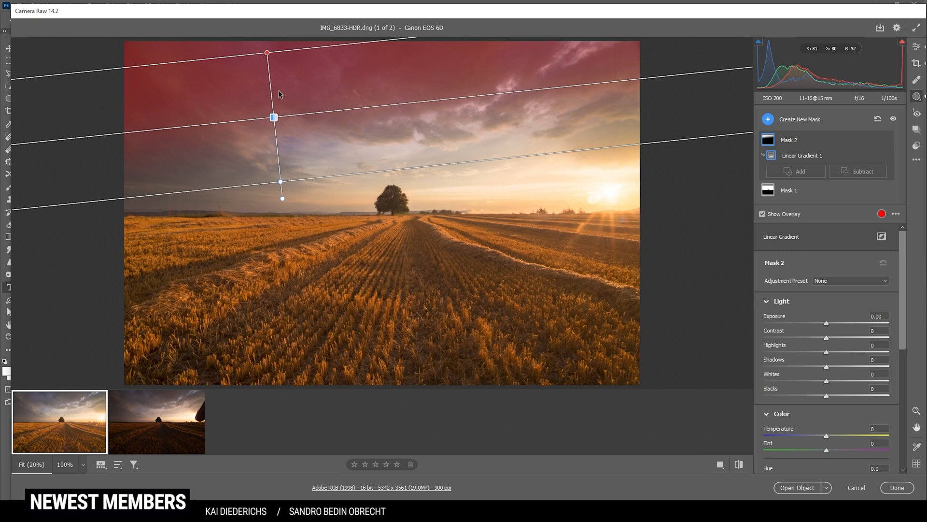
pyautogui.moveTo(828, 326)
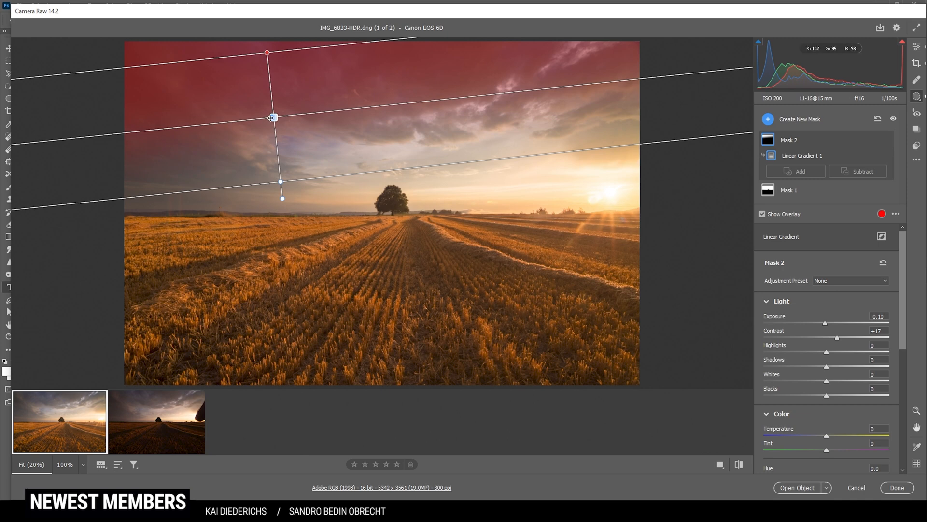
pyautogui.moveTo(272, 117); pyautogui.dragTo(273, 131)
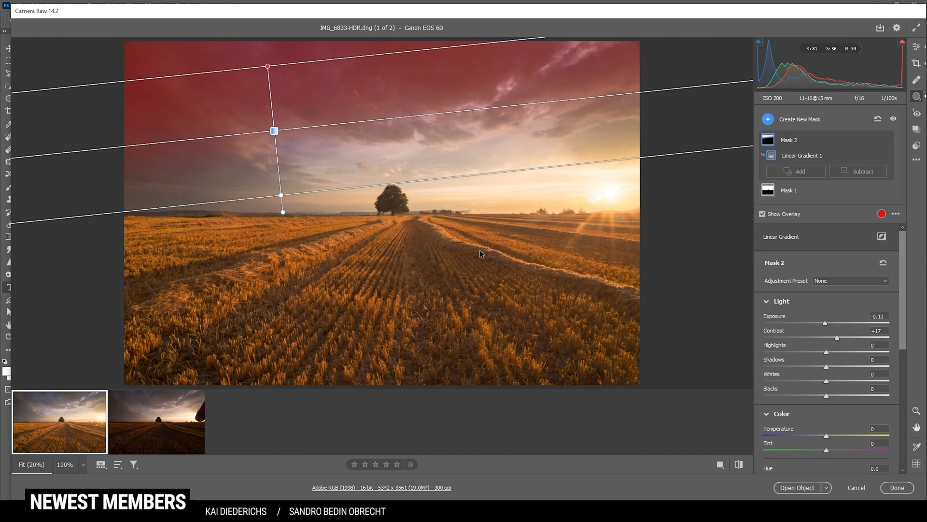
pyautogui.moveTo(397, 215)
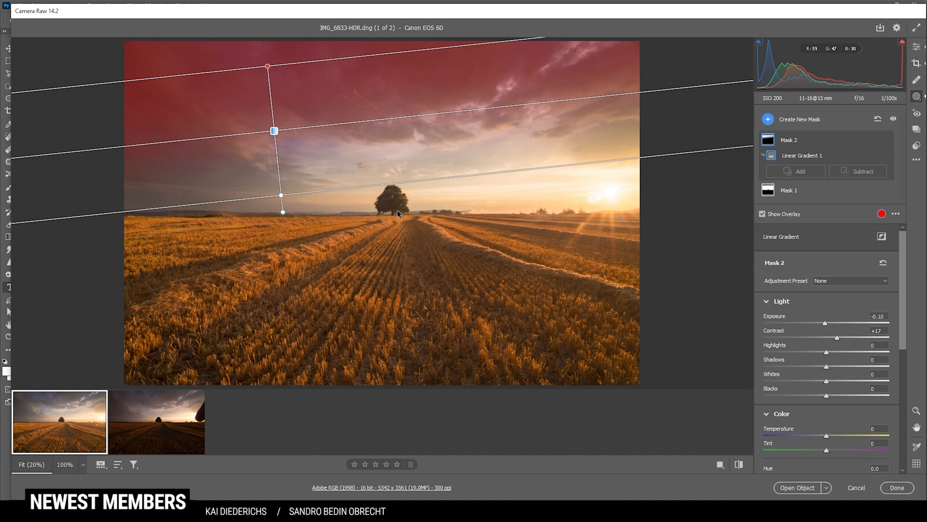
pyautogui.moveTo(768, 125)
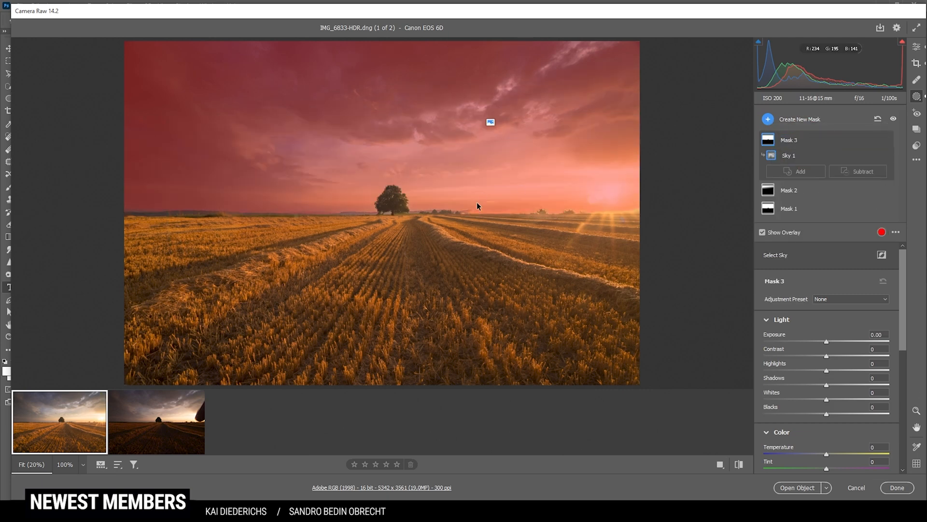
pyautogui.moveTo(493, 205)
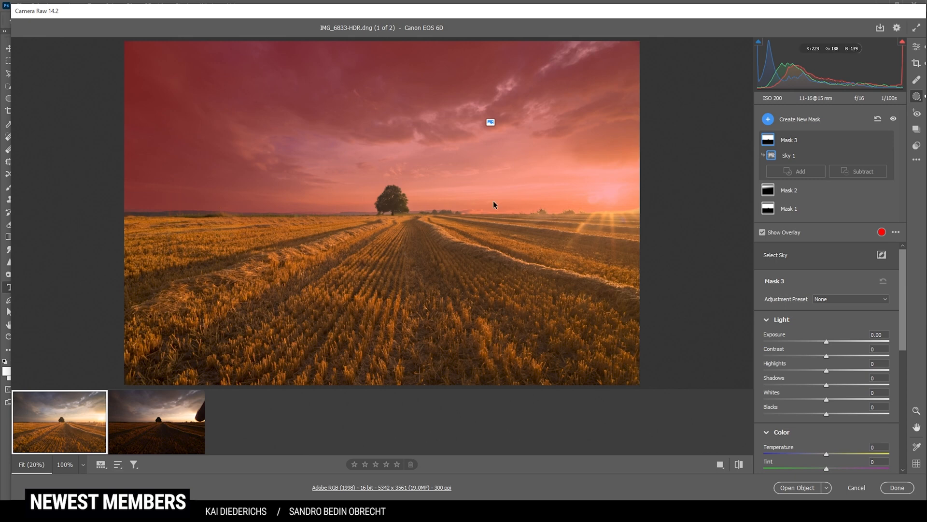
pyautogui.moveTo(884, 254)
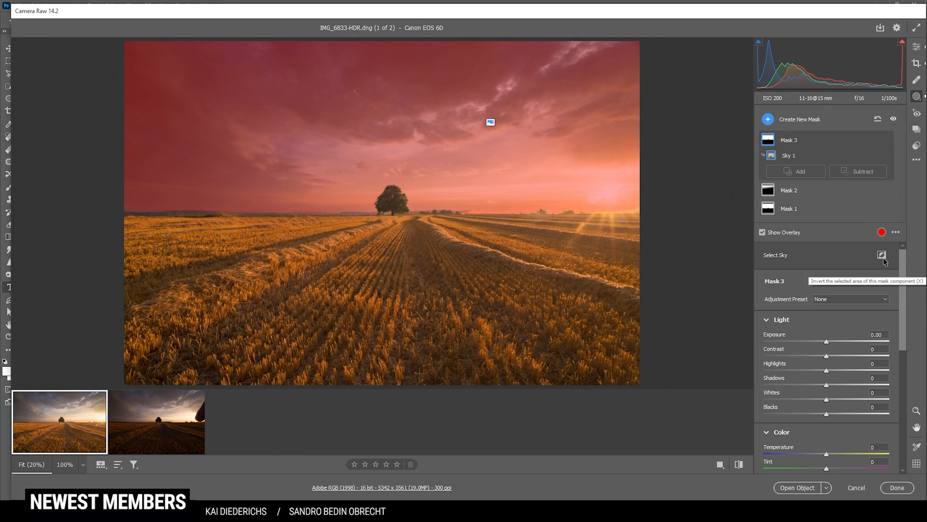
# Invert the sky mask to cover the field and cool its temperature to -25
pyautogui.click(881, 255)
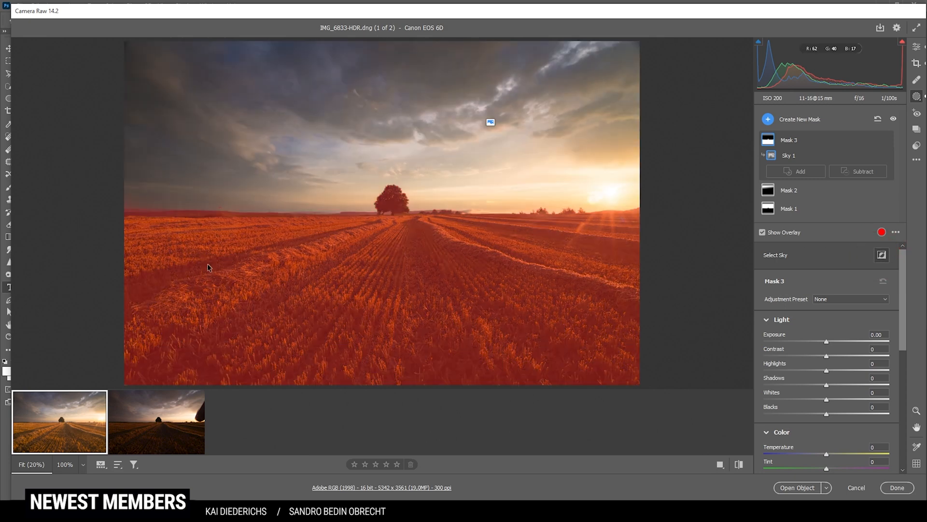
pyautogui.moveTo(247, 214)
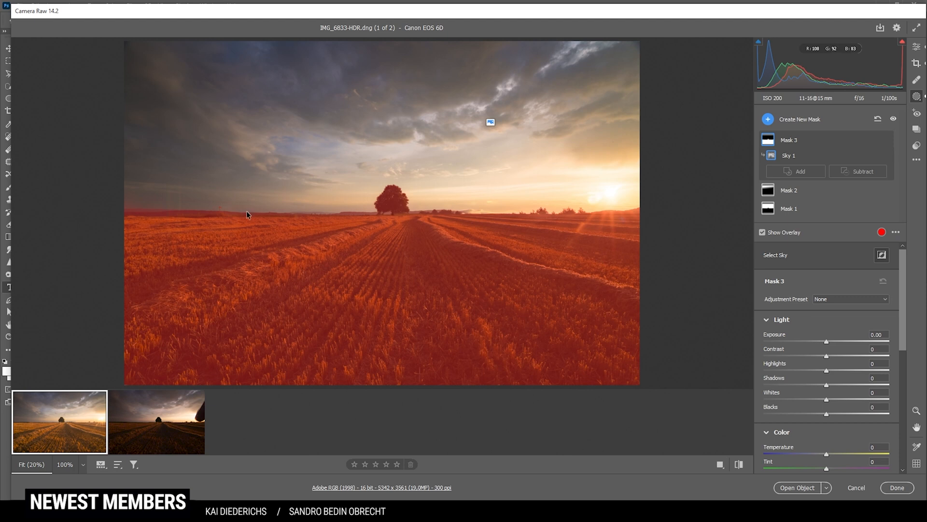
pyautogui.moveTo(246, 220)
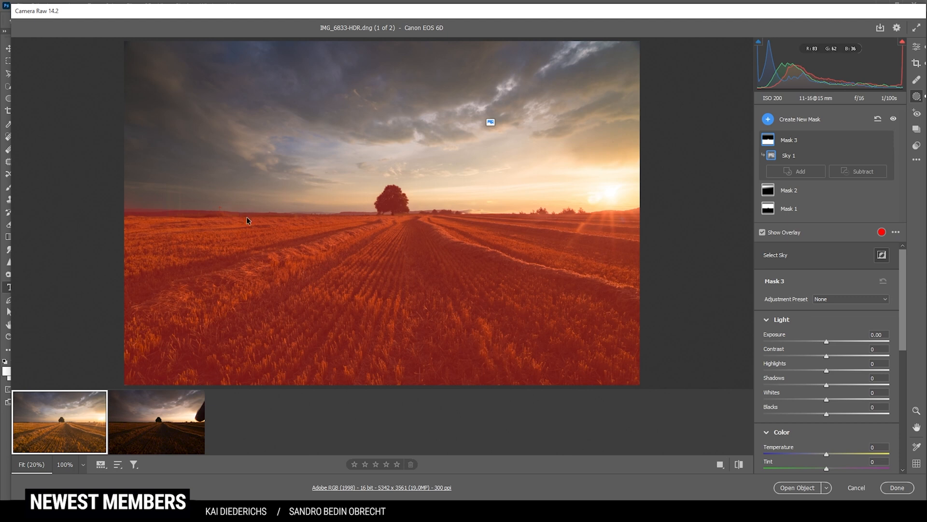
pyautogui.scroll(-3)
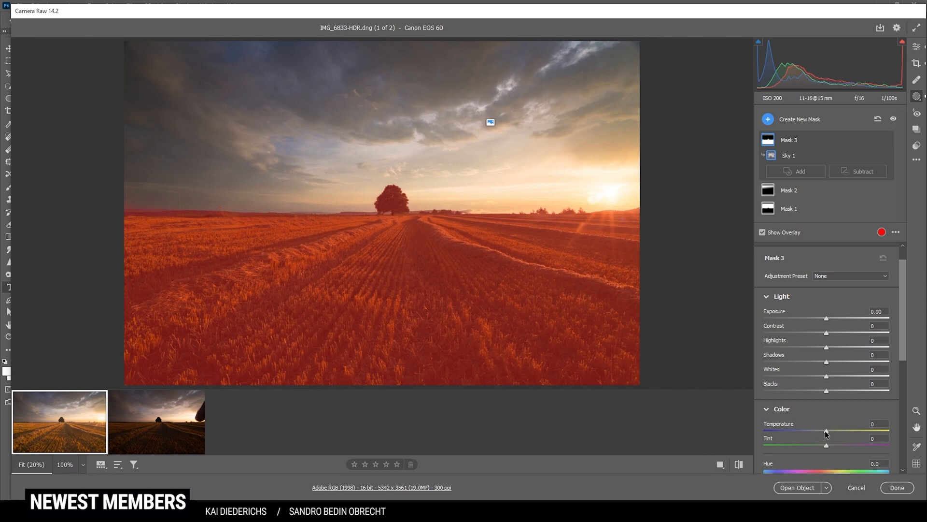
pyautogui.click(762, 232)
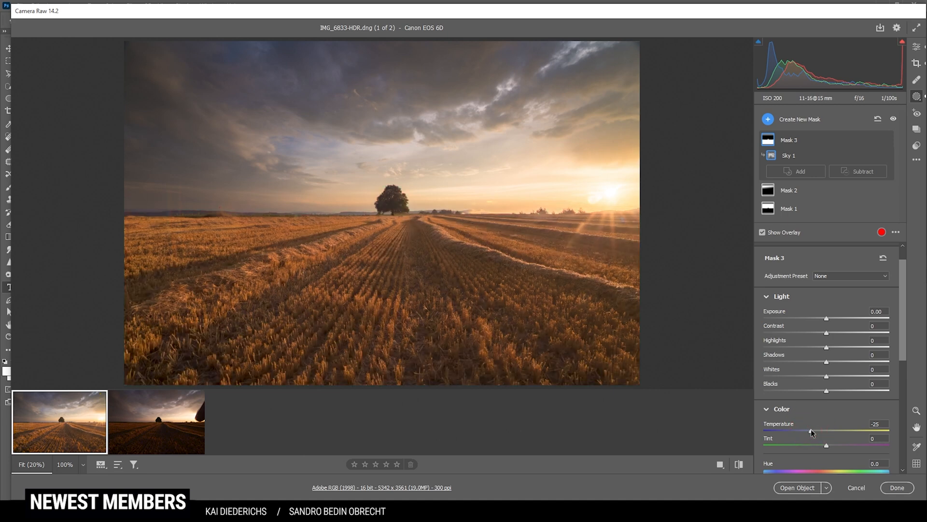
# Build a field mask from a linear gradient at the horizon plus a second added gradient
pyautogui.click(768, 119)
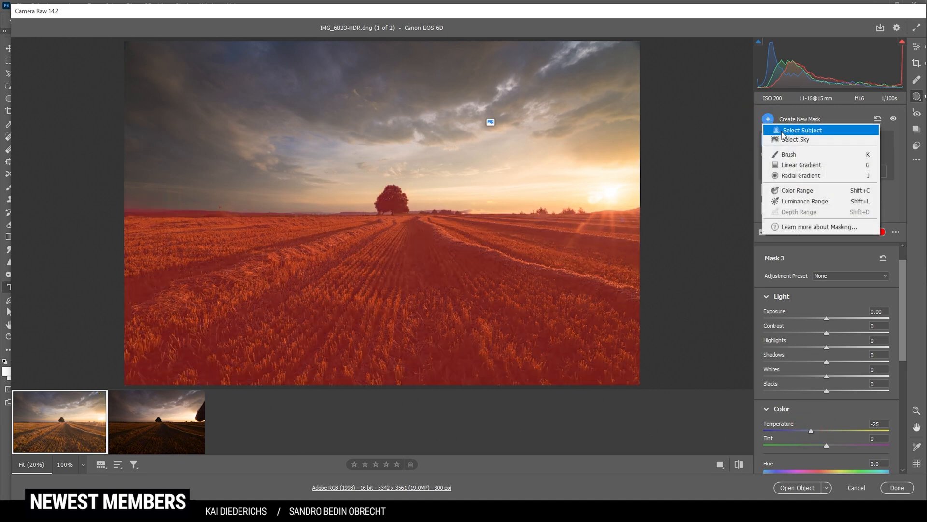
pyautogui.click(798, 164)
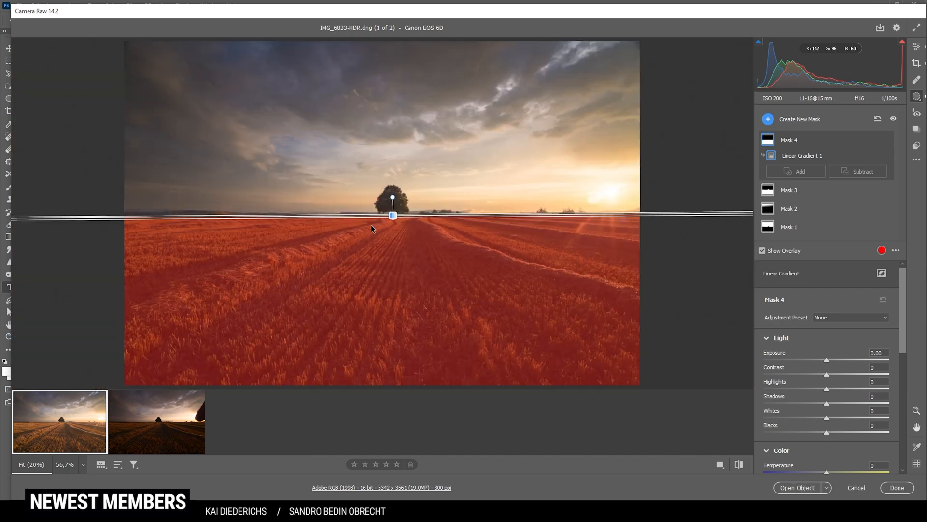
pyautogui.click(795, 172)
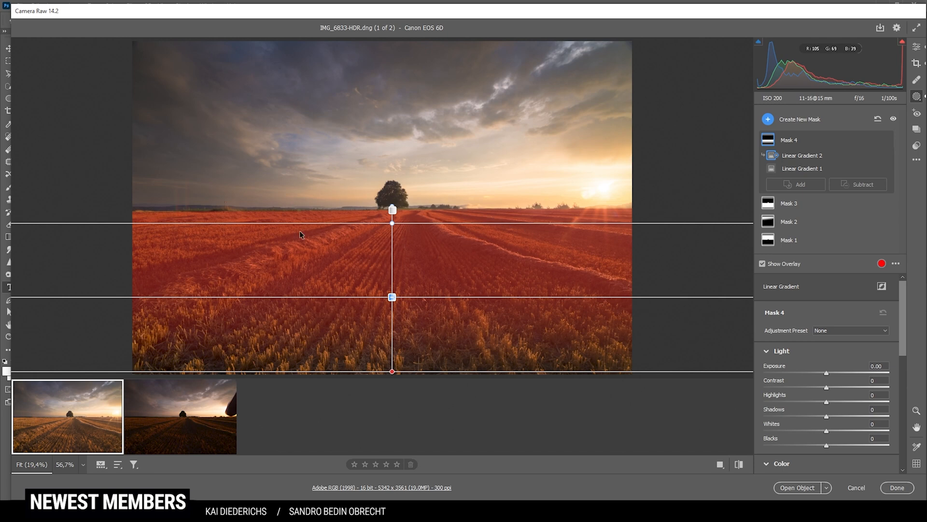
pyautogui.moveTo(399, 334)
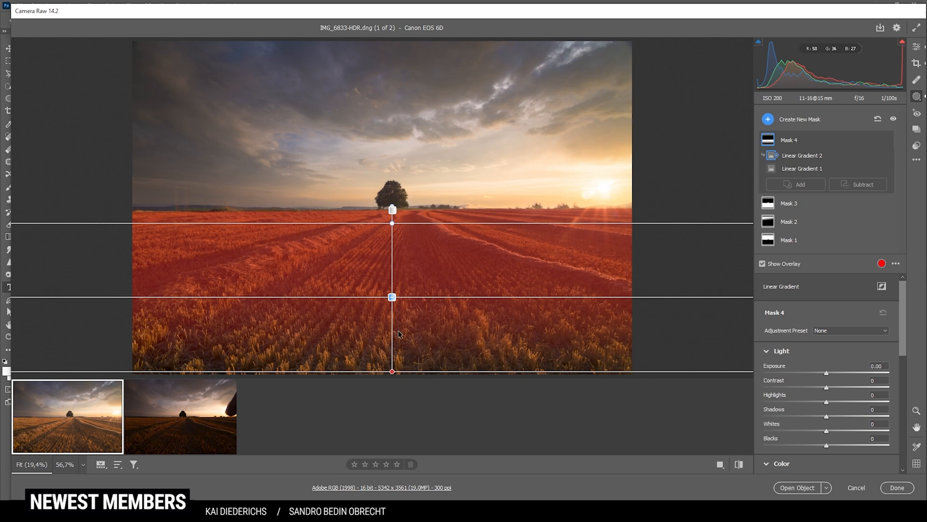
pyautogui.moveTo(826, 379)
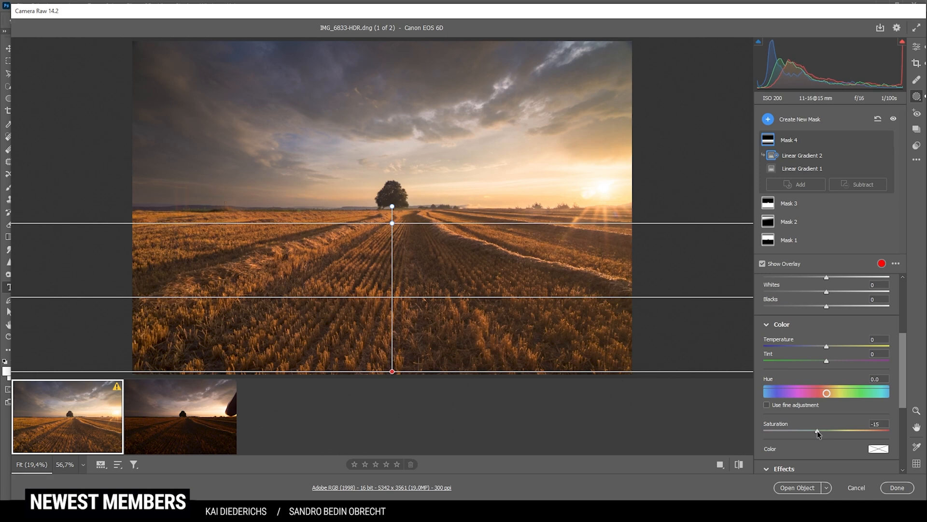
pyautogui.scroll(-3)
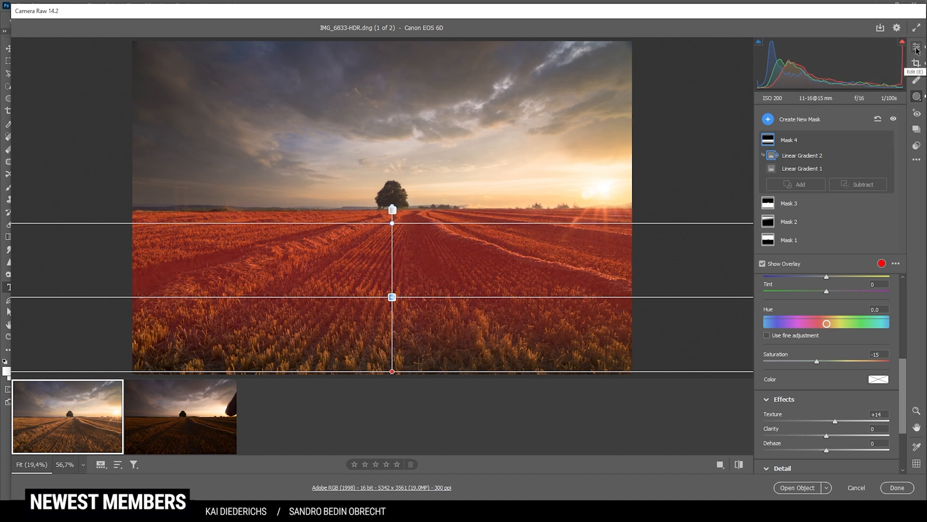
# Add gradient masks darkening the lower field -0.40 and upper sky -0.25, returning to Edit settings
pyautogui.click(917, 46)
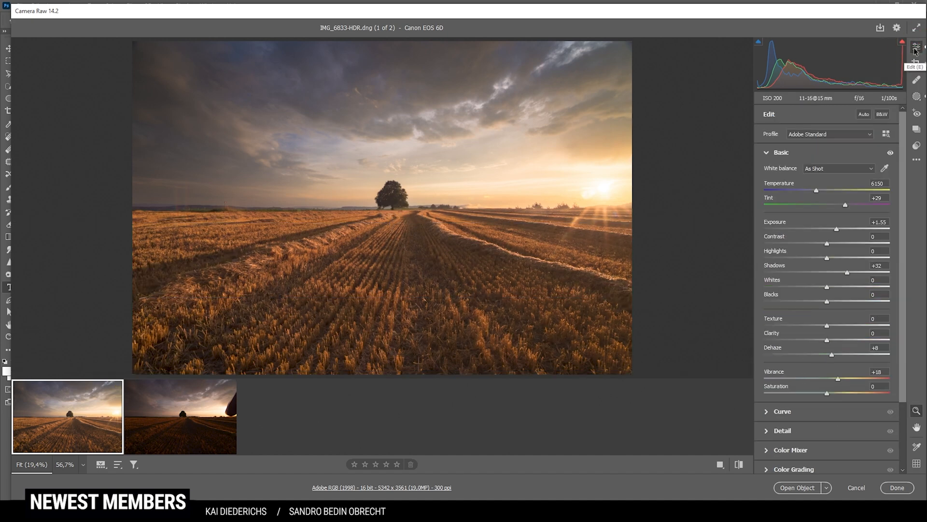
pyautogui.moveTo(317, 330)
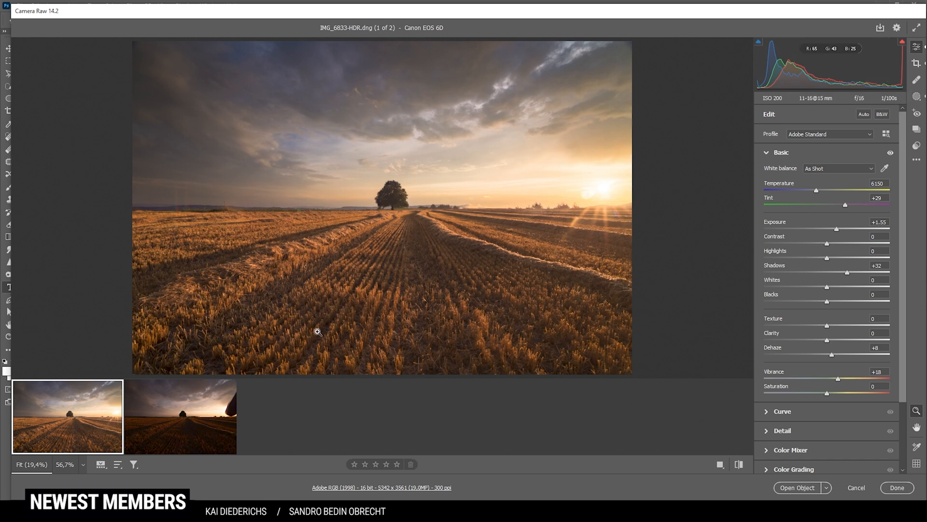
pyautogui.moveTo(317, 288)
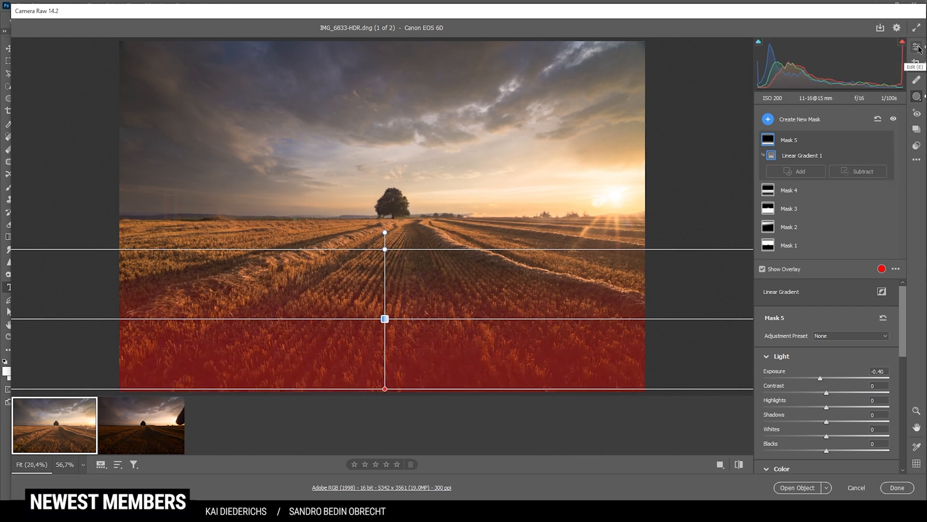
pyautogui.click(915, 97)
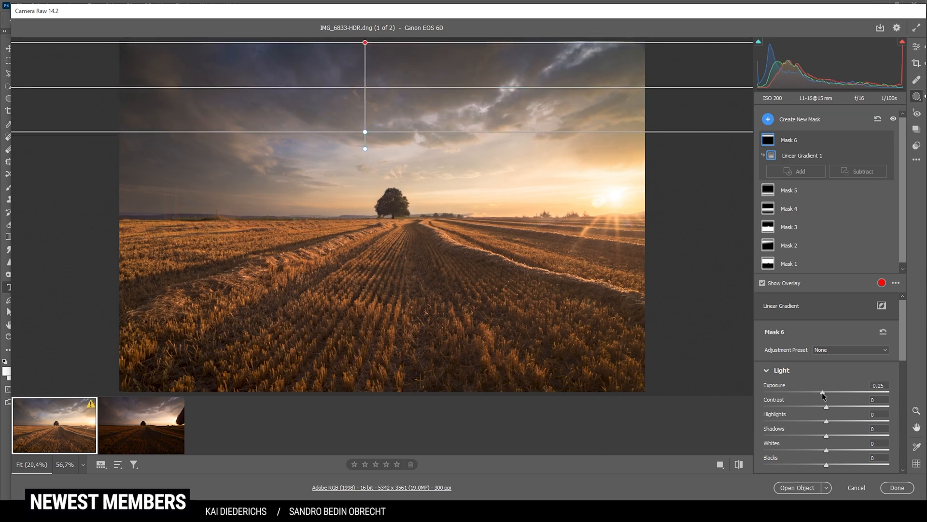
pyautogui.click(915, 46)
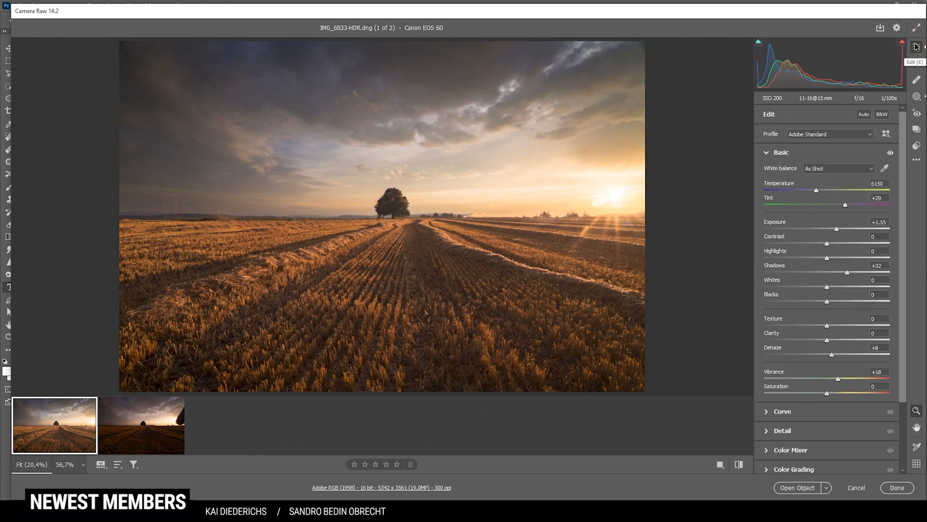
pyautogui.moveTo(739, 465)
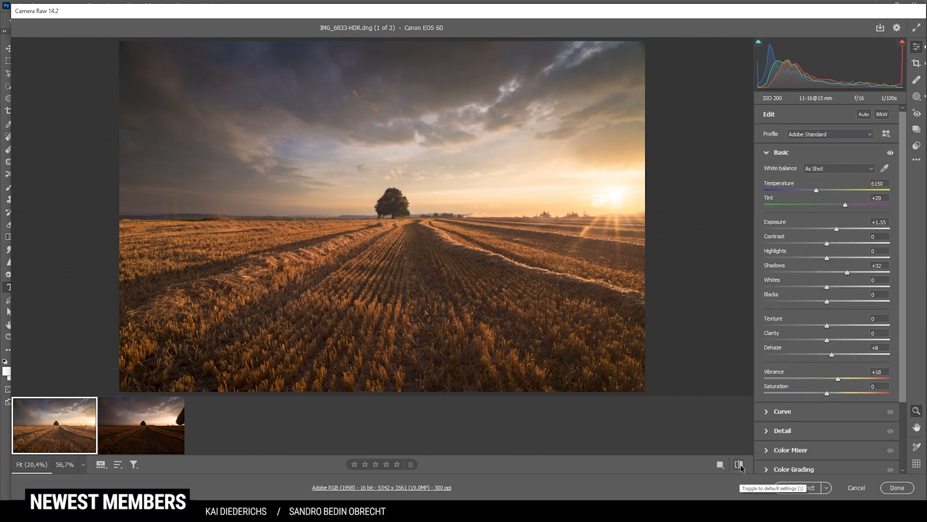
pyautogui.click(739, 463)
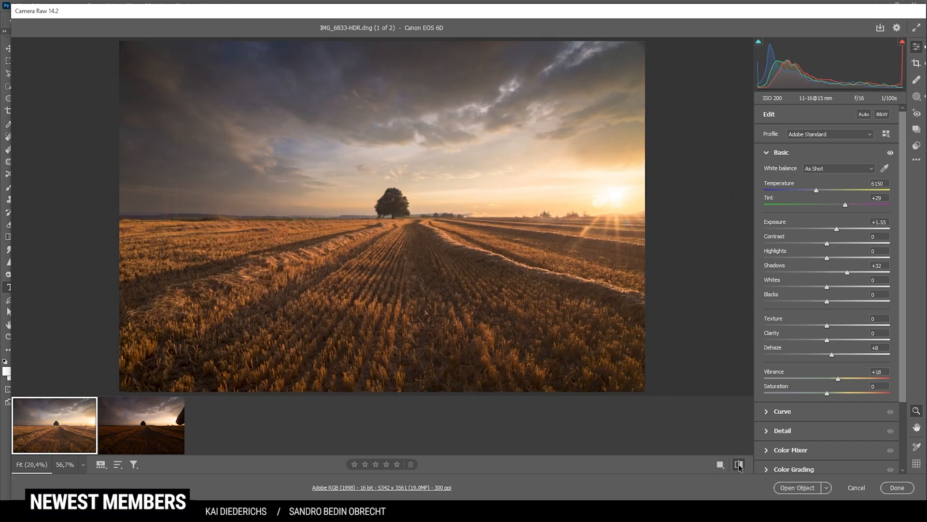
pyautogui.moveTo(739, 464)
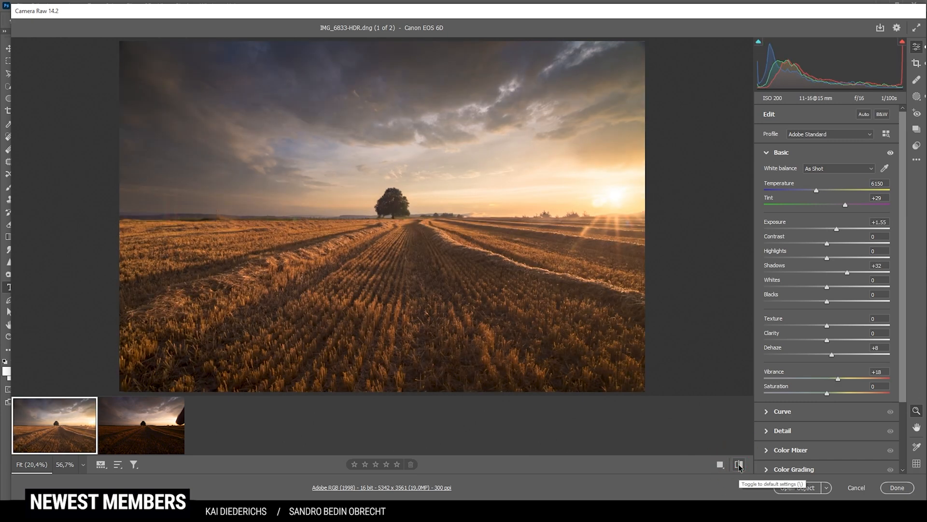
pyautogui.moveTo(692, 414)
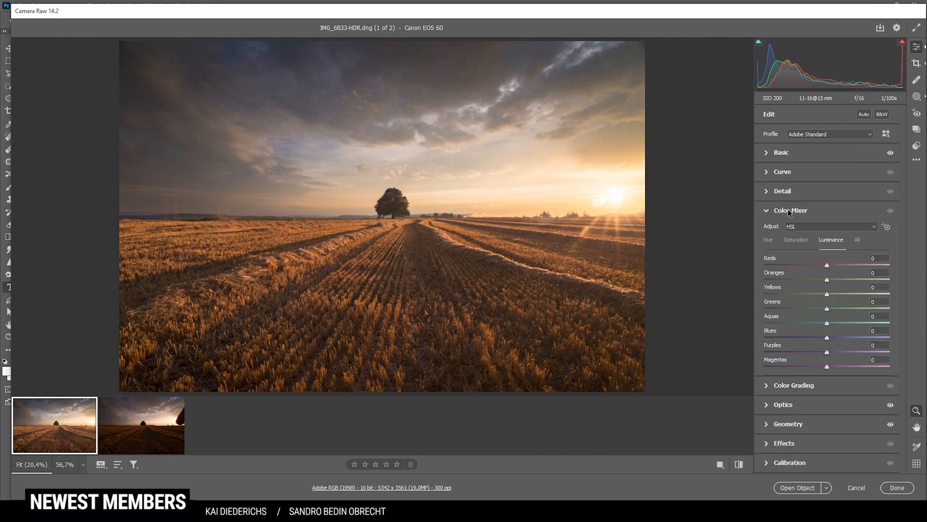
# In Color Mixer set Saturation Blues -30, Purples -37, Magentas -34 and Luminance Oranges +11, then collapse it
pyautogui.click(795, 239)
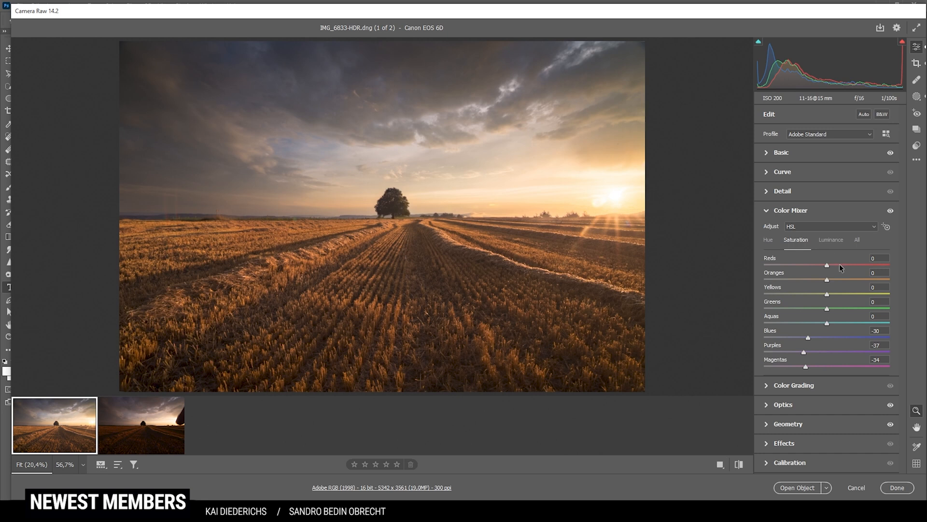
pyautogui.click(831, 239)
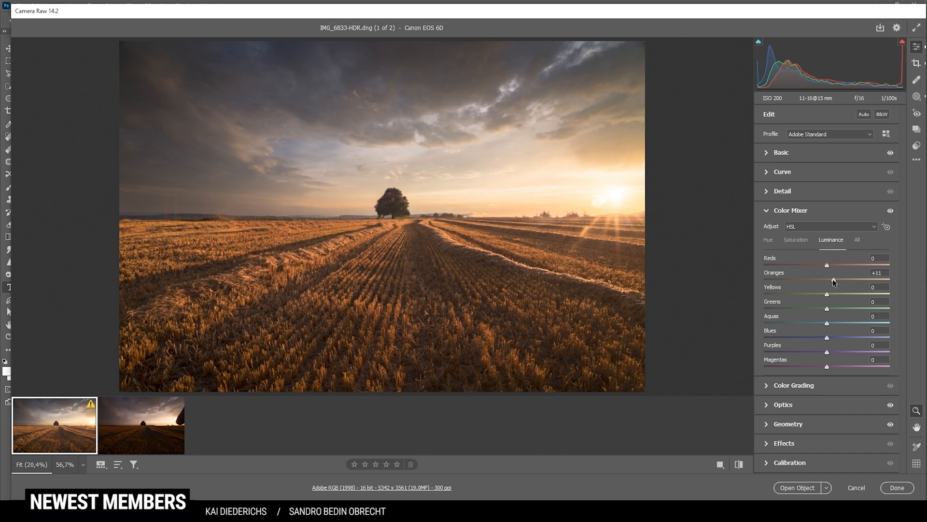
pyautogui.click(791, 209)
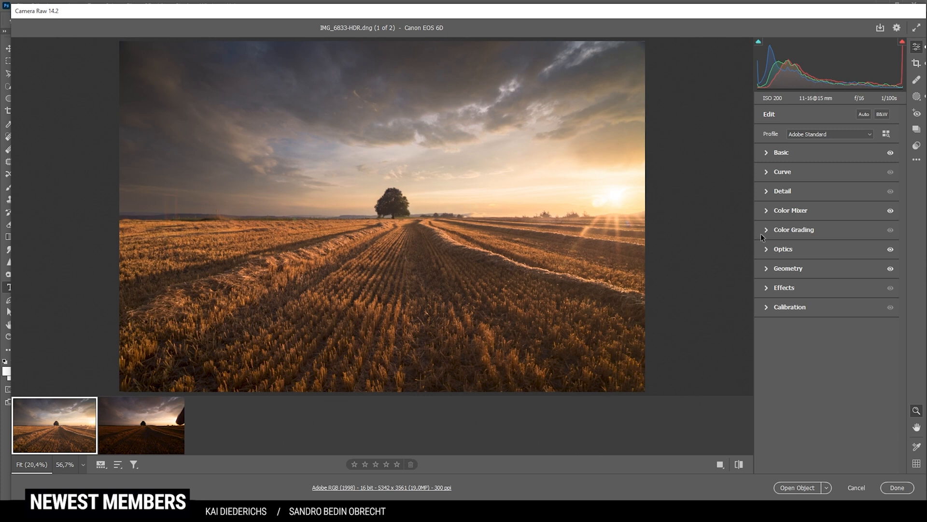
# In Color Grading tint highlights hue 40 sat 100, midtones hue 26 sat 34, shadows hue 231 sat 14
pyautogui.click(794, 230)
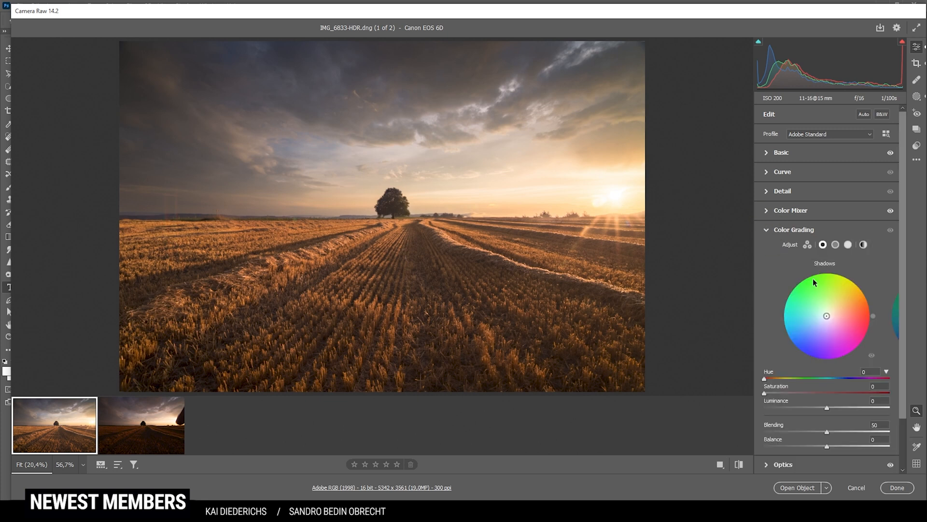
pyautogui.moveTo(795, 255)
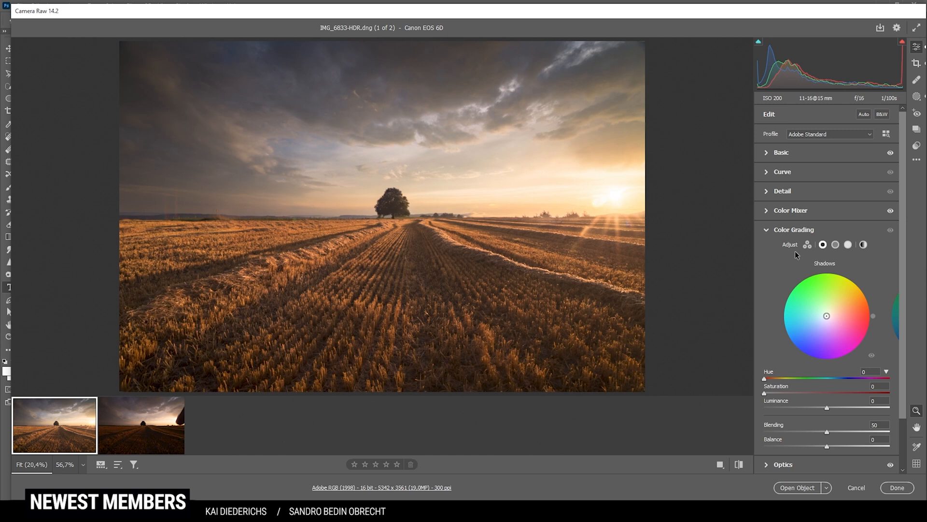
pyautogui.moveTo(779, 235)
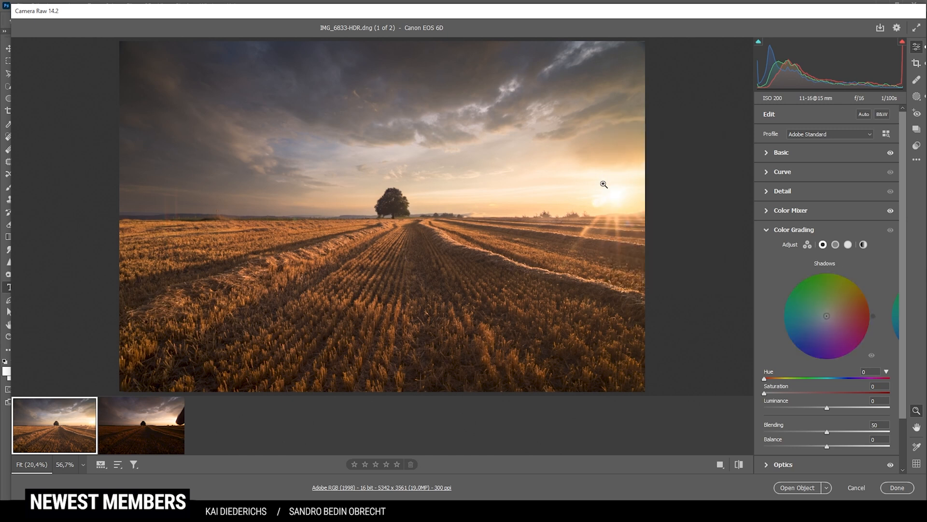
pyautogui.click(849, 244)
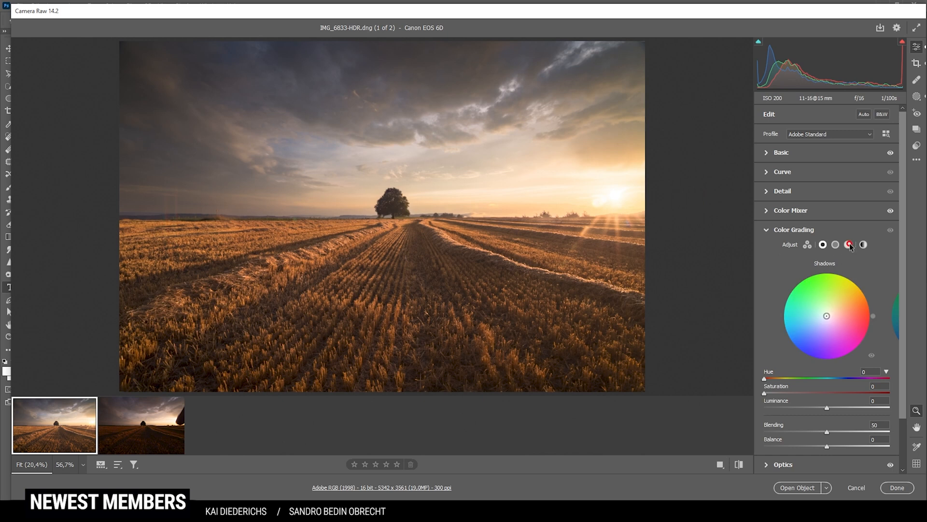
pyautogui.click(847, 245)
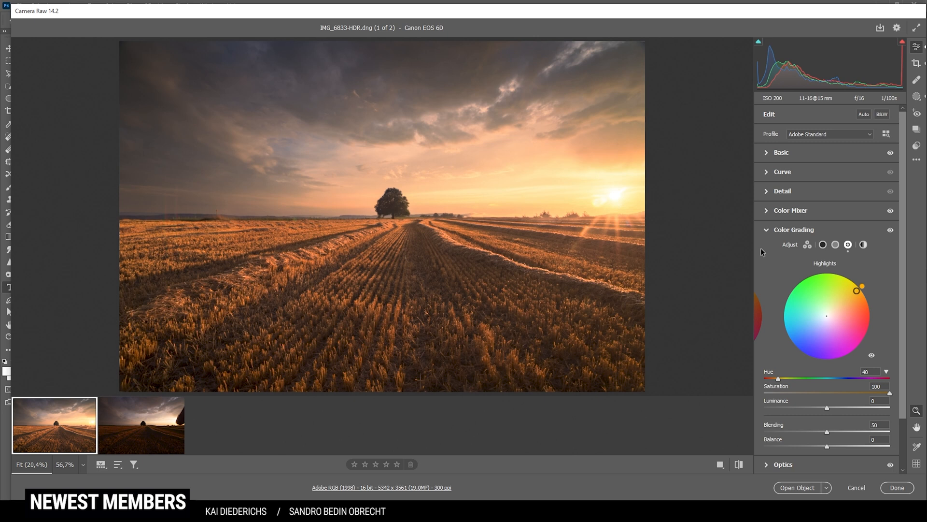
pyautogui.moveTo(835, 244)
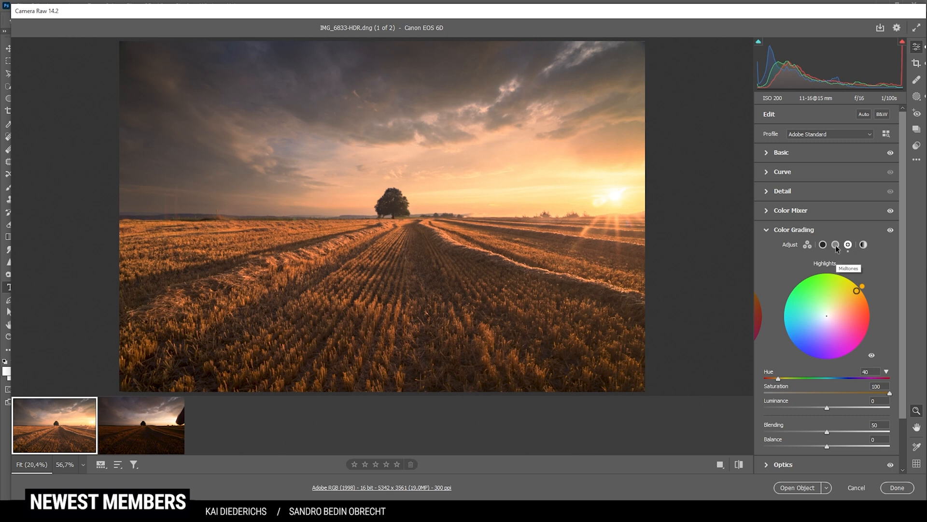
pyautogui.click(835, 244)
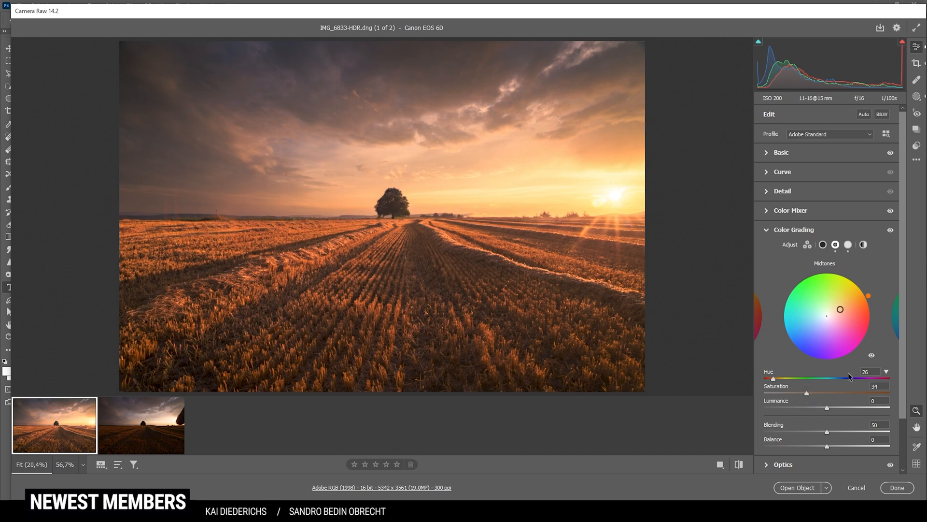
pyautogui.moveTo(894, 248)
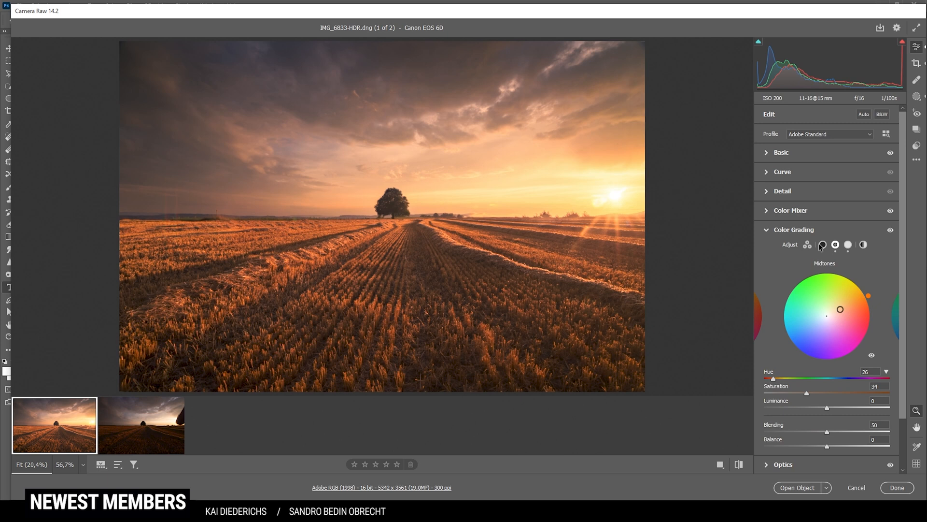
pyautogui.click(821, 244)
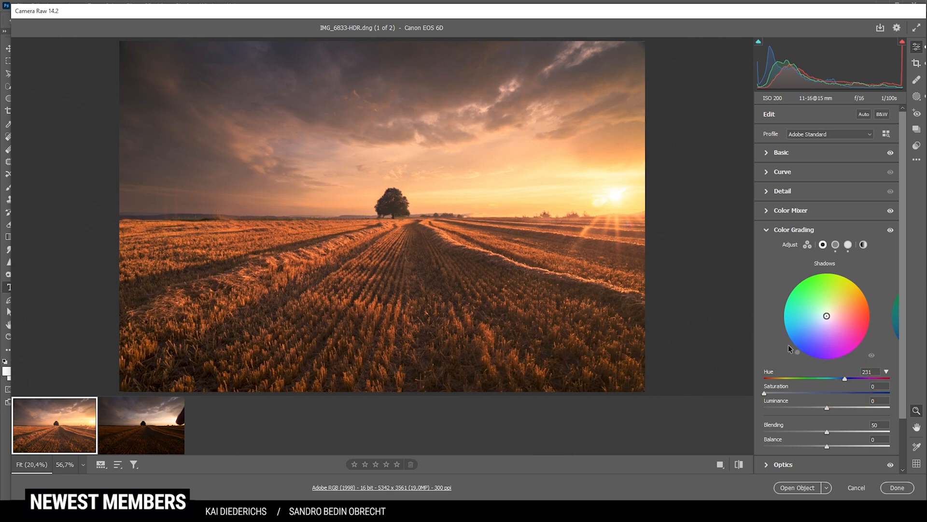
pyautogui.moveTo(852, 315)
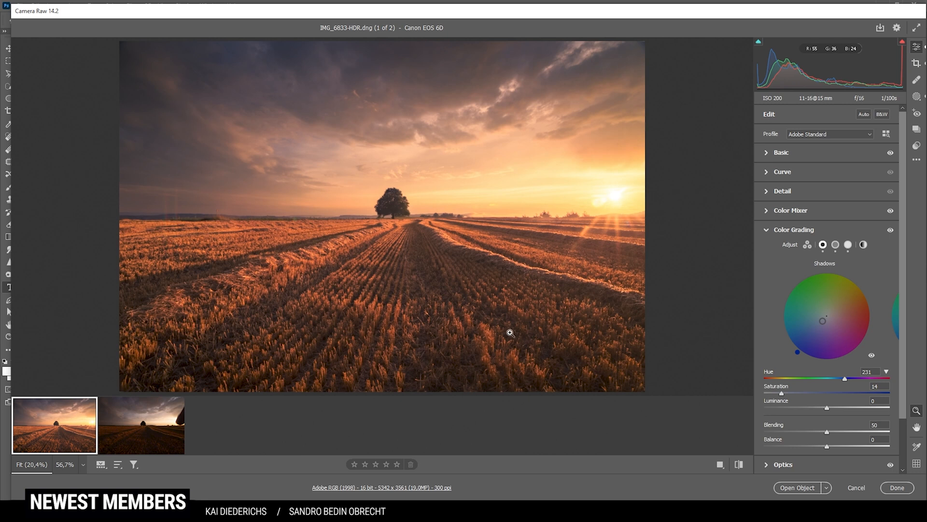
# Collapse Color Grading and expand Calibration for blue primary hue -12, saturation +14
pyautogui.click(794, 230)
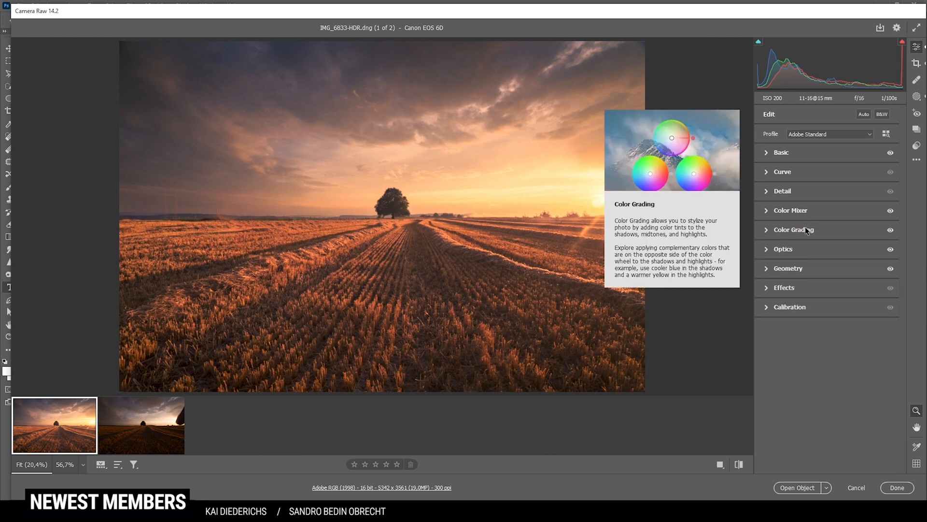
pyautogui.click(789, 306)
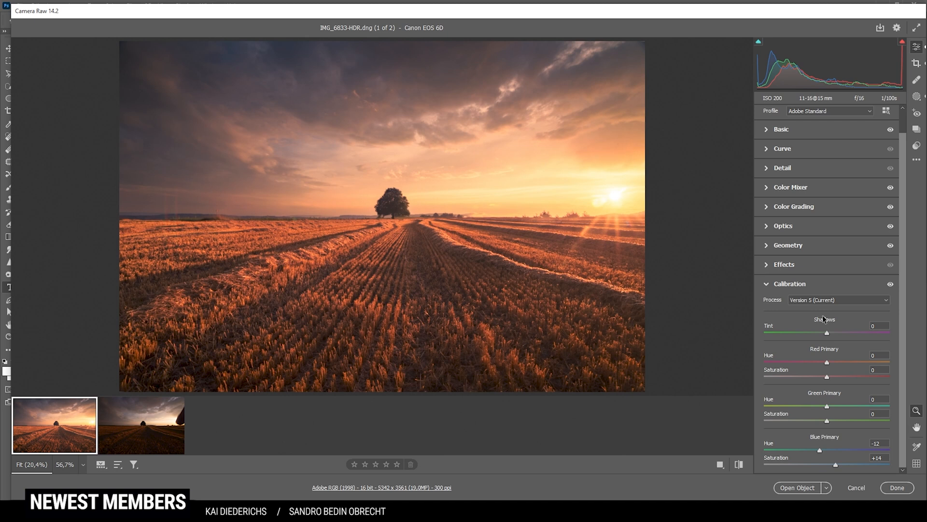
pyautogui.moveTo(770, 179)
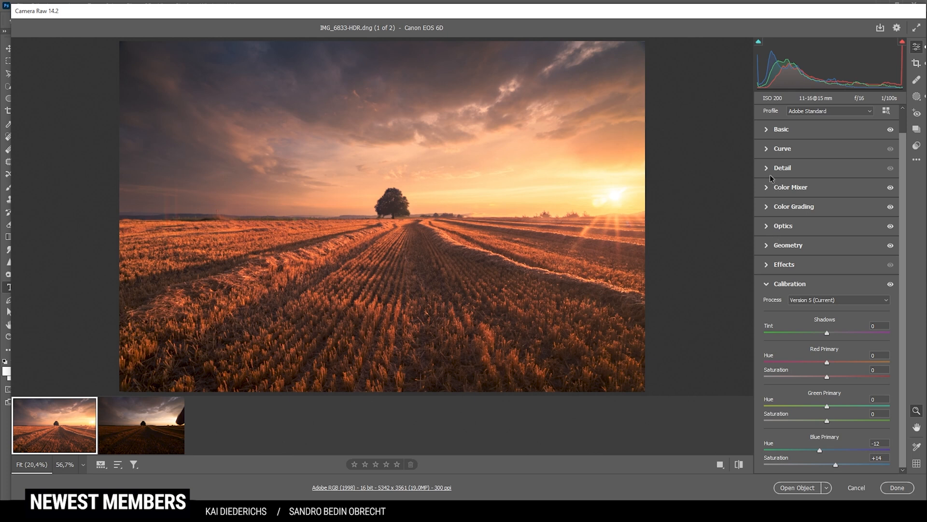
# Expand the Detail panel for sharpening amount 72, radius 0.5, detail 100, masking 51
pyautogui.click(781, 167)
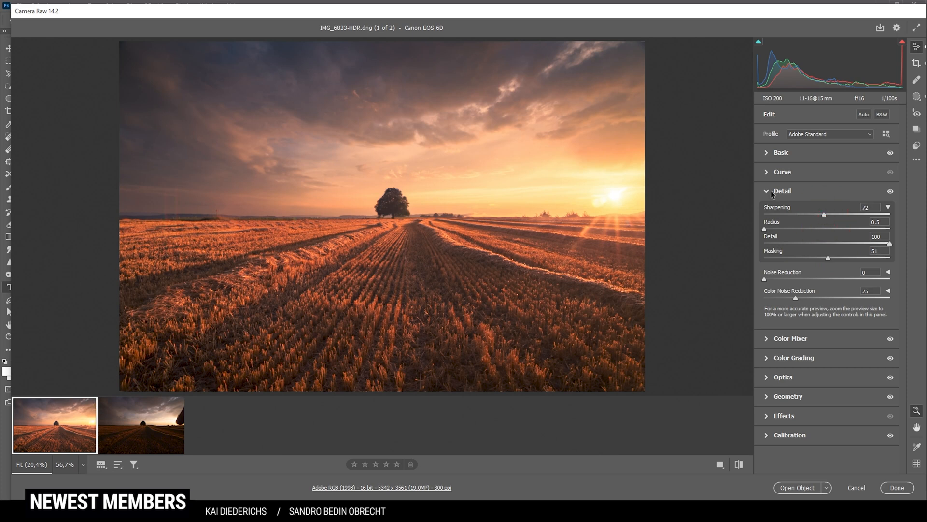
pyautogui.moveTo(520, 350)
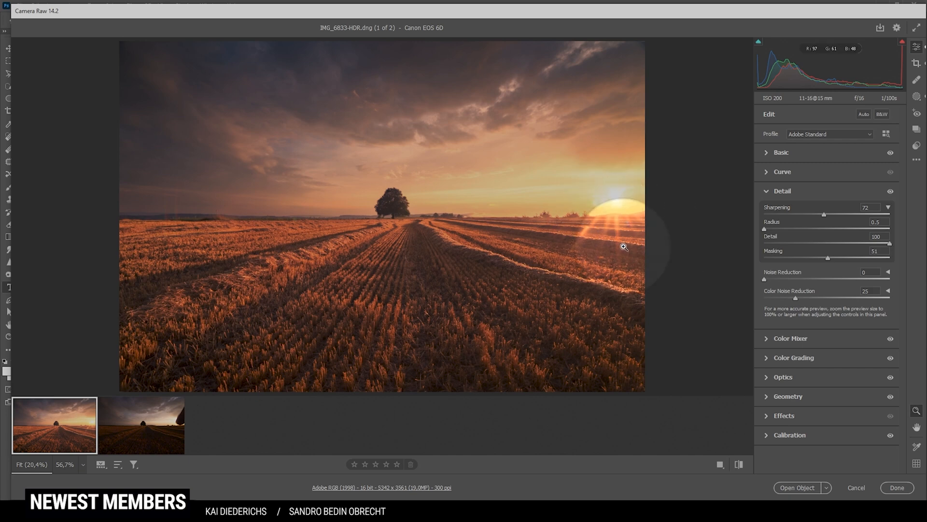
pyautogui.click(141, 425)
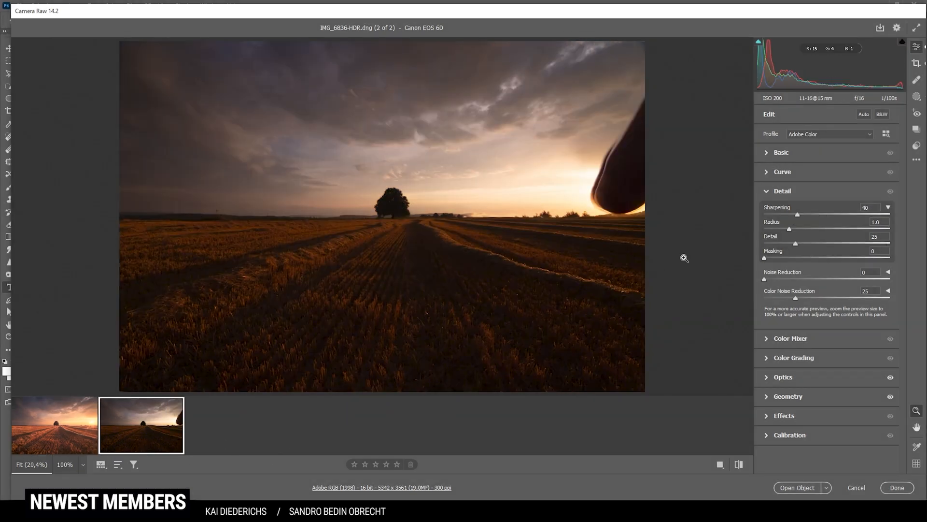
pyautogui.moveTo(617, 203)
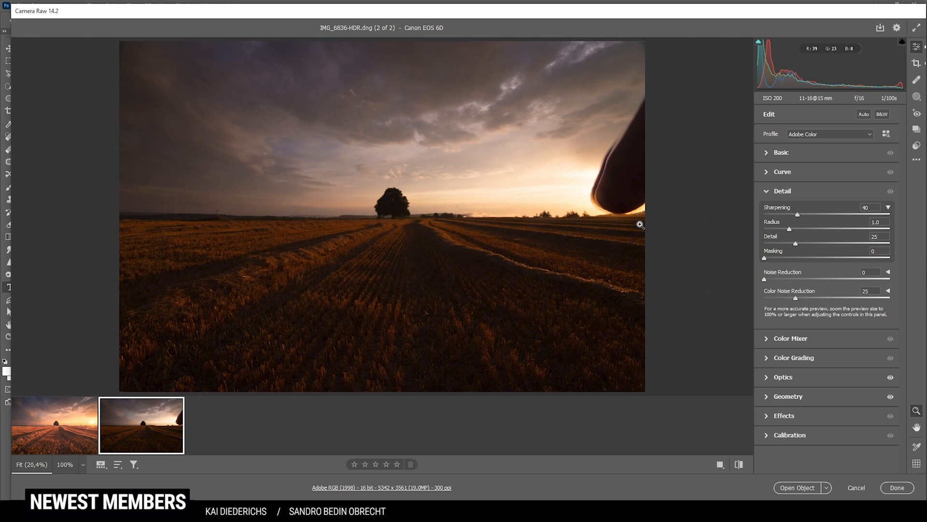
pyautogui.moveTo(62, 448)
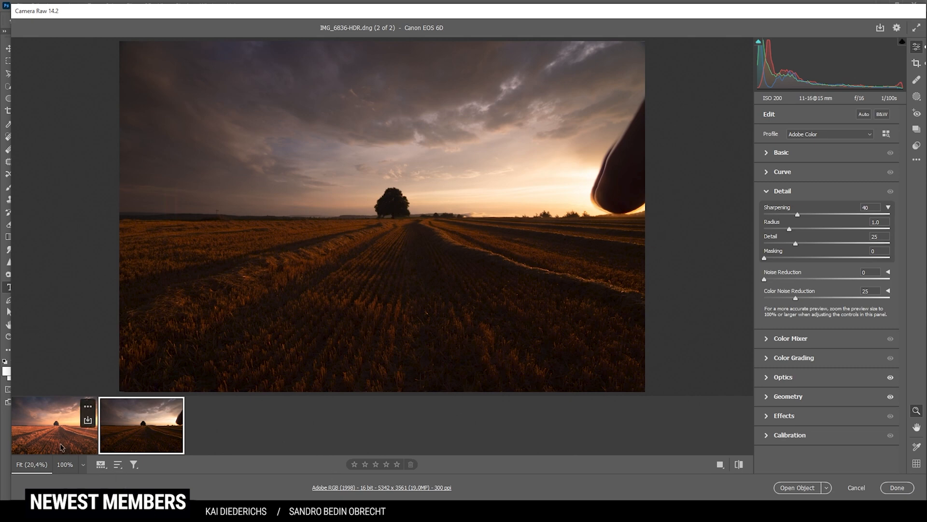
pyautogui.click(54, 425)
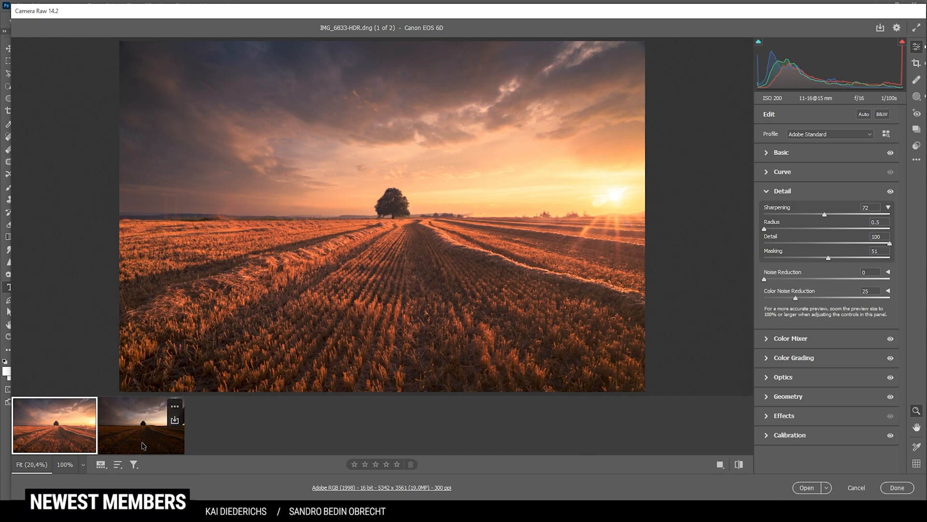
# Synchronize all adjustment groups from the edited exposure onto the second HDR shot
pyautogui.rightClick(142, 425)
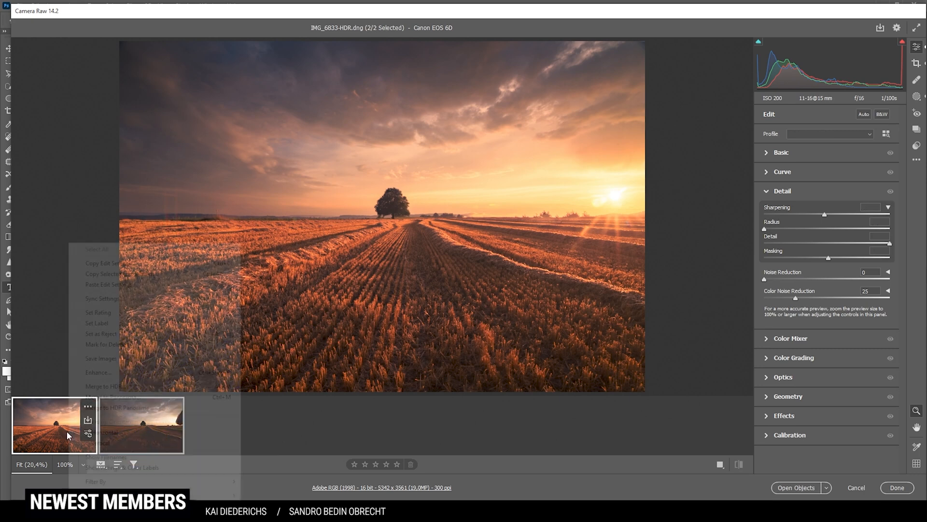
pyautogui.click(102, 298)
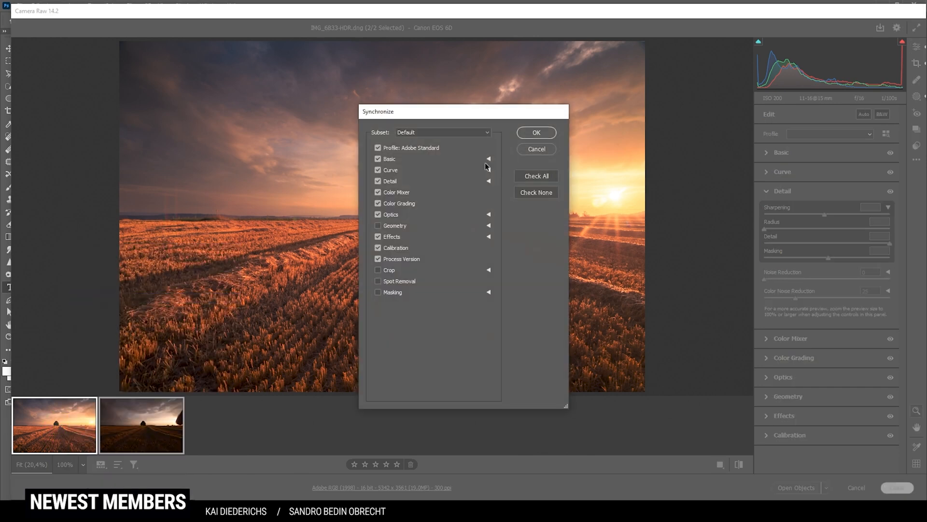
pyautogui.click(535, 176)
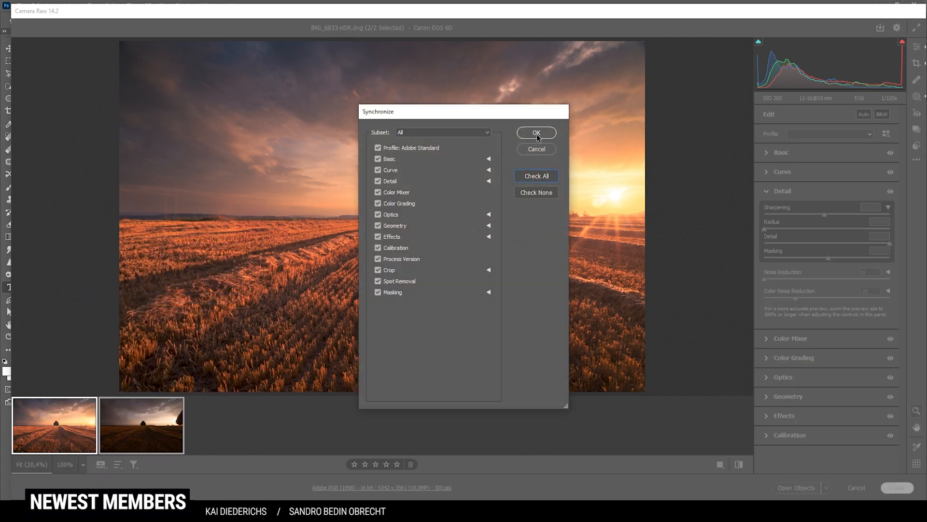
pyautogui.click(536, 133)
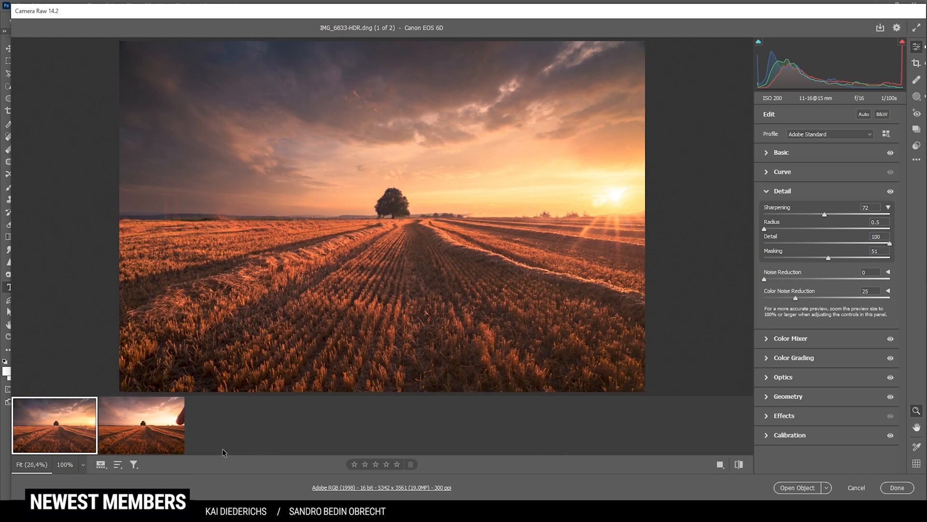
# Flip between the two filmstrip exposures to compare them
pyautogui.click(141, 425)
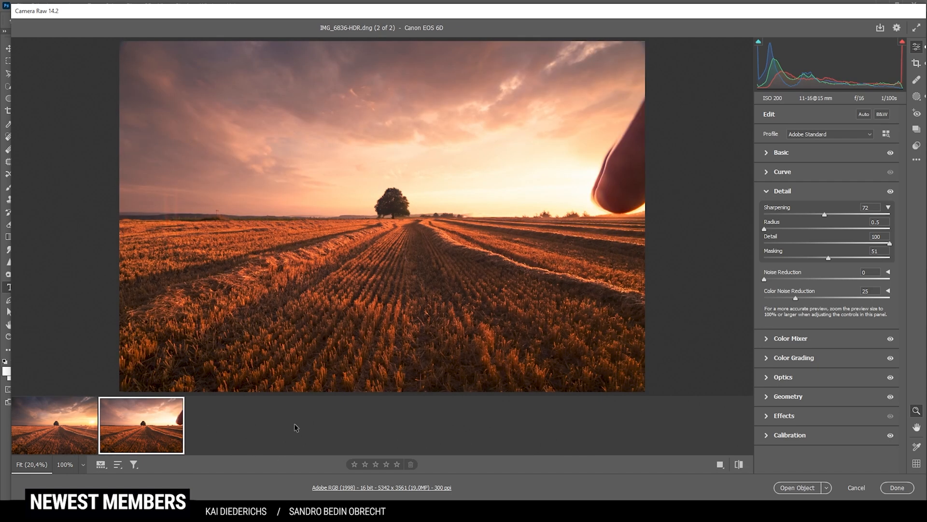
pyautogui.moveTo(79, 450)
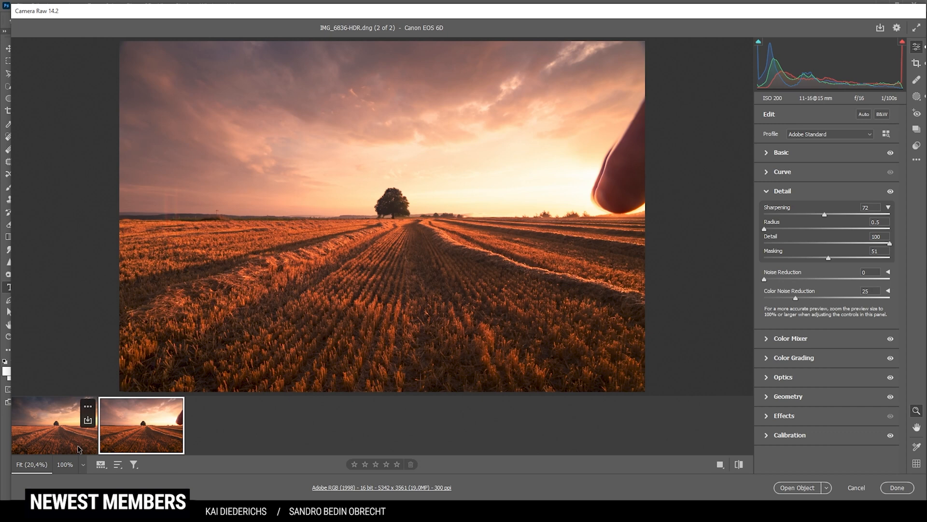
pyautogui.click(54, 425)
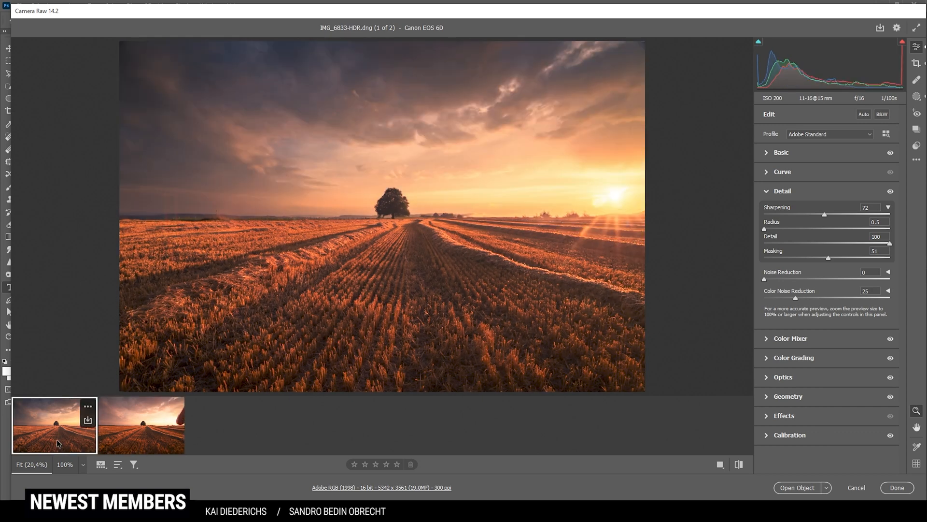
pyautogui.moveTo(130, 436)
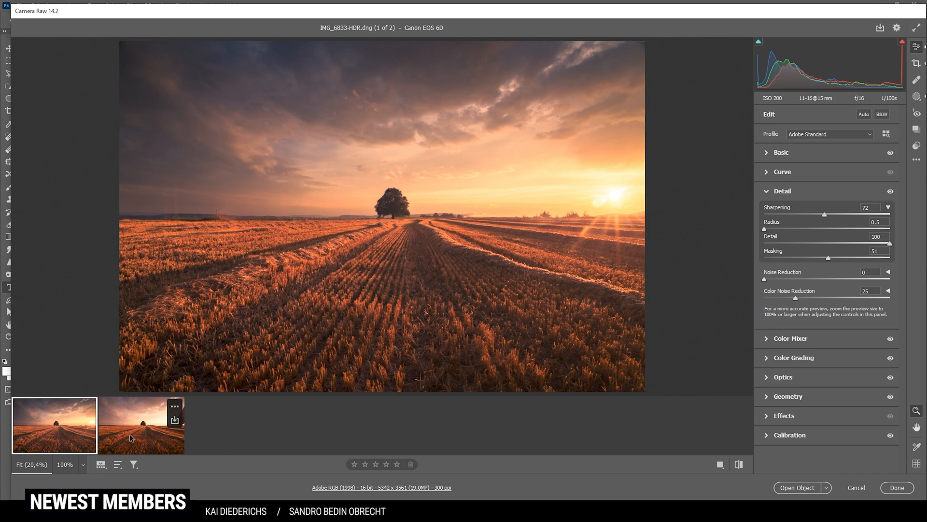
pyautogui.click(141, 425)
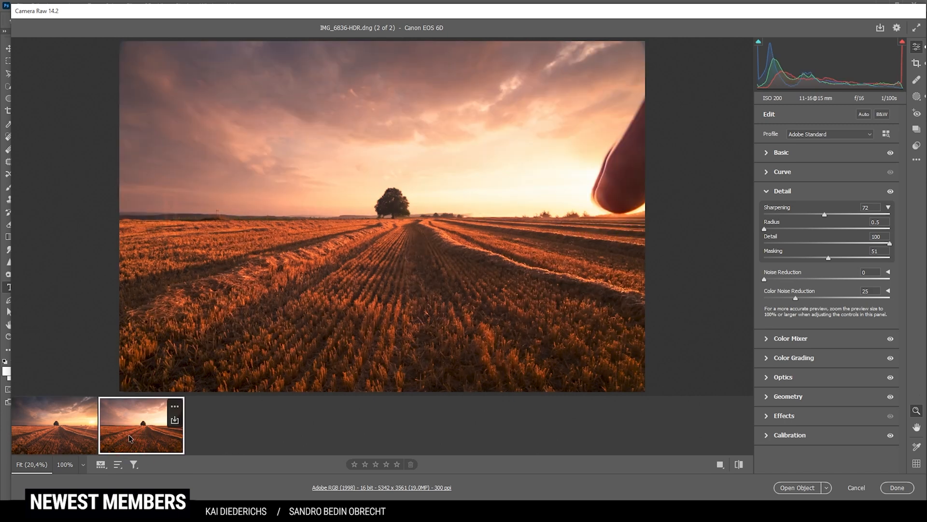
pyautogui.click(53, 425)
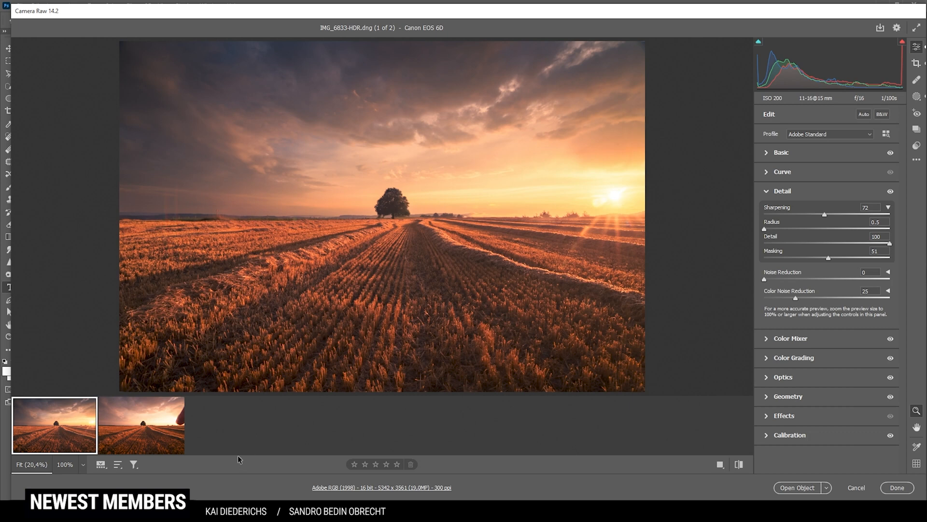
# Select both exposures and send them to Photoshop as smart object layers
pyautogui.click(141, 426)
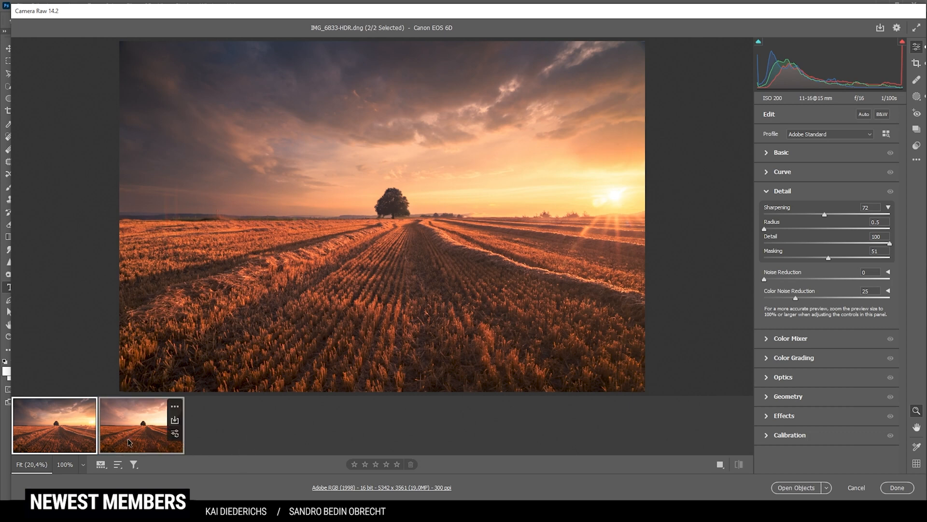
pyautogui.moveTo(797, 487)
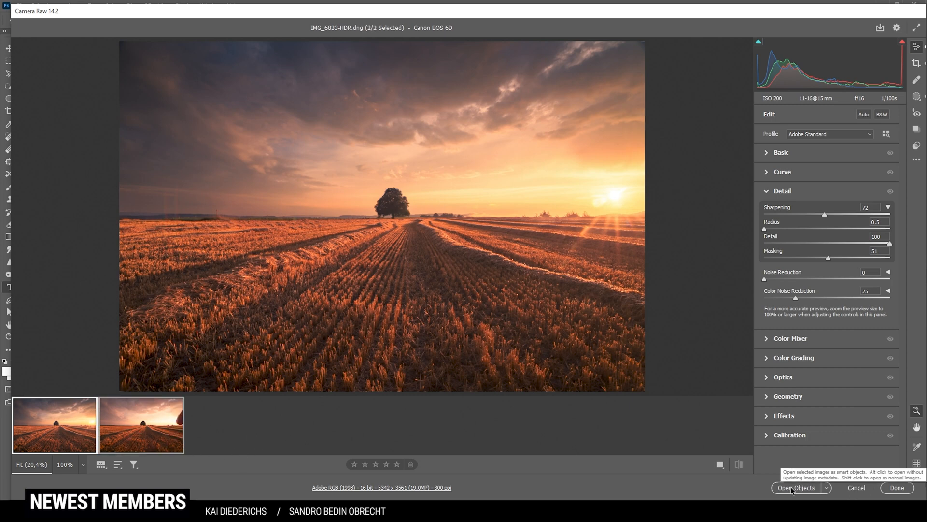
pyautogui.click(798, 487)
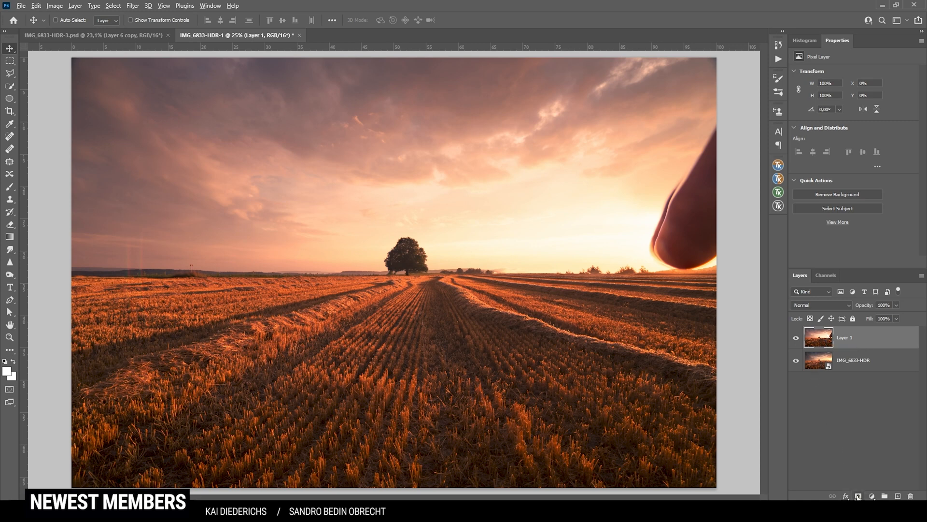
# Give the upper exposure layer a black mask so only the first exposure shows
pyautogui.click(858, 495)
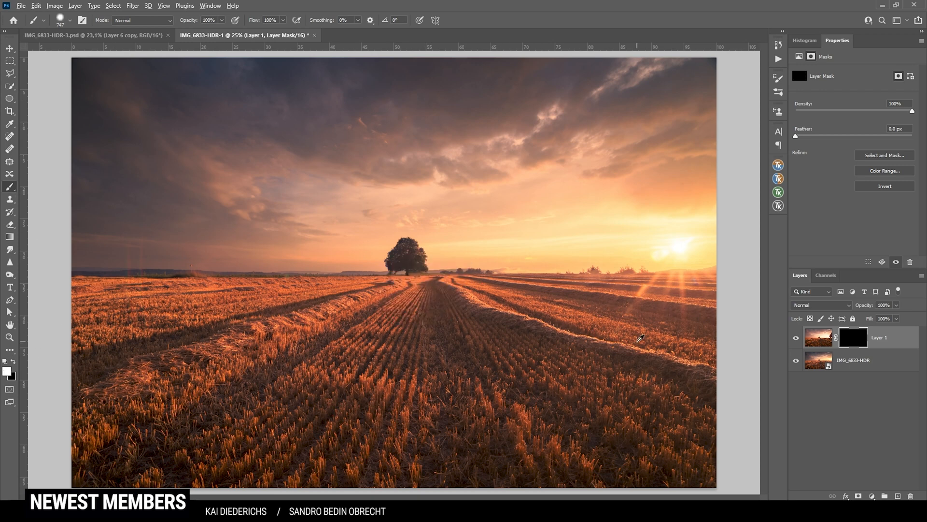
pyautogui.moveTo(626, 330)
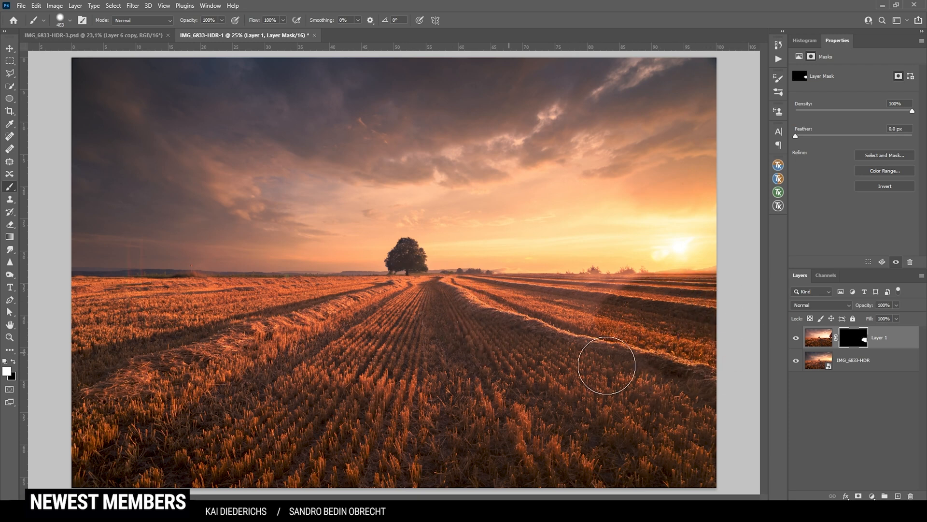
pyautogui.moveTo(585, 362)
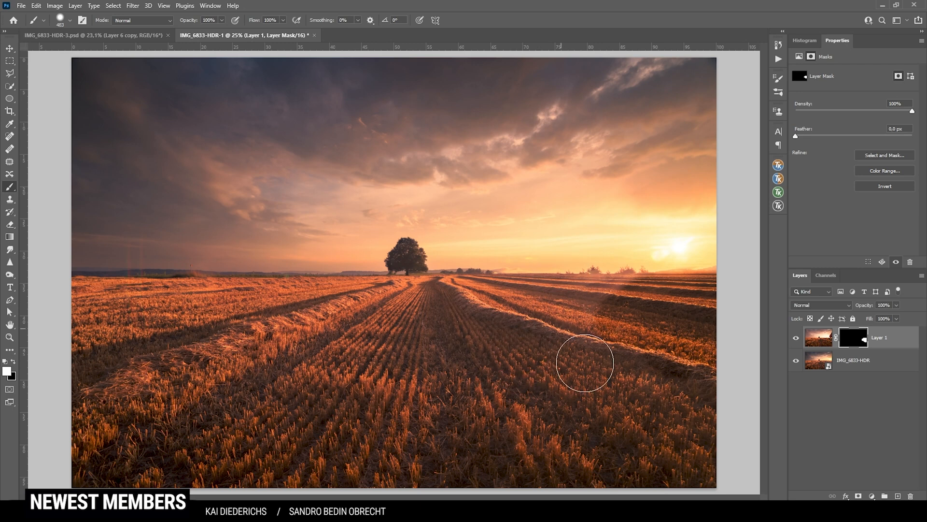
pyautogui.moveTo(629, 324)
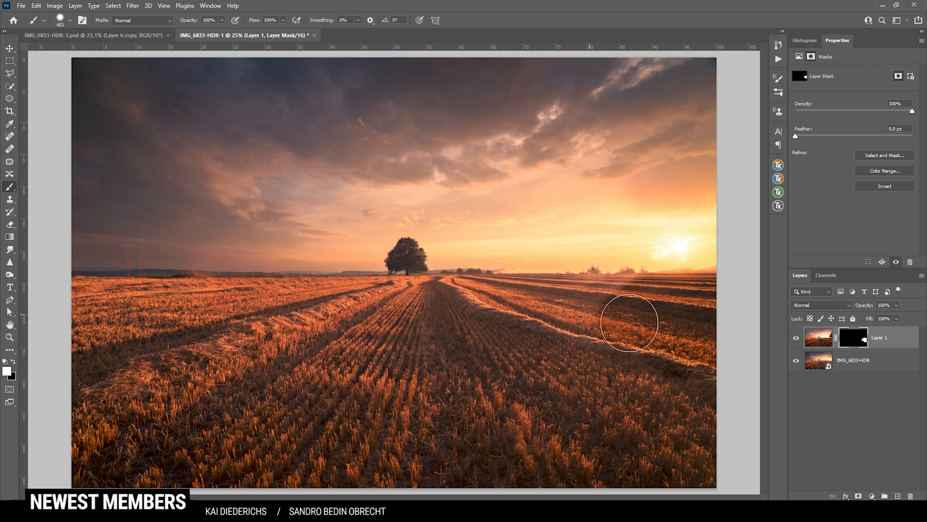
pyautogui.moveTo(662, 316)
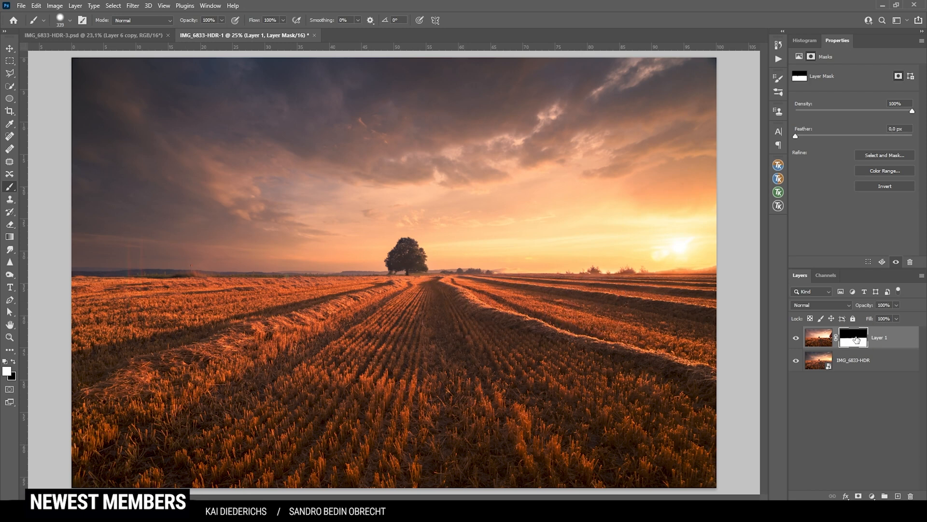
pyautogui.moveTo(846, 370)
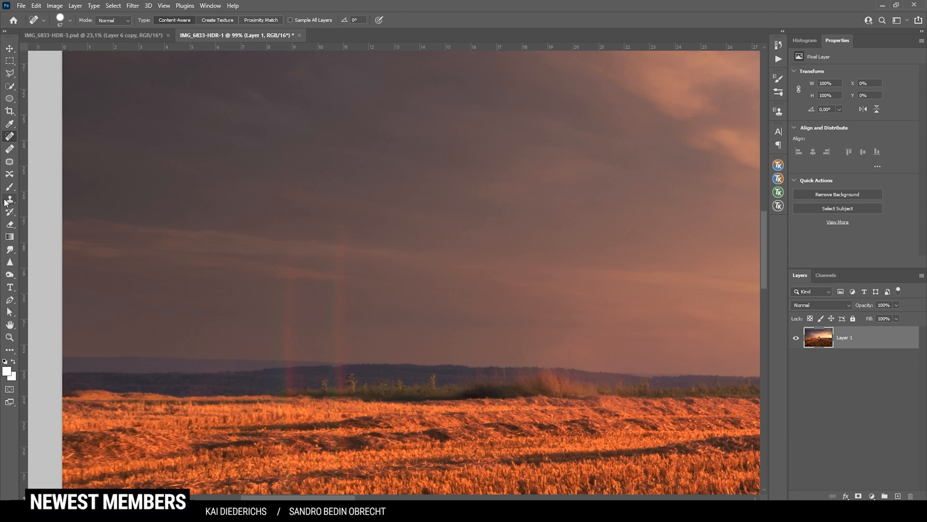
# Heal away a faint flare streak in the sky above the left horizon
pyautogui.click(10, 200)
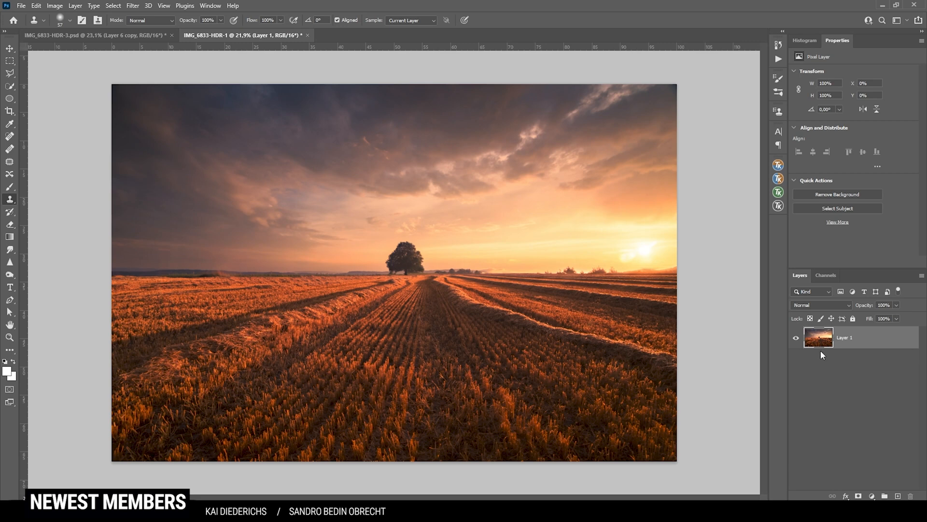
pyautogui.moveTo(639, 325)
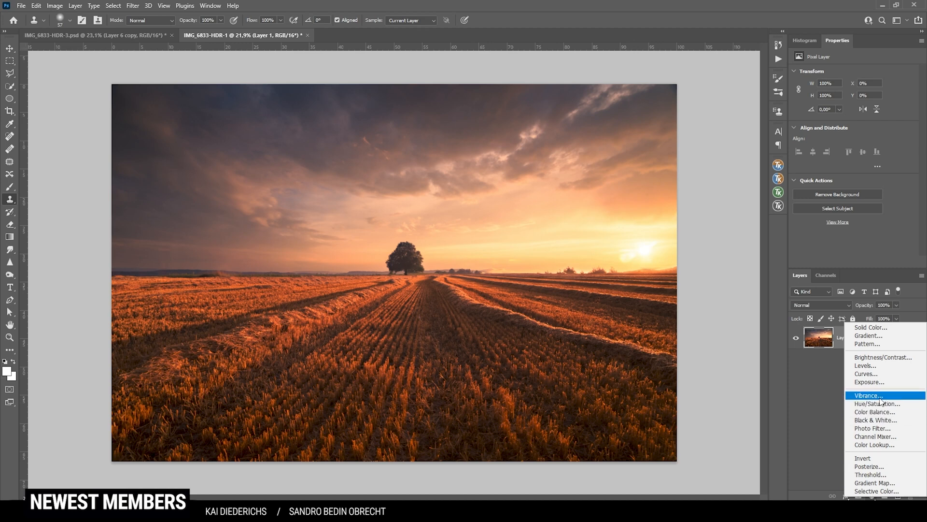
# Add a Vibrance adjustment layer, invert its mask to black and begin painting it onto the field
pyautogui.click(869, 395)
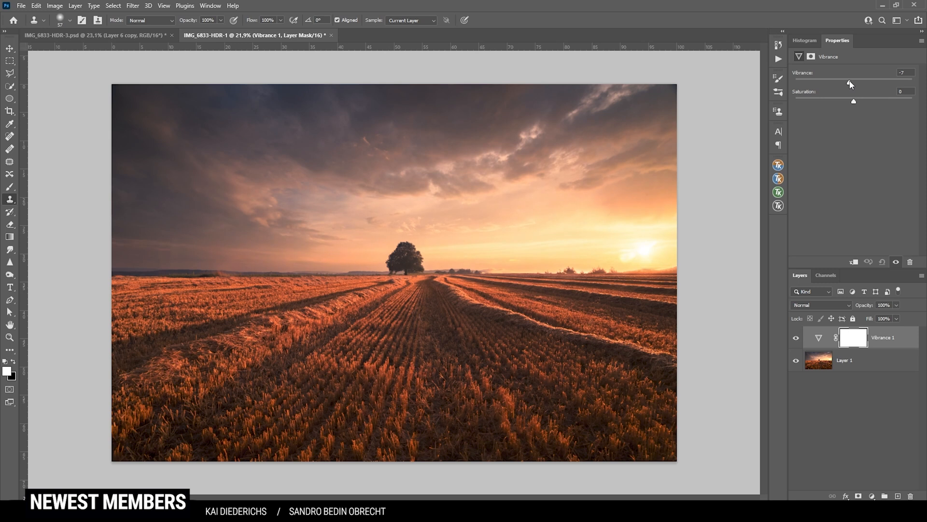
pyautogui.click(853, 337)
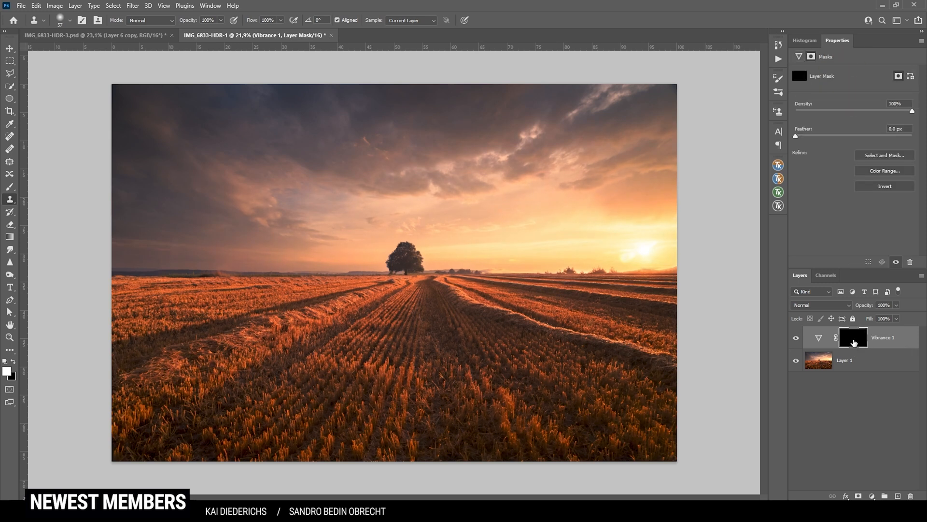
pyautogui.click(10, 186)
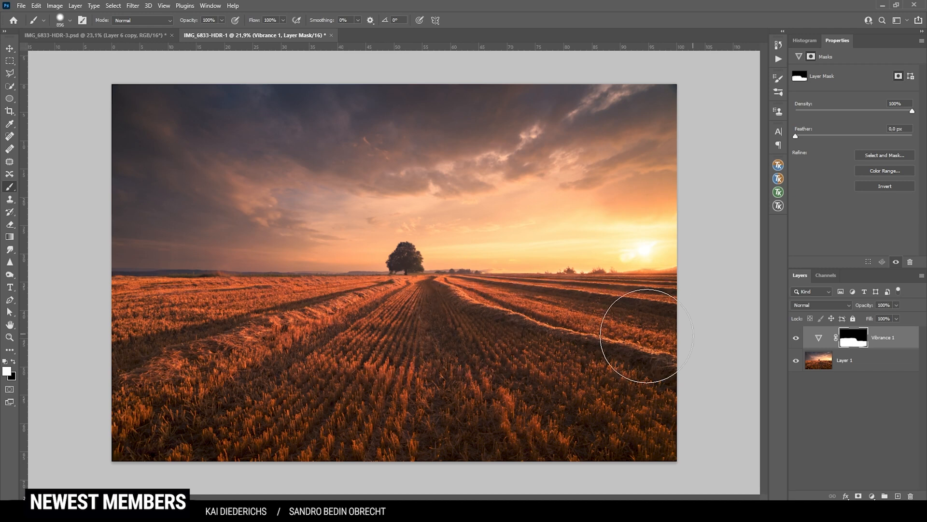
pyautogui.moveTo(717, 313)
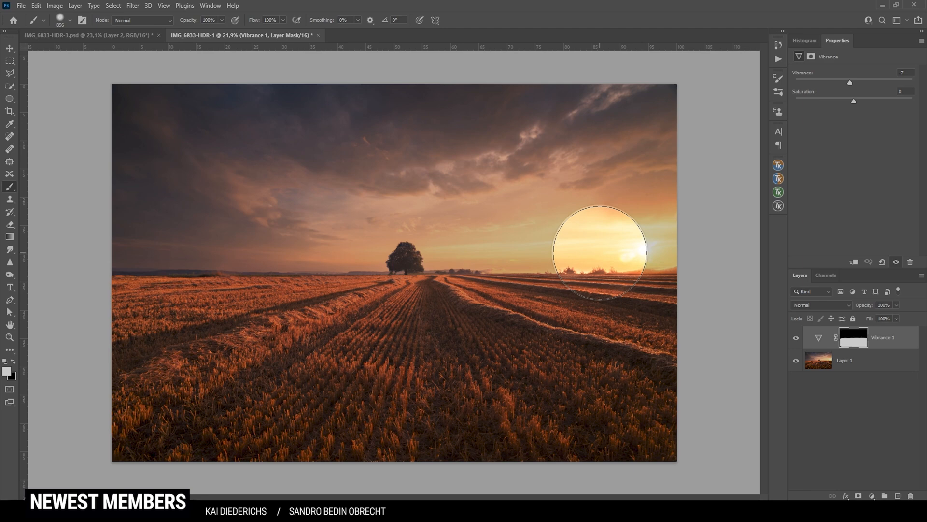
# Add two empty layers for the sun and choose a pale yellow paint colour
pyautogui.click(886, 496)
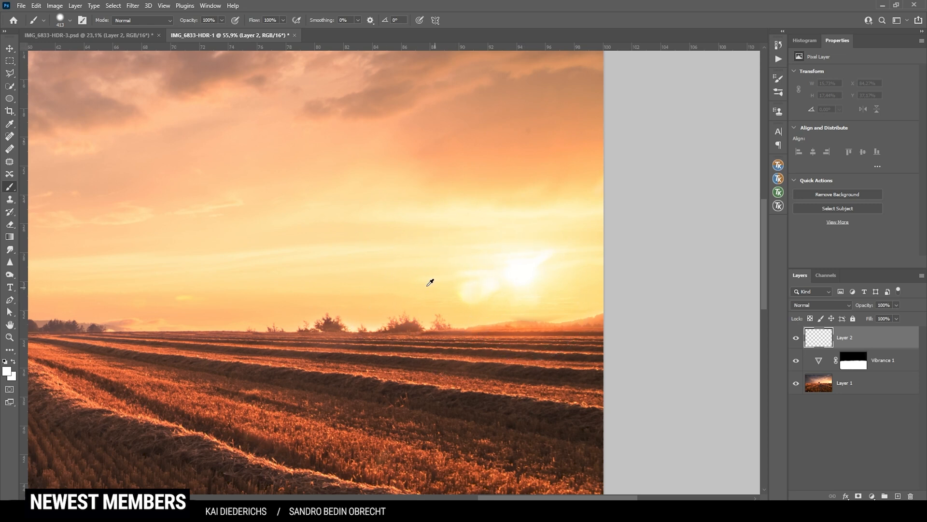
pyautogui.moveTo(447, 283)
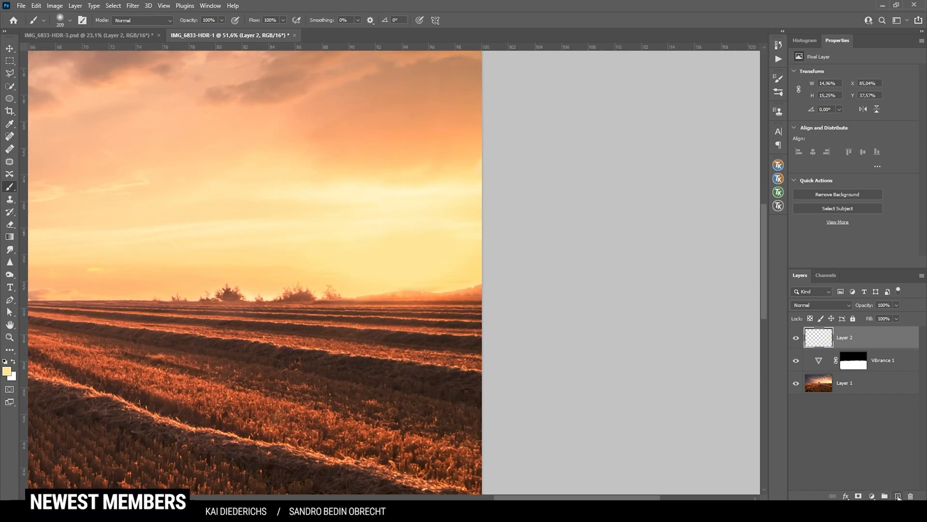
pyautogui.click(886, 496)
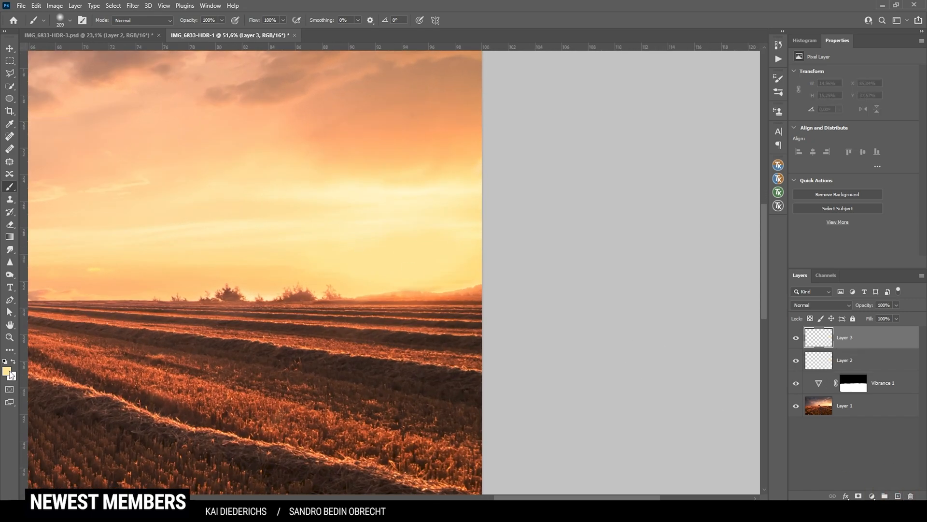
pyautogui.click(7, 371)
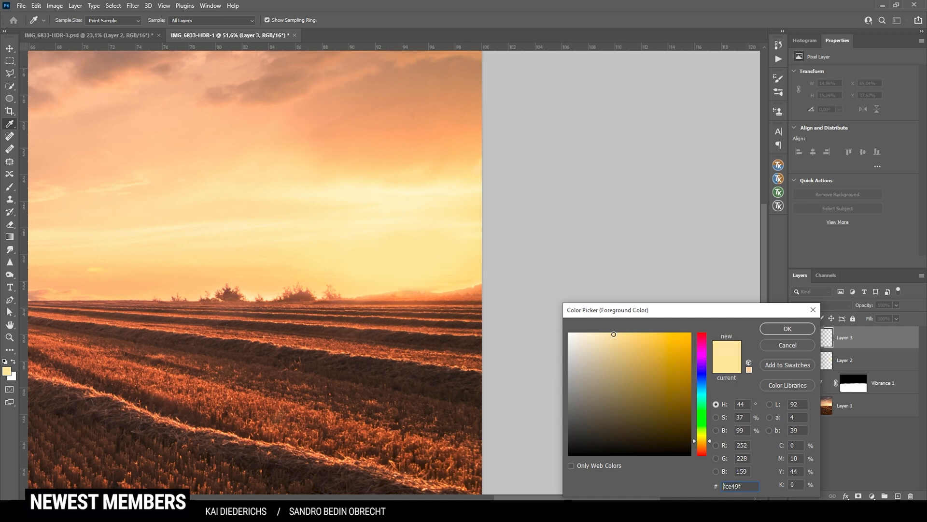
pyautogui.click(590, 332)
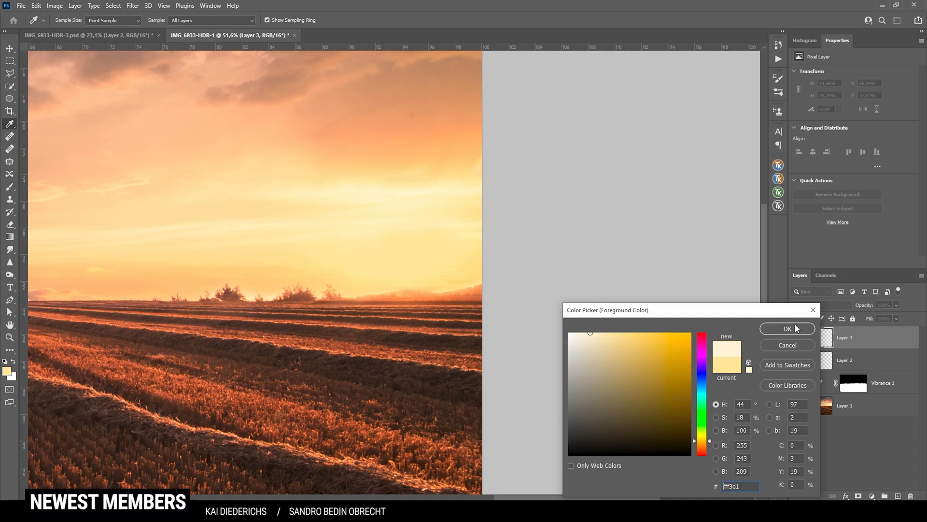
pyautogui.click(786, 329)
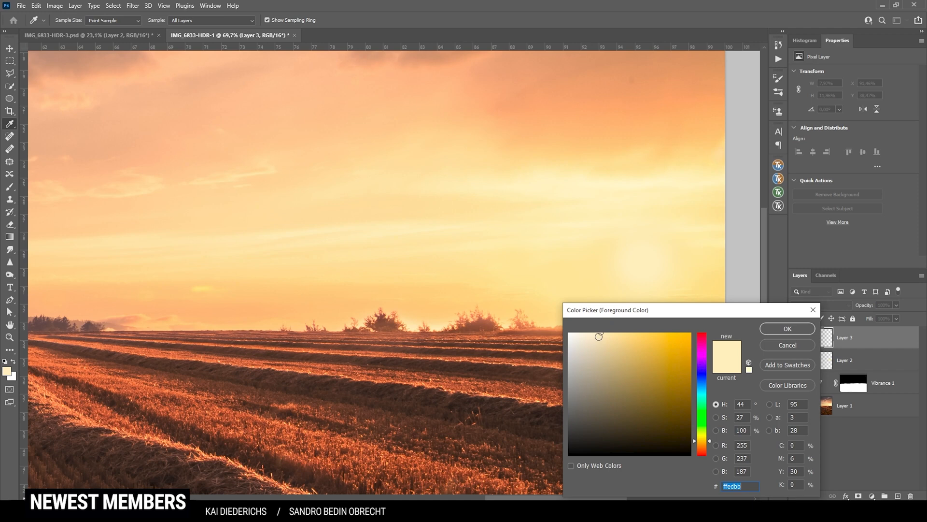
# Pick an even paler yellow for the sun glow and show Layer 2 again to compare
pyautogui.click(581, 331)
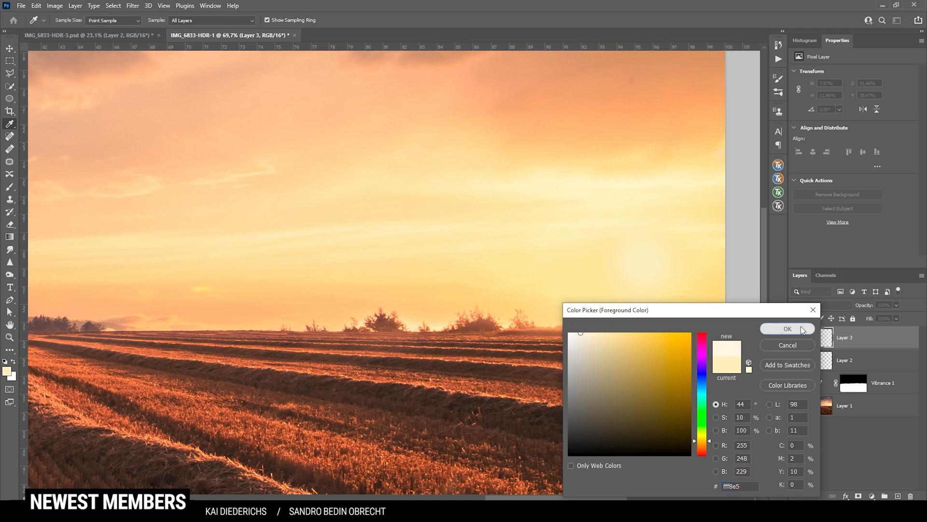
pyautogui.click(786, 329)
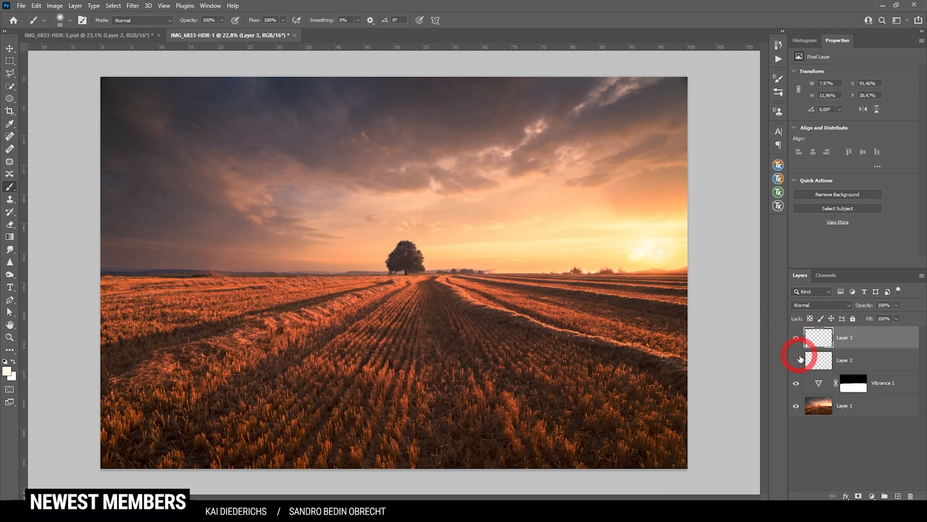
pyautogui.click(797, 360)
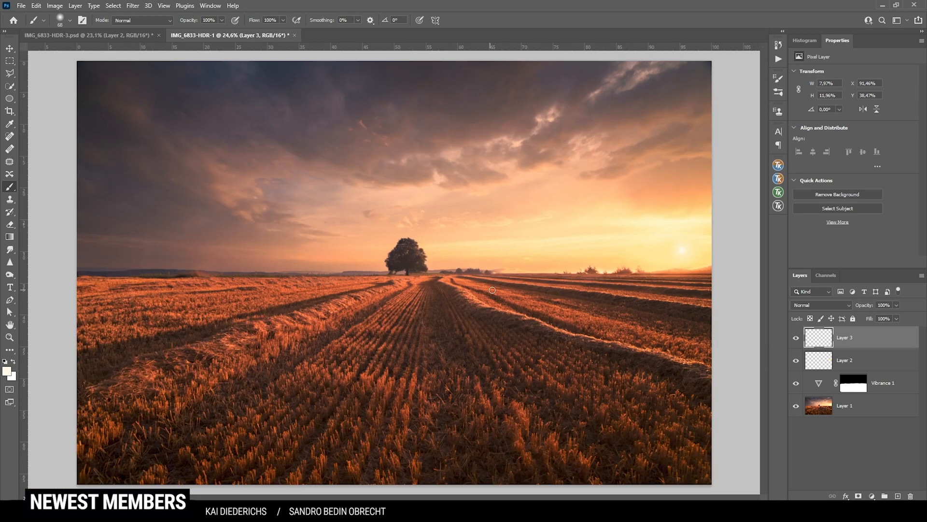
# Merge all layers into one and clone out a small bush on the horizon
pyautogui.click(864, 331)
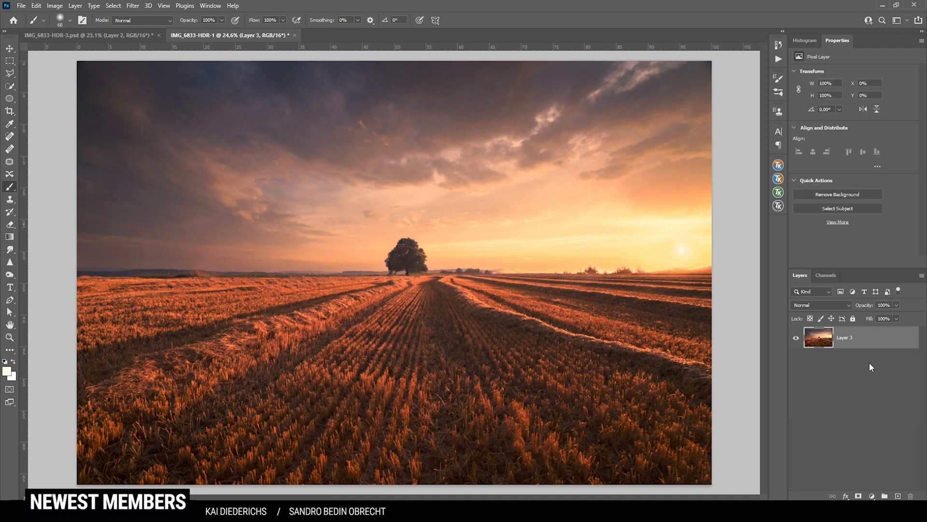
pyautogui.moveTo(865, 347)
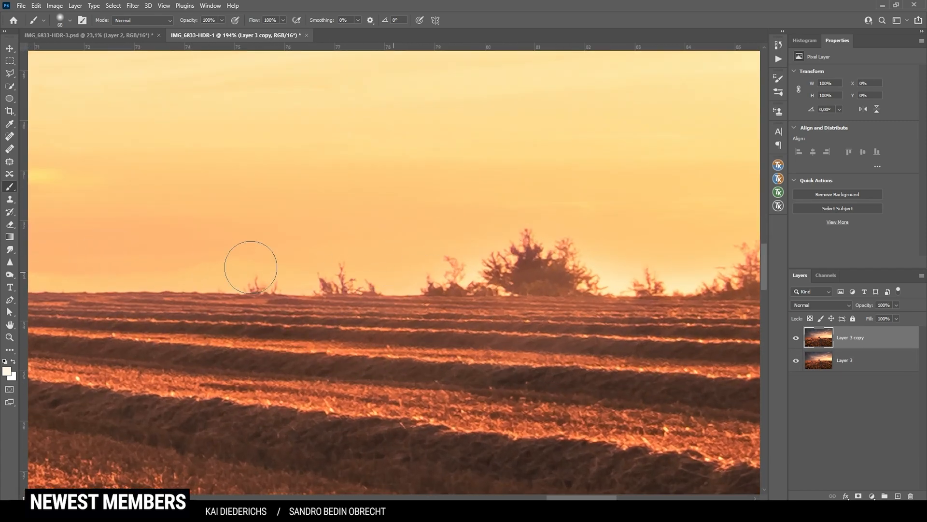
pyautogui.click(10, 199)
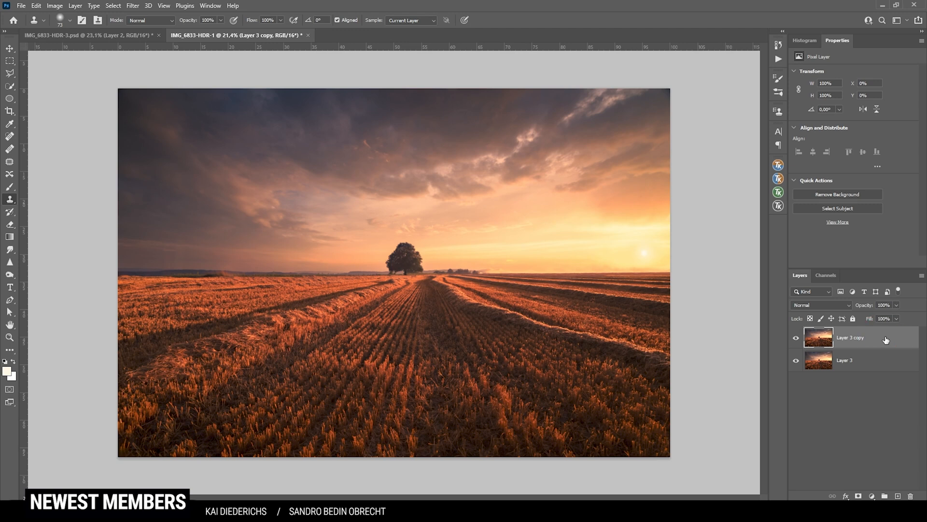
# Duplicate the layer, select the field below the horizon and warp its lines toward the tree
pyautogui.press('ctrl+j')
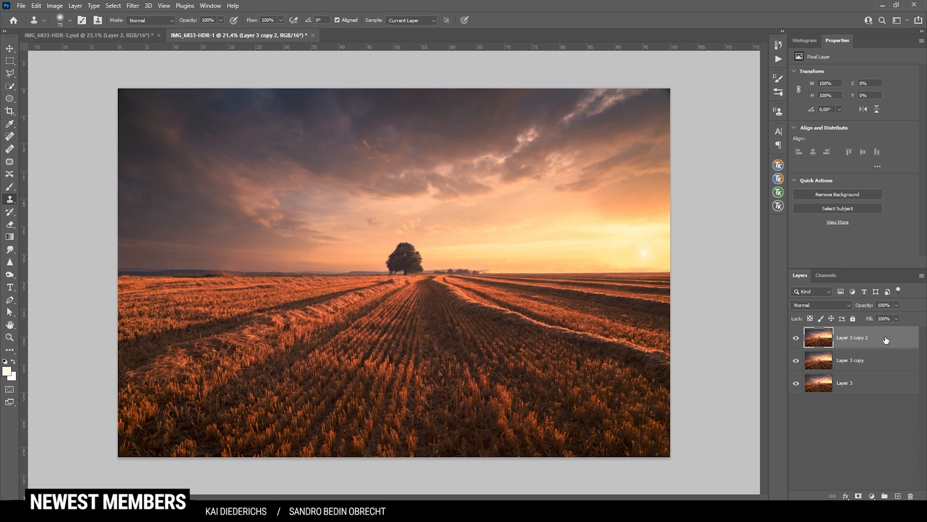
pyautogui.click(9, 60)
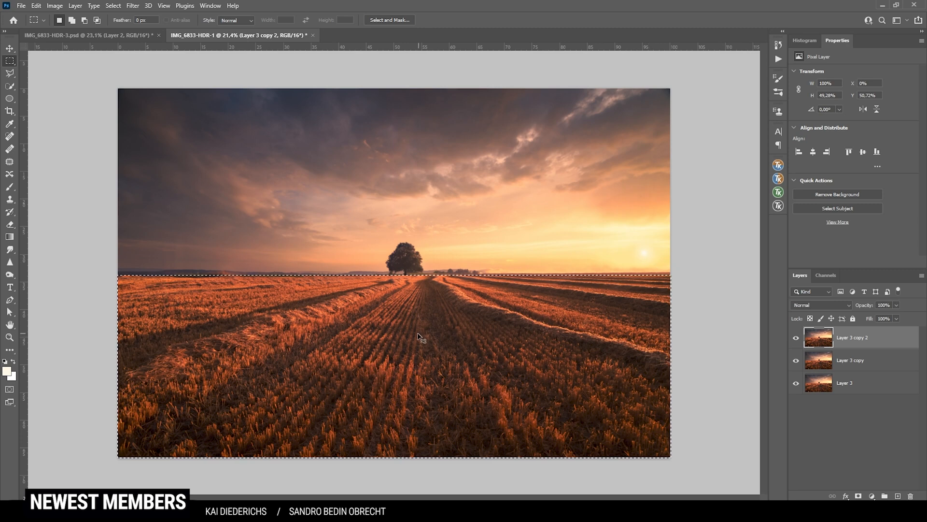
pyautogui.rightClick(394, 365)
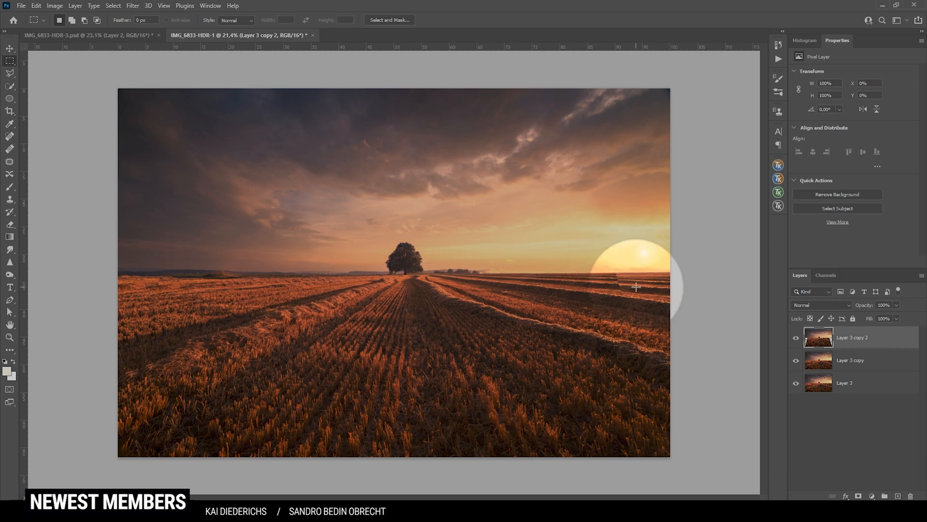
pyautogui.click(858, 496)
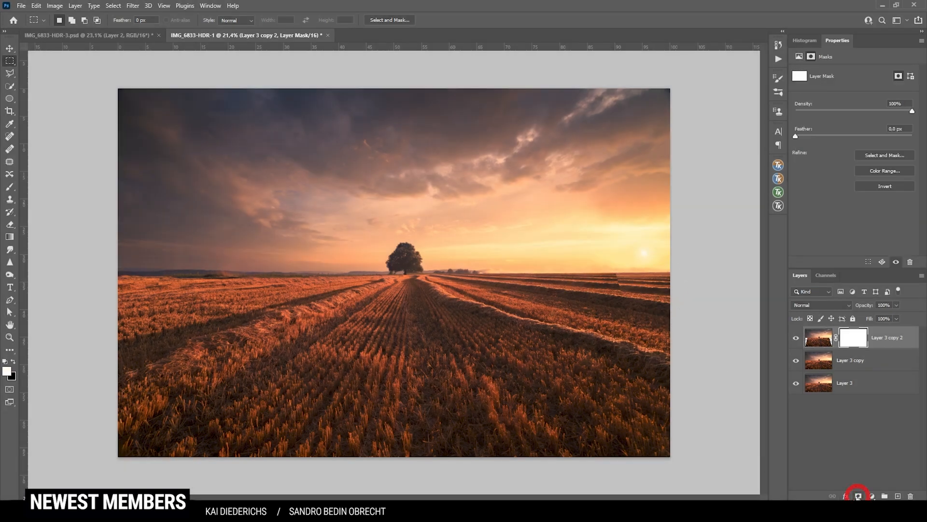
# Mask the warped layer so the sky above the tree keeps its original shape
pyautogui.click(9, 185)
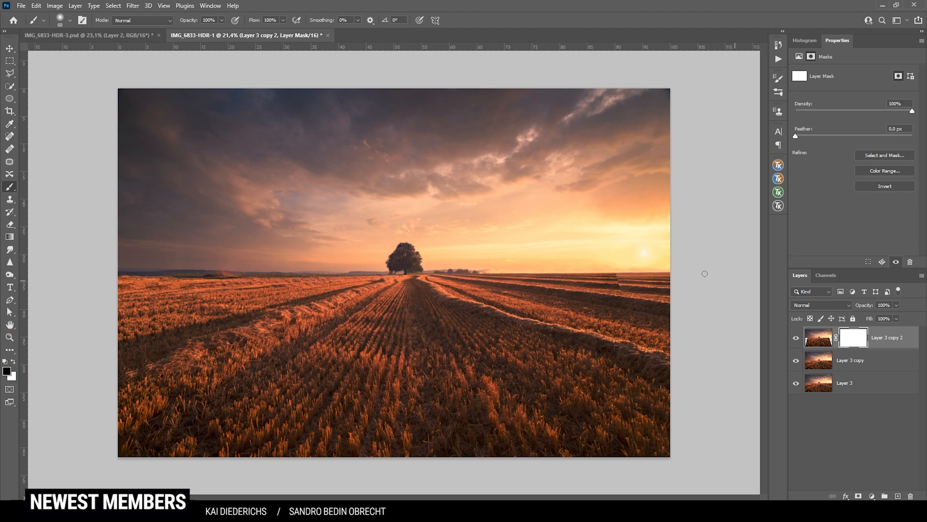
pyautogui.moveTo(643, 252)
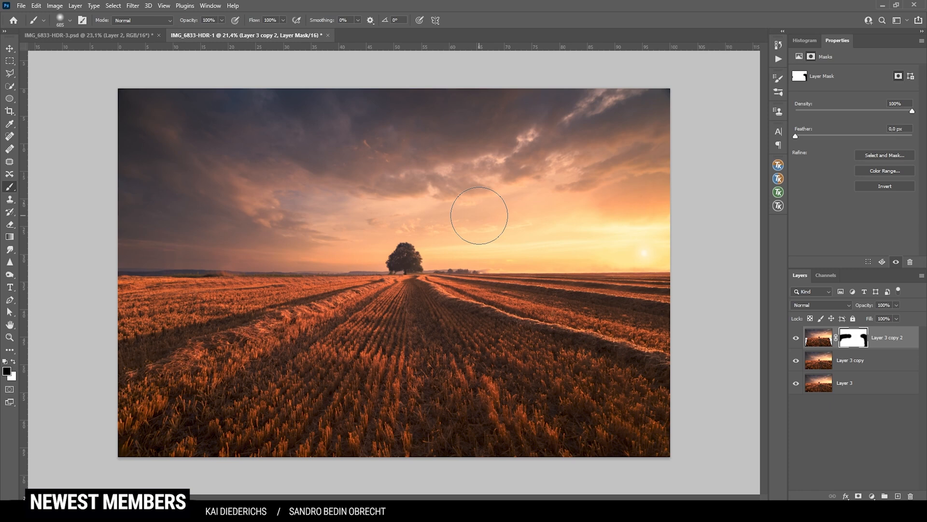
pyautogui.click(819, 337)
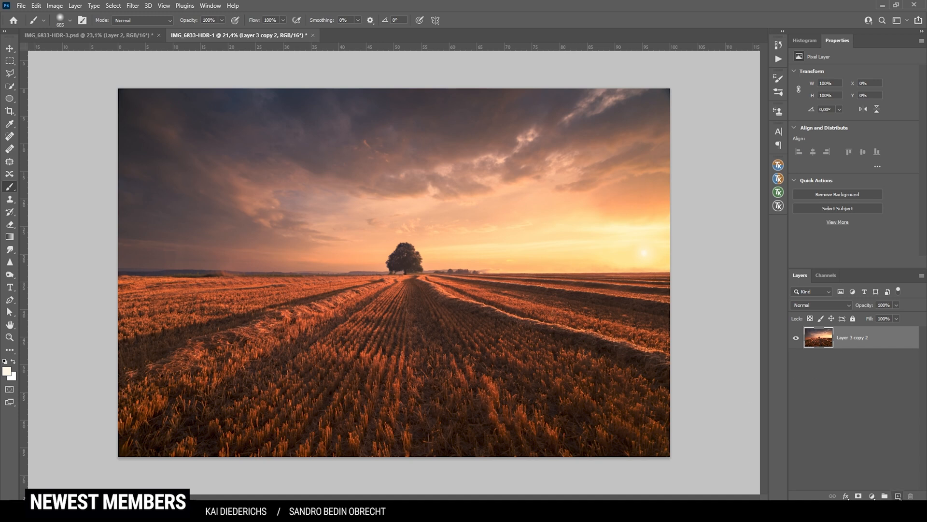
# Add a new Overlay layer and apply a Lights 2 luminosity mask from TK RapidMask
pyautogui.click(821, 304)
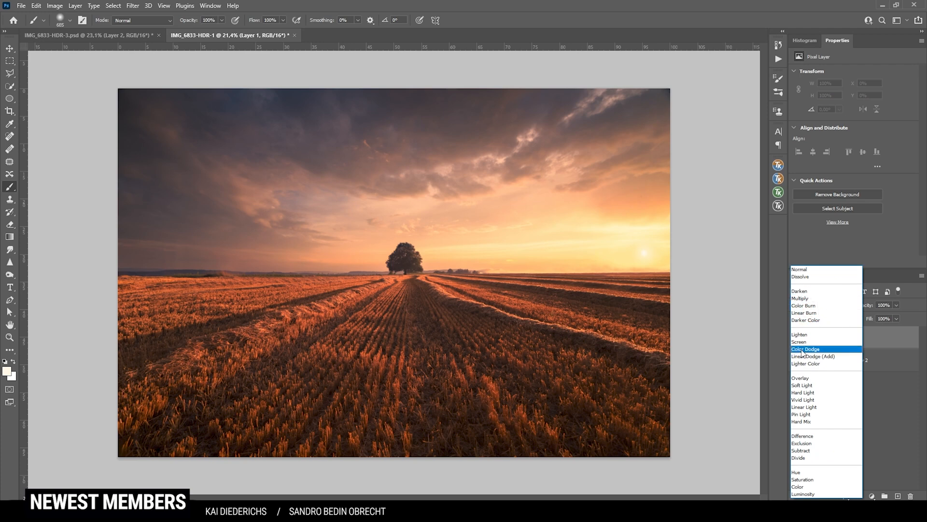
pyautogui.click(800, 378)
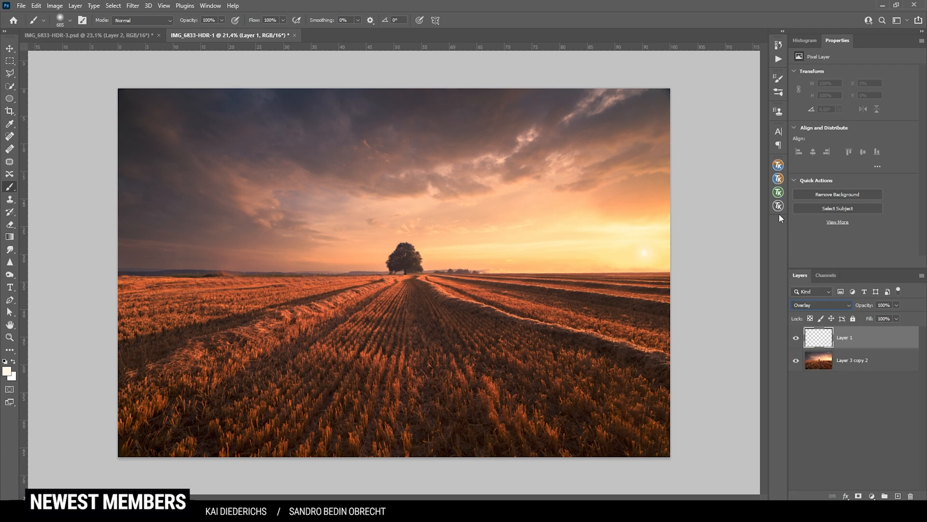
pyautogui.click(777, 206)
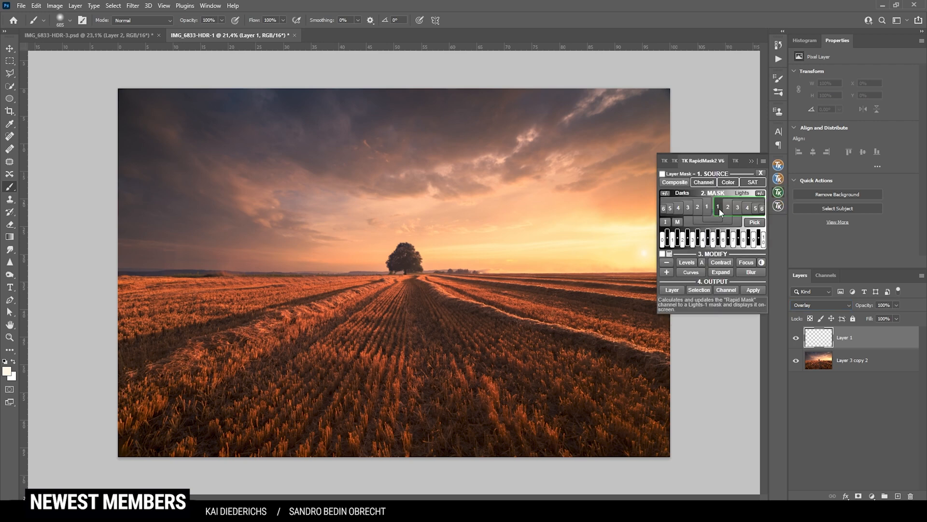
pyautogui.click(726, 208)
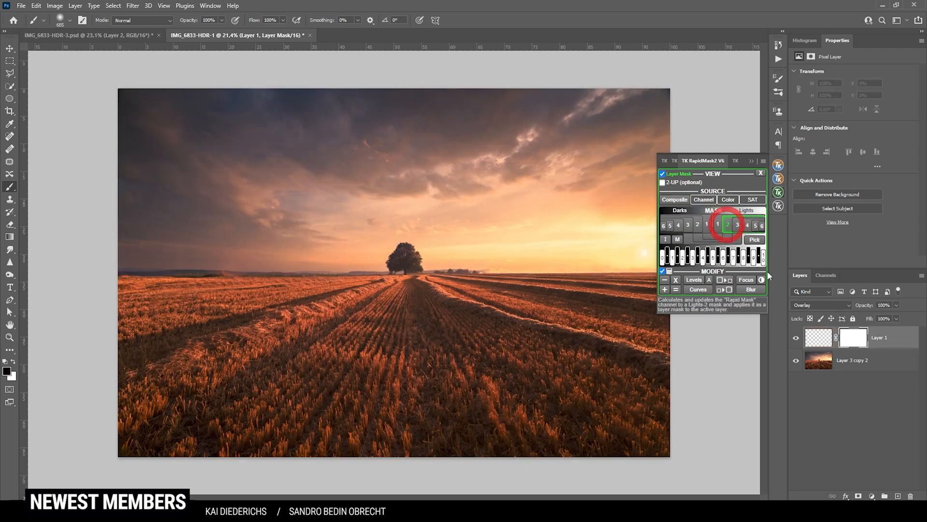
pyautogui.click(727, 224)
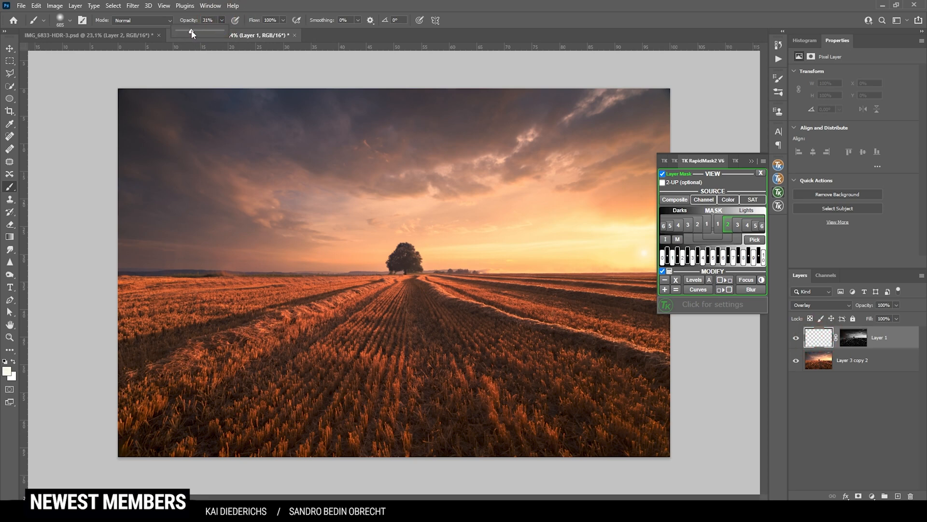
# Lower the brush opacity and set white as the paint colour for gentle dodging
pyautogui.click(6, 379)
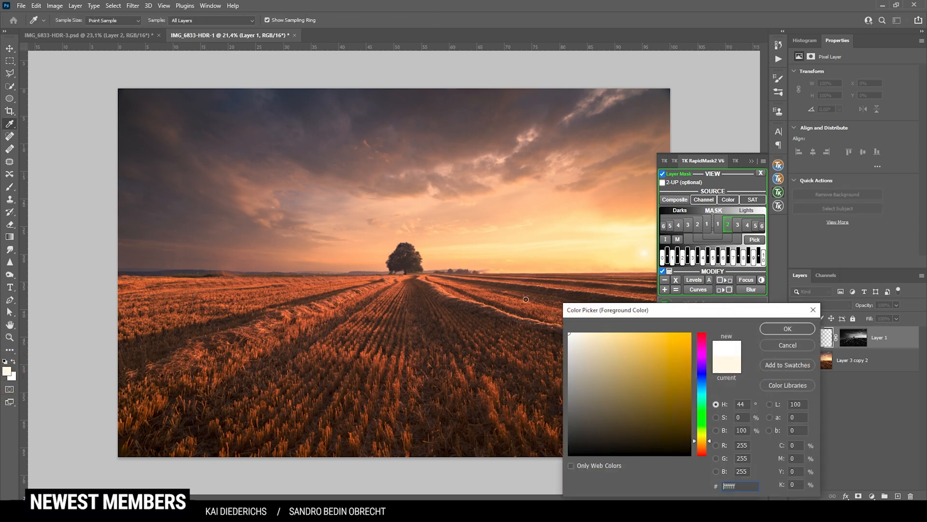
pyautogui.click(786, 328)
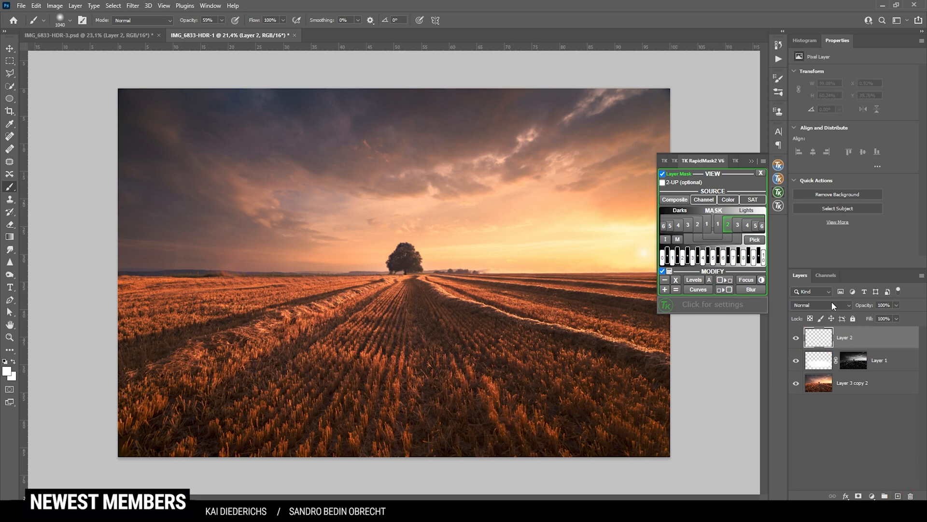
# Set Layer 2 to Overlay with a Lights 1 mask and dodge the foreground stubble and right-edge field lines
pyautogui.click(821, 304)
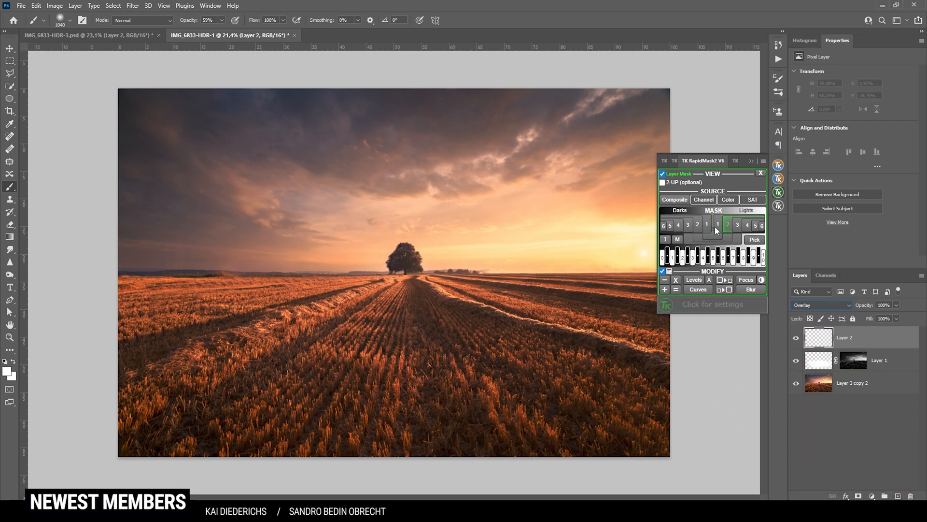
pyautogui.click(718, 224)
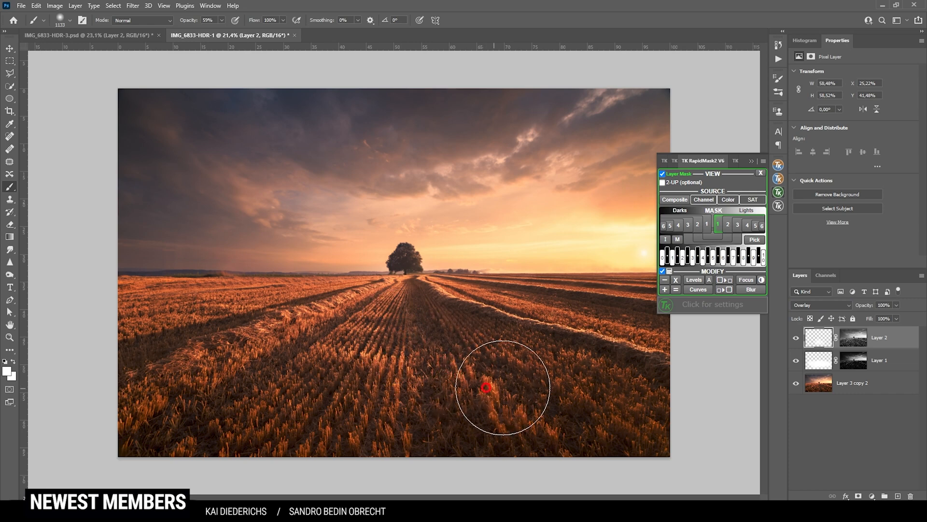
pyautogui.click(761, 173)
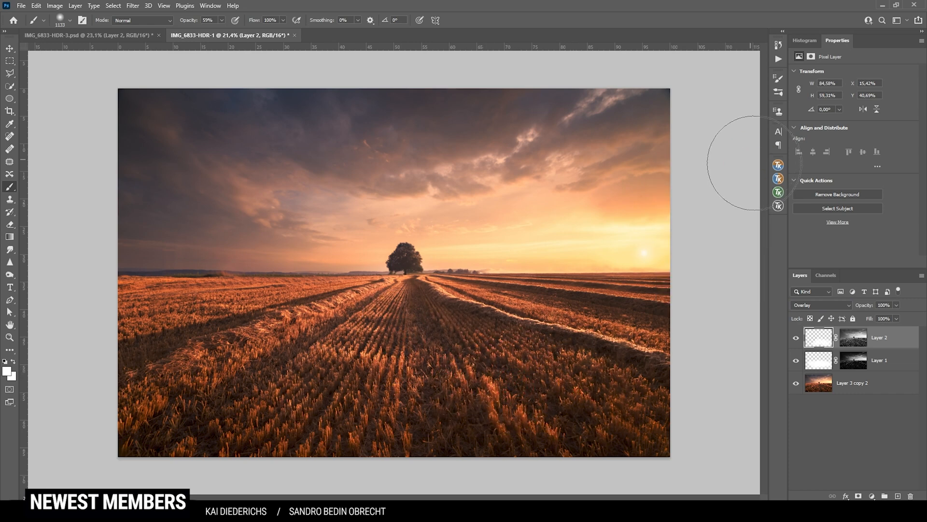
pyautogui.moveTo(668, 290)
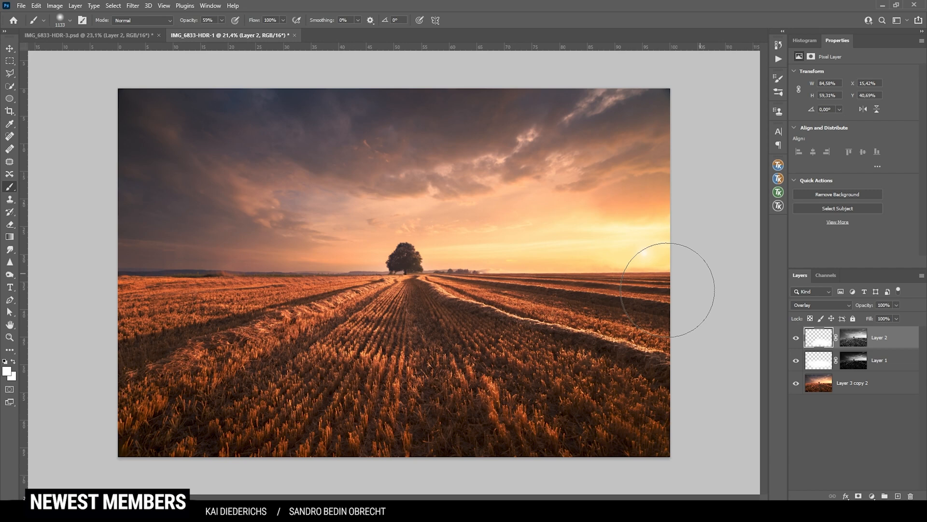
pyautogui.click(805, 41)
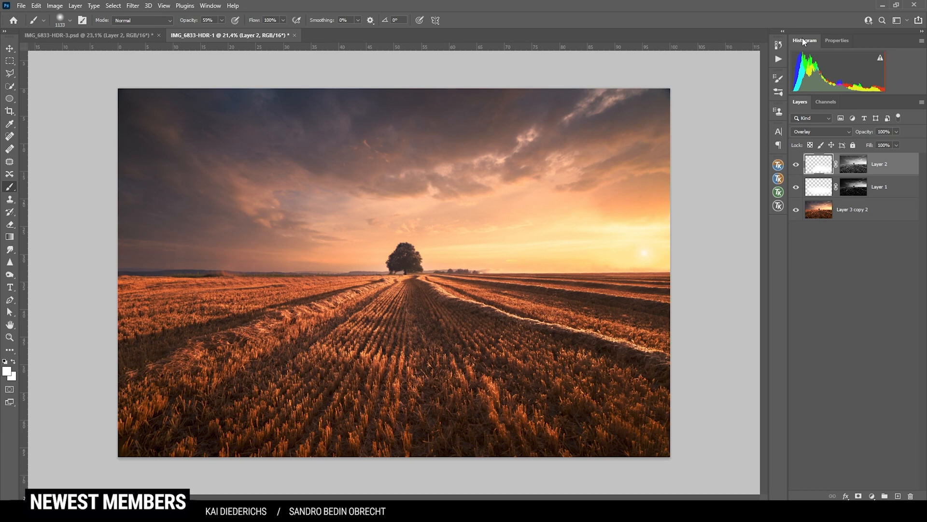
pyautogui.moveTo(670, 143)
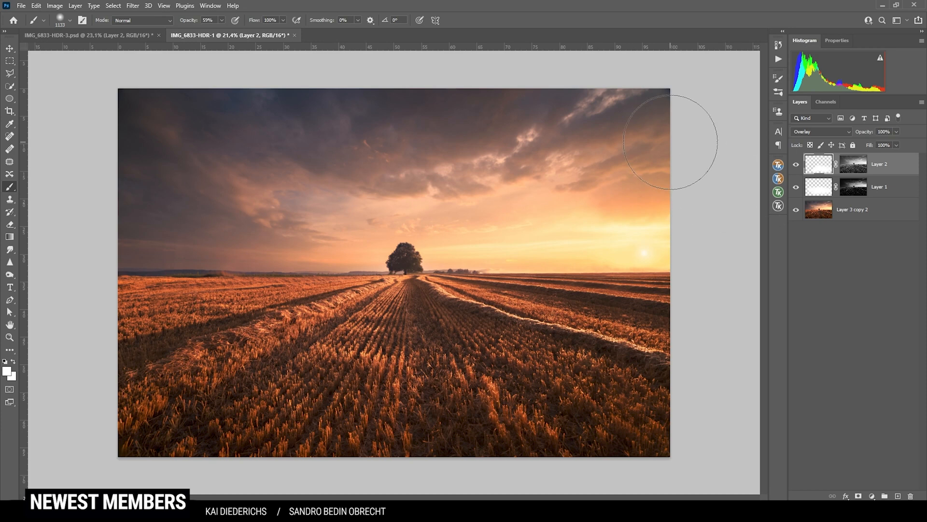
pyautogui.moveTo(731, 193)
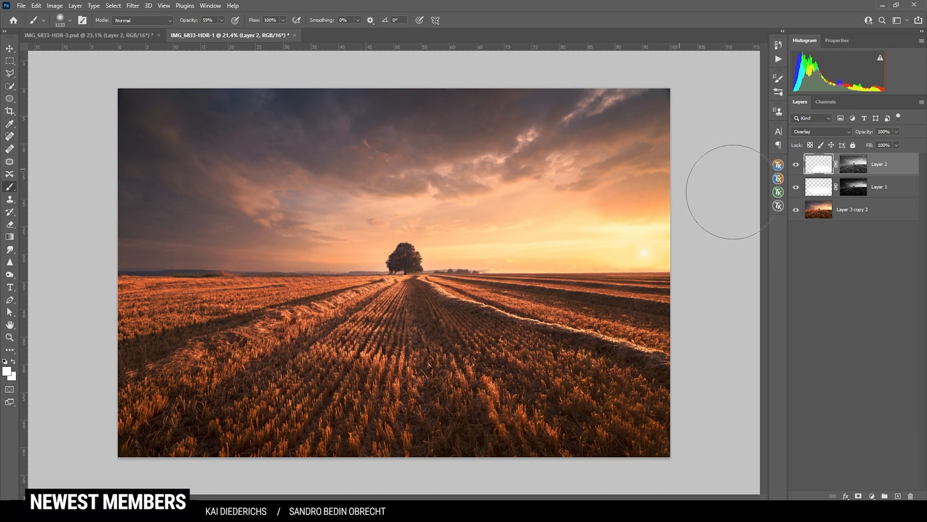